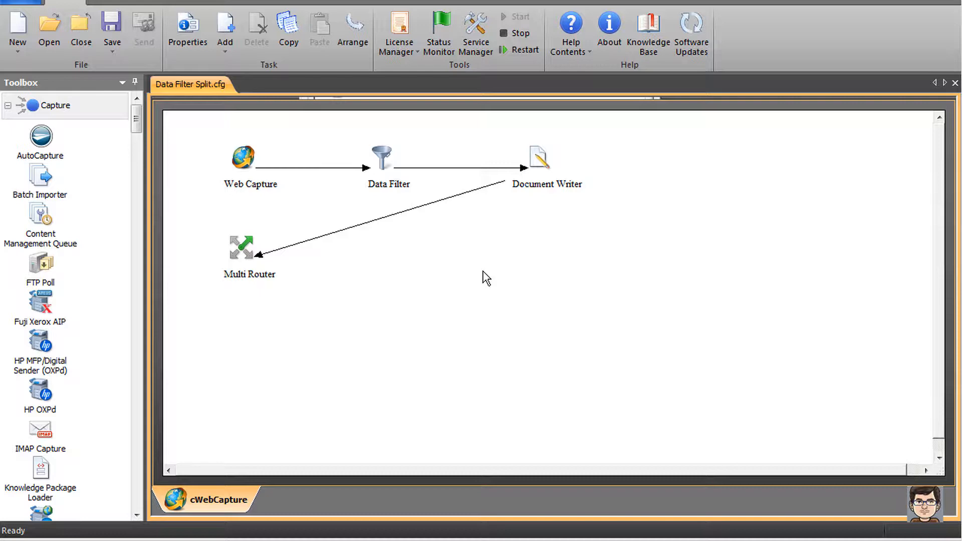
Add a basic form to the Web Capture menu and name it 'Split Example'.
{"action": "double_click", "coordinate": [244, 159]}
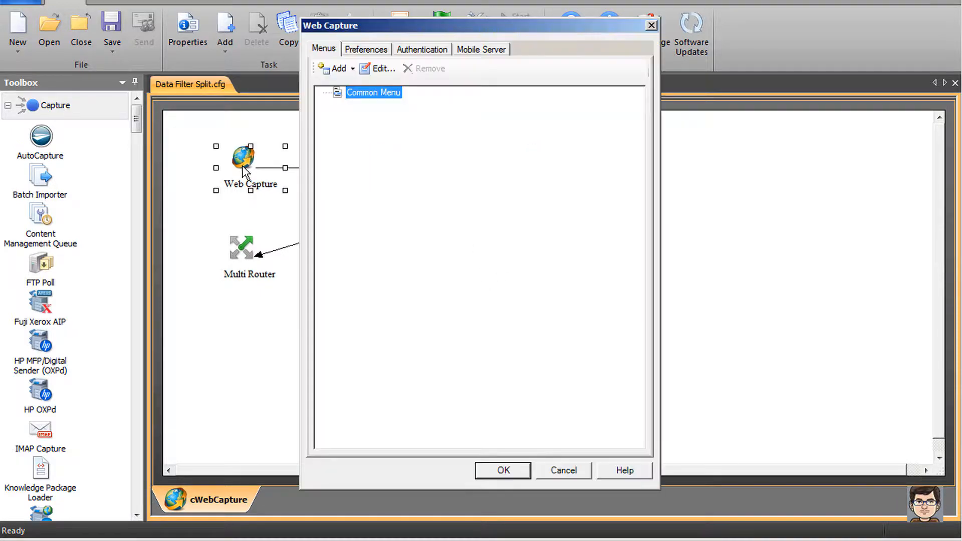
{"action": "left_click", "coordinate": [338, 69]}
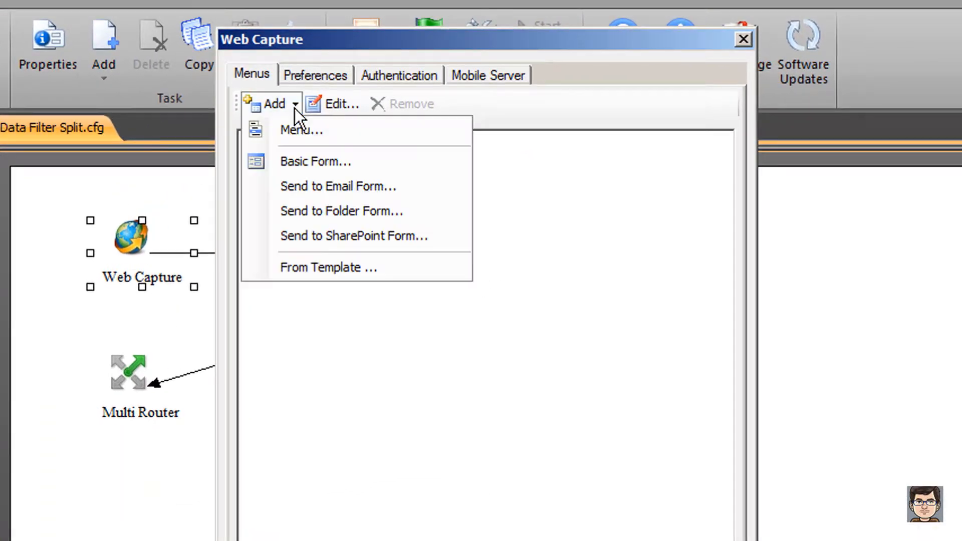
{"action": "left_click", "coordinate": [315, 161]}
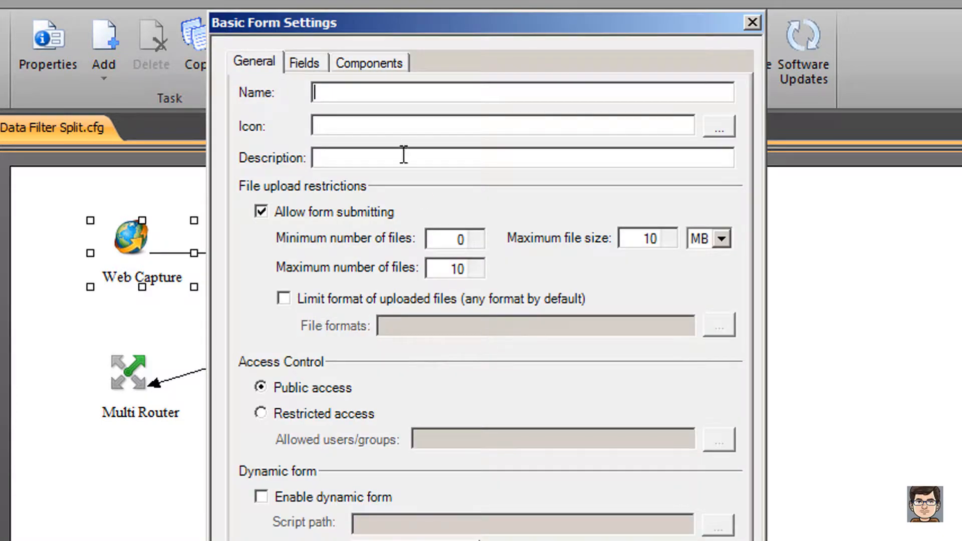
{"action": "type", "text": "Split Exa"}
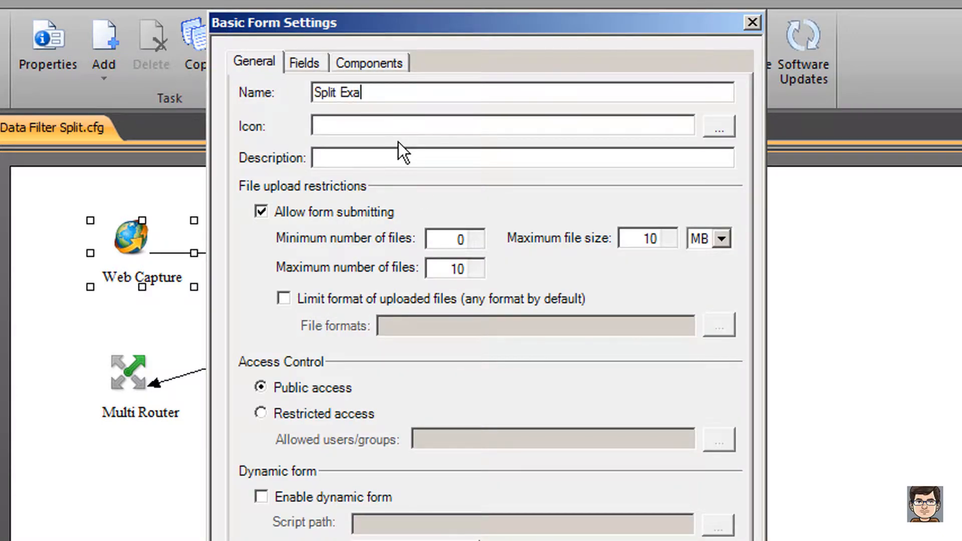
{"action": "type", "text": "mple"}
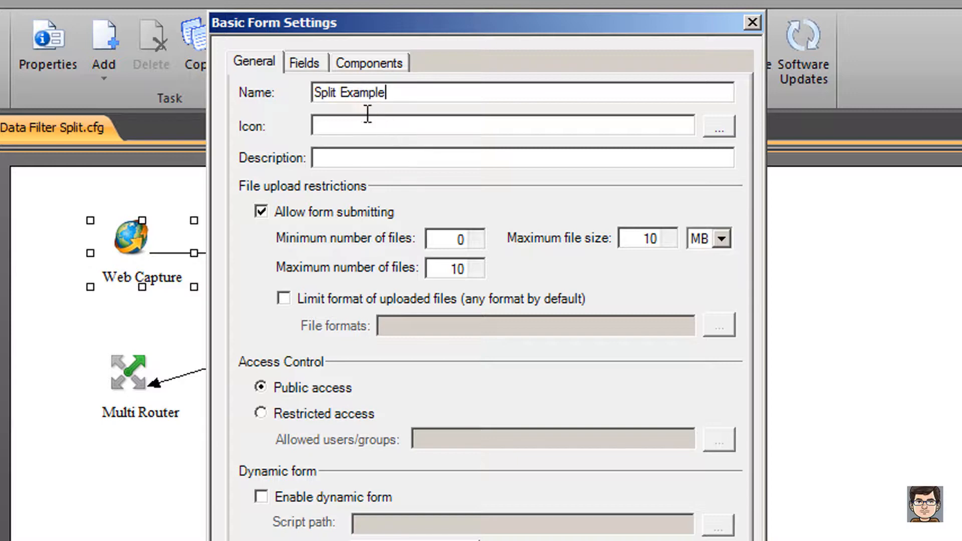
Add a TextValue field with display label 'Text Value' and open its text properties.
{"action": "left_click", "coordinate": [305, 63]}
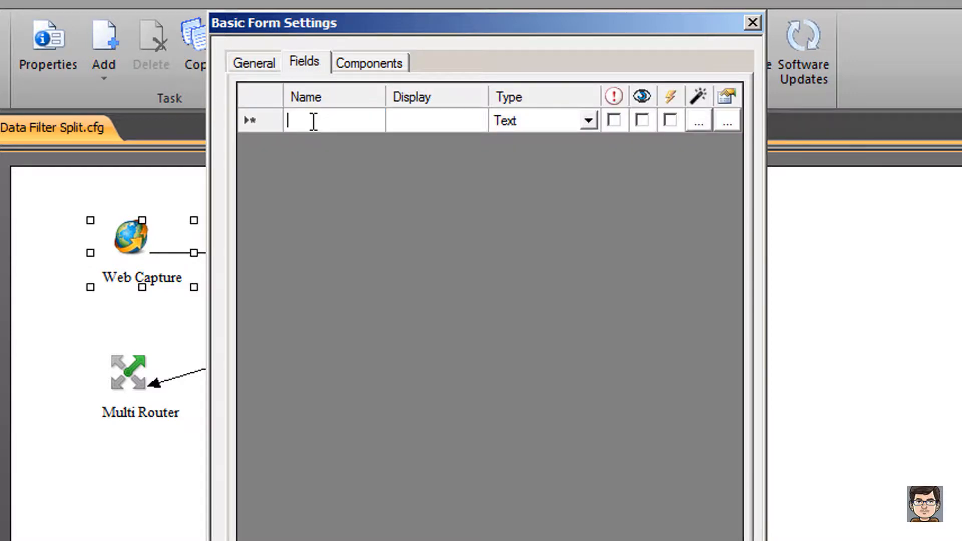
{"action": "type", "text": "TextVal"}
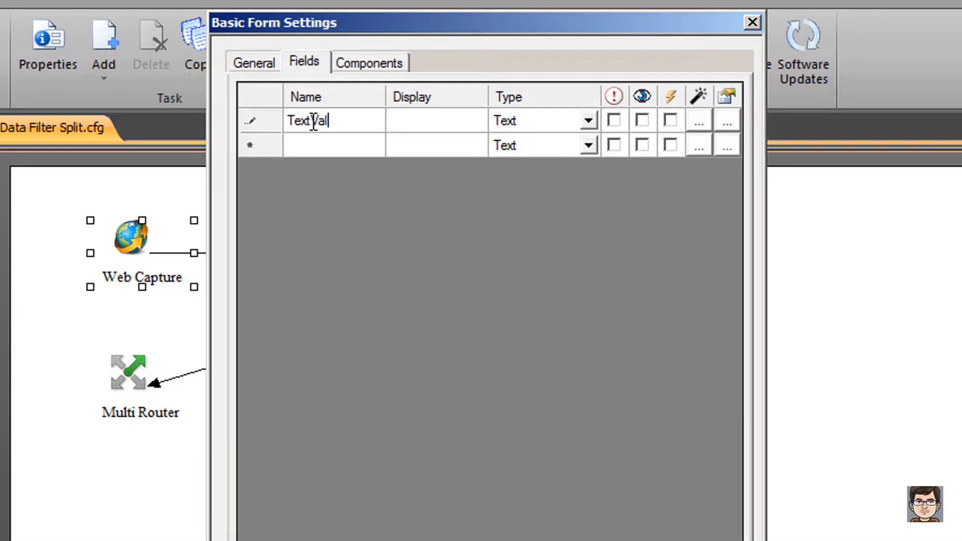
{"action": "left_click", "coordinate": [433, 120]}
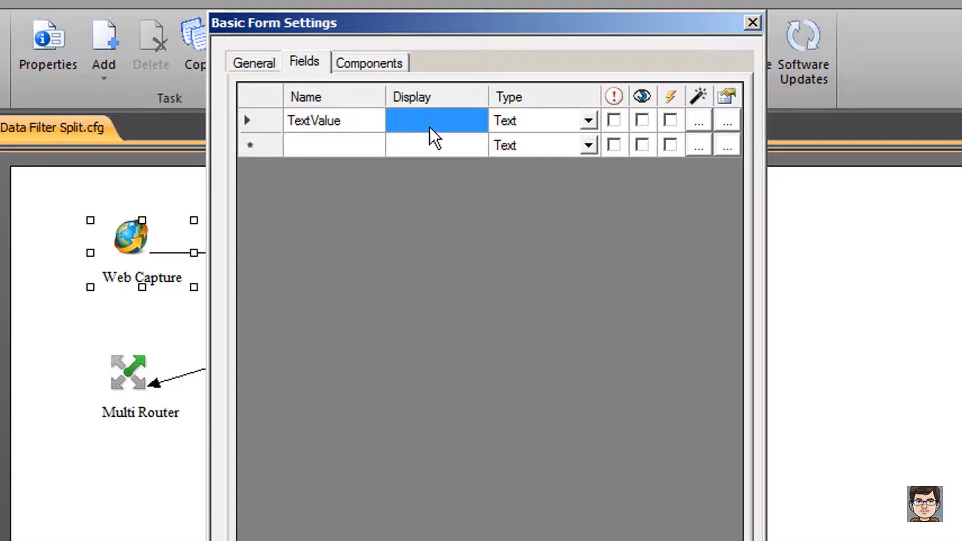
{"action": "type", "text": "Text Val"}
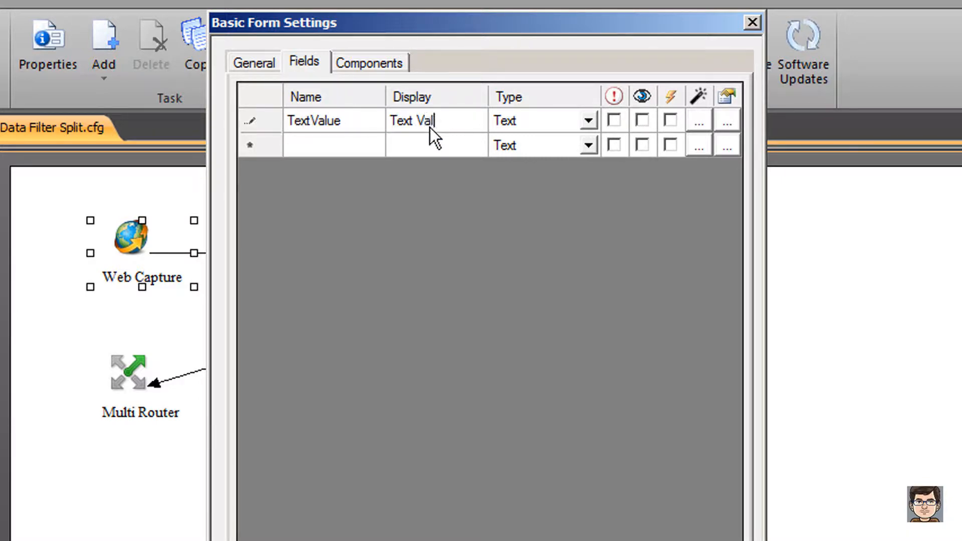
{"action": "type", "text": "ue"}
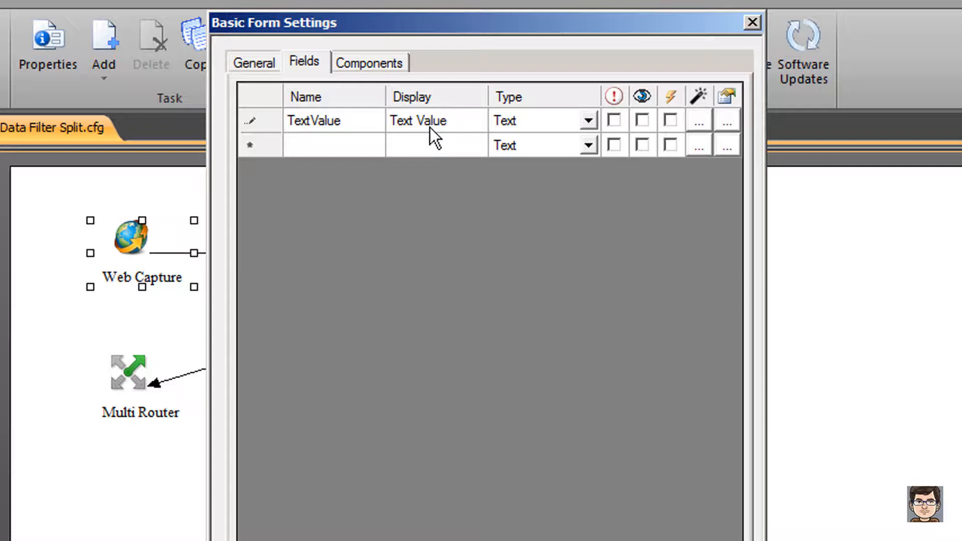
{"action": "left_click", "coordinate": [426, 121]}
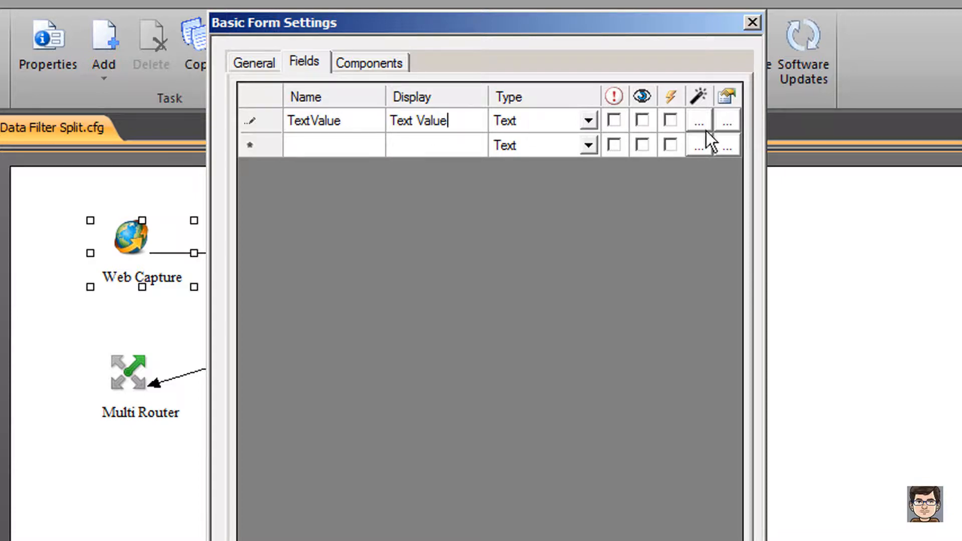
{"action": "left_click", "coordinate": [727, 120]}
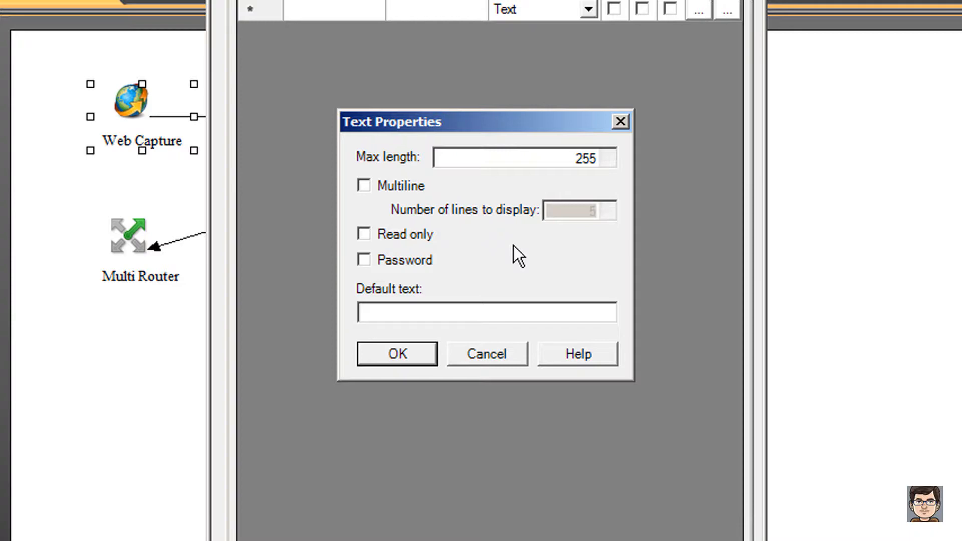
Type '1001 | John | Smith | 99001 | 10/17/1977' as the TextValue default text.
{"action": "left_click", "coordinate": [488, 312]}
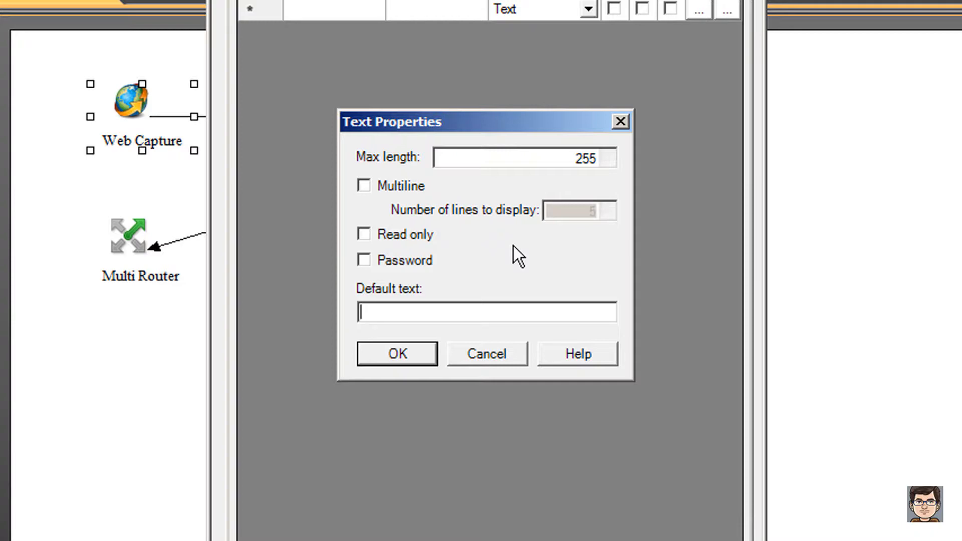
{"action": "type", "text": "1"}
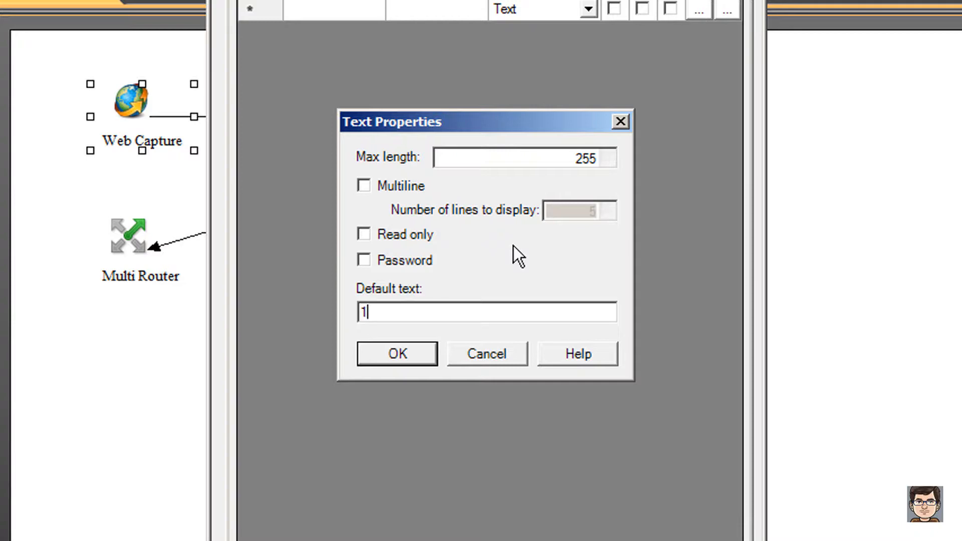
{"action": "type", "text": "001 |"}
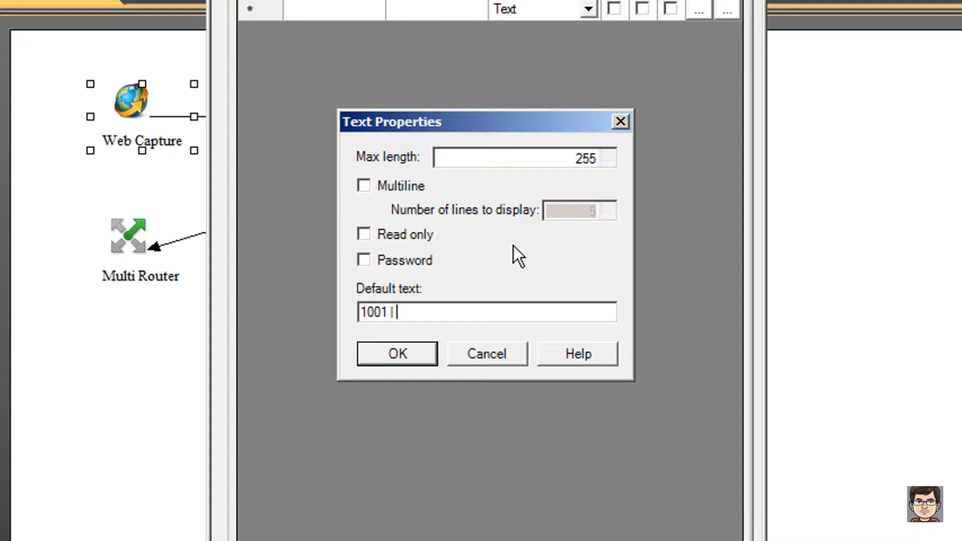
{"action": "type", "text": "Jo"}
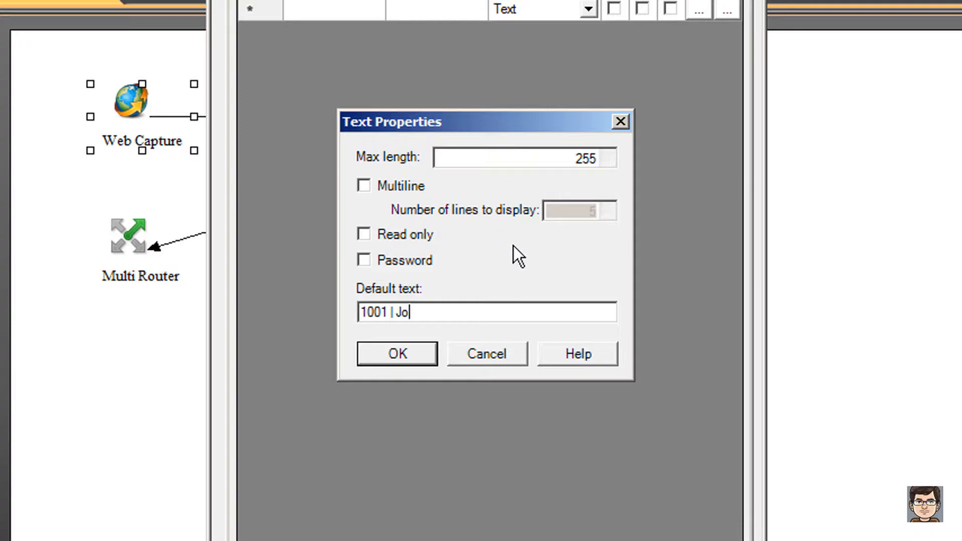
{"action": "type", "text": "hn |"}
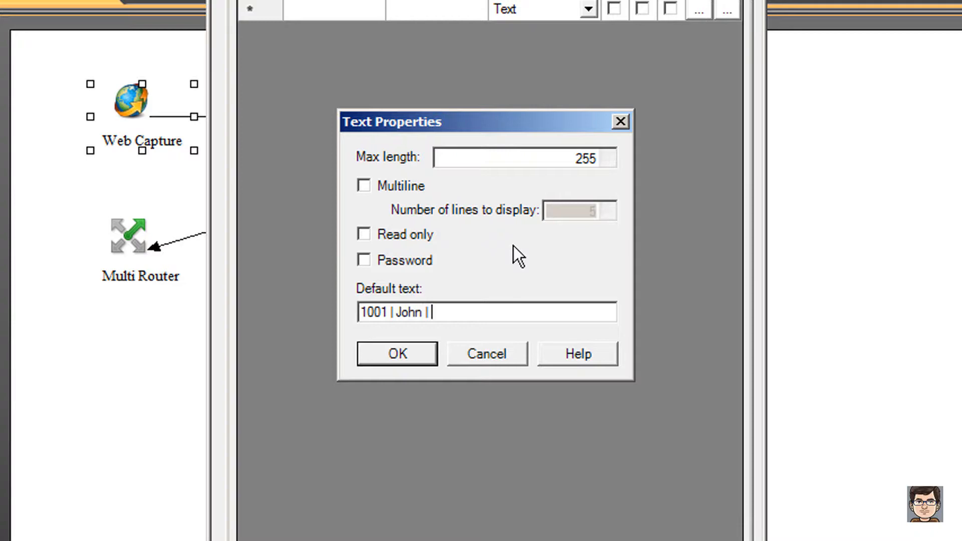
{"action": "type", "text": "Smith |"}
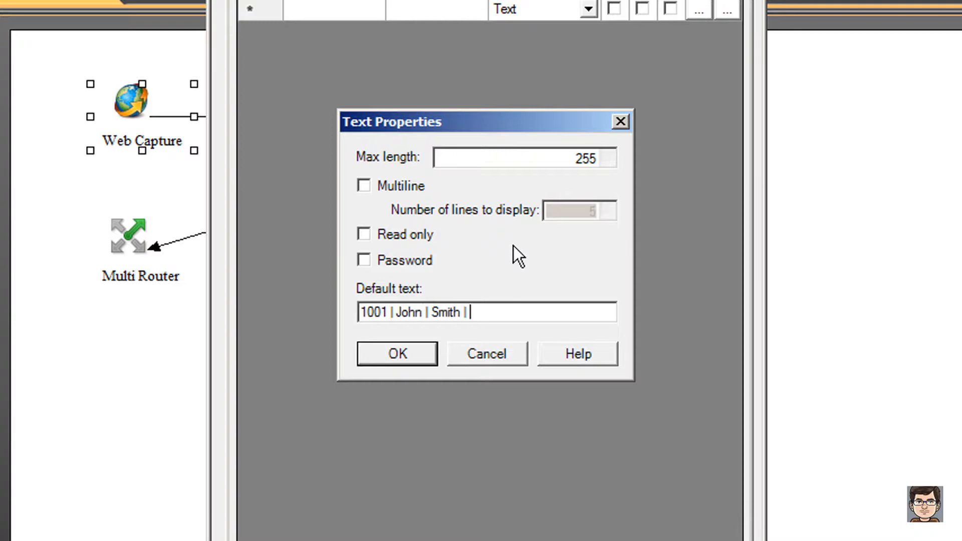
{"action": "type", "text": "99001 |"}
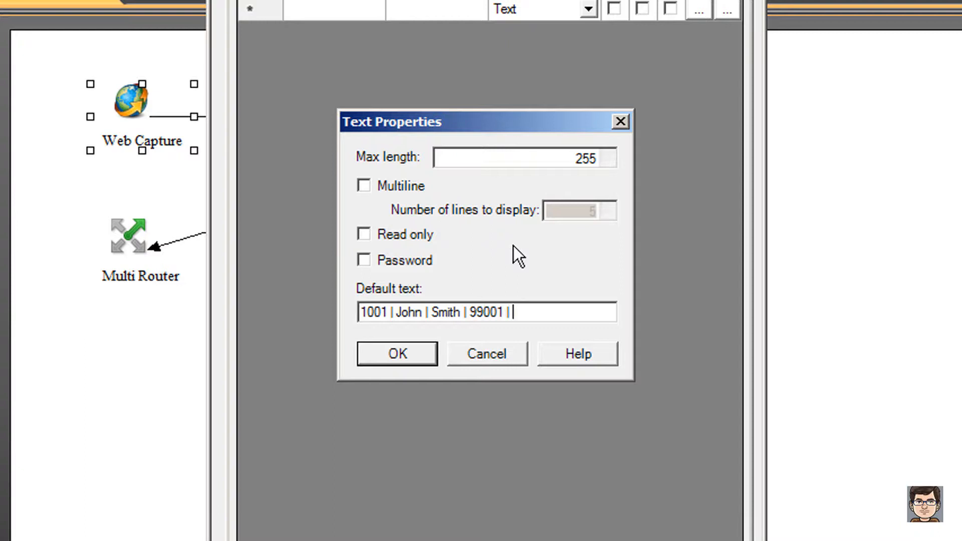
{"action": "type", "text": "10/17"}
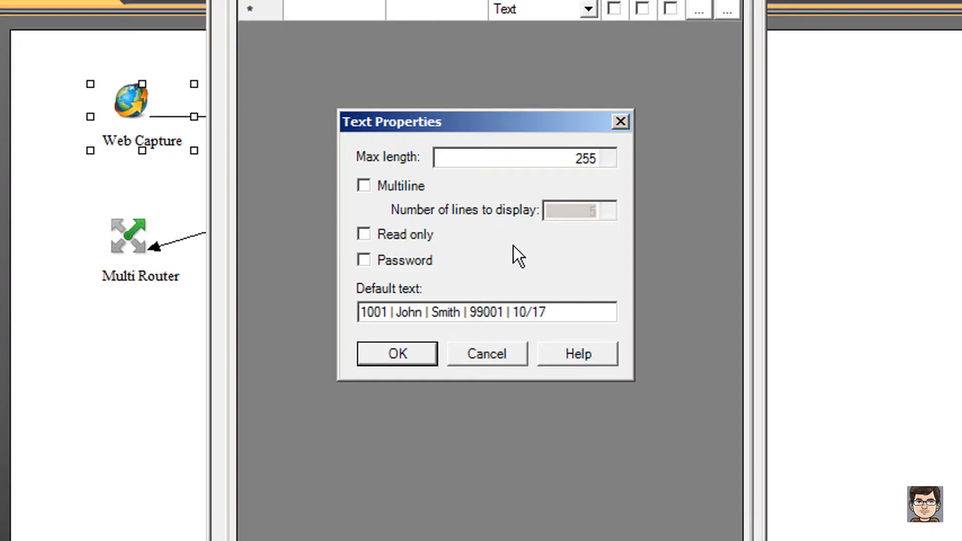
{"action": "type", "text": "/1977"}
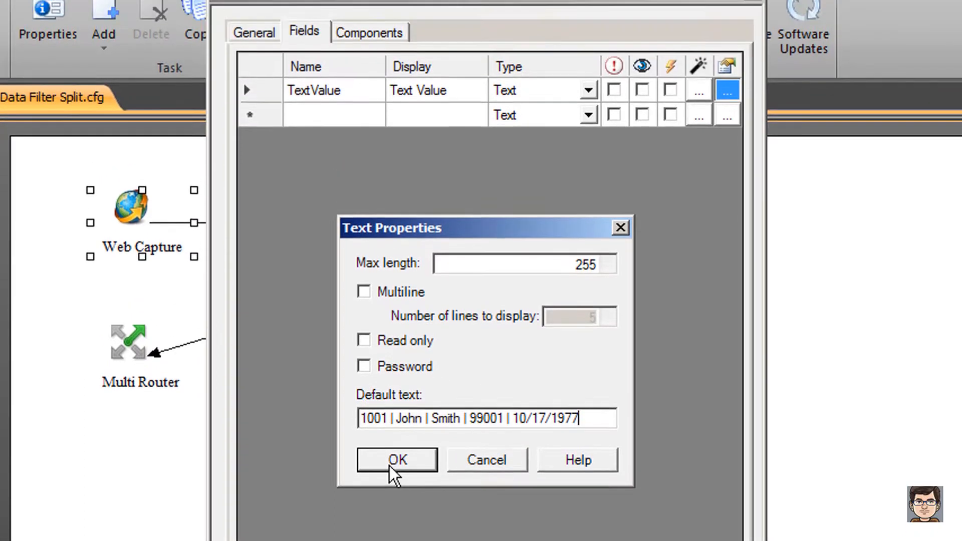
Add a Delimiter field labelled 'Demiliter' and confirm its text properties.
{"action": "left_click", "coordinate": [397, 460]}
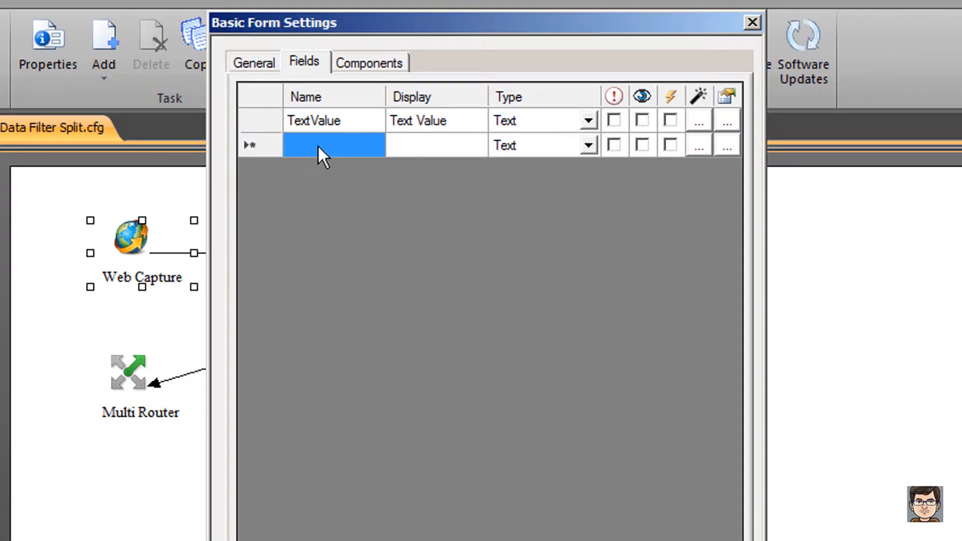
{"action": "type", "text": "D"}
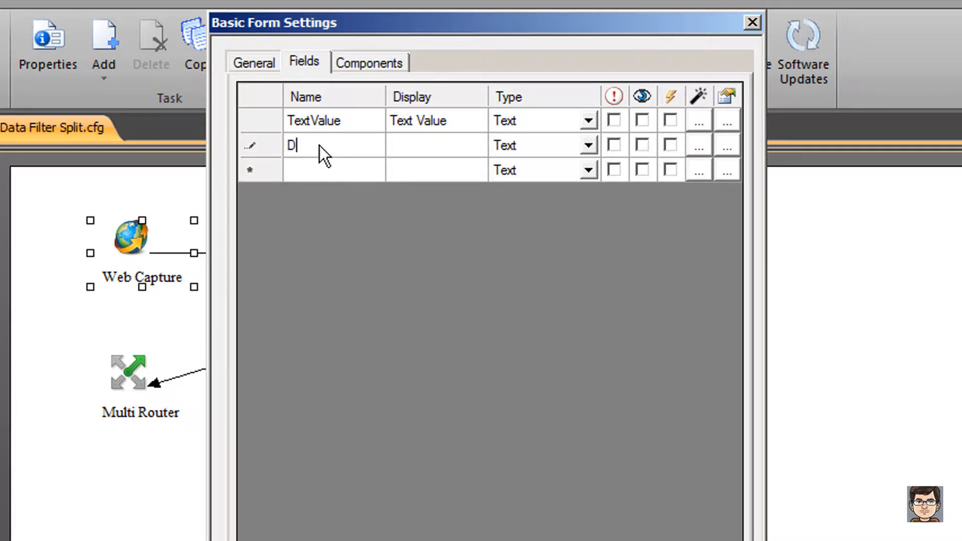
{"action": "type", "text": "elimiter"}
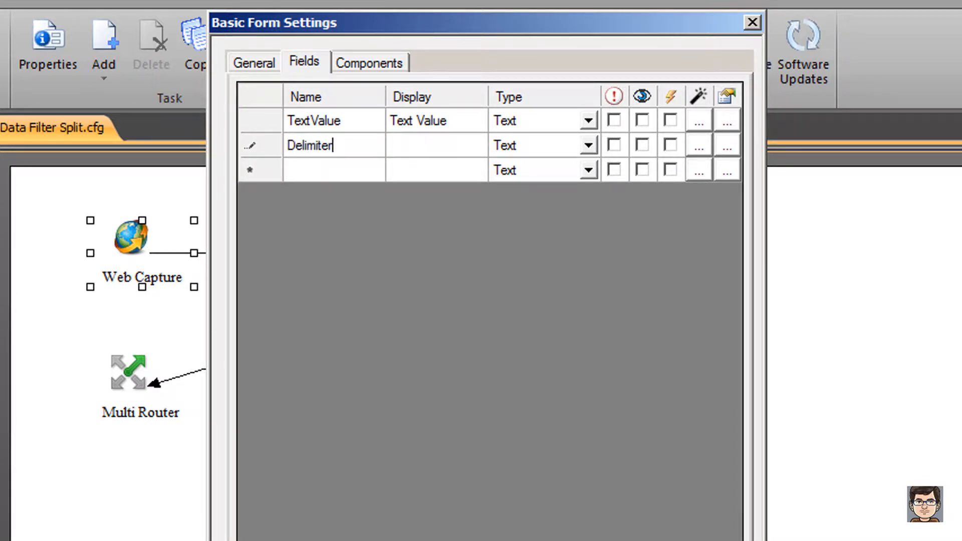
{"action": "type", "text": "D"}
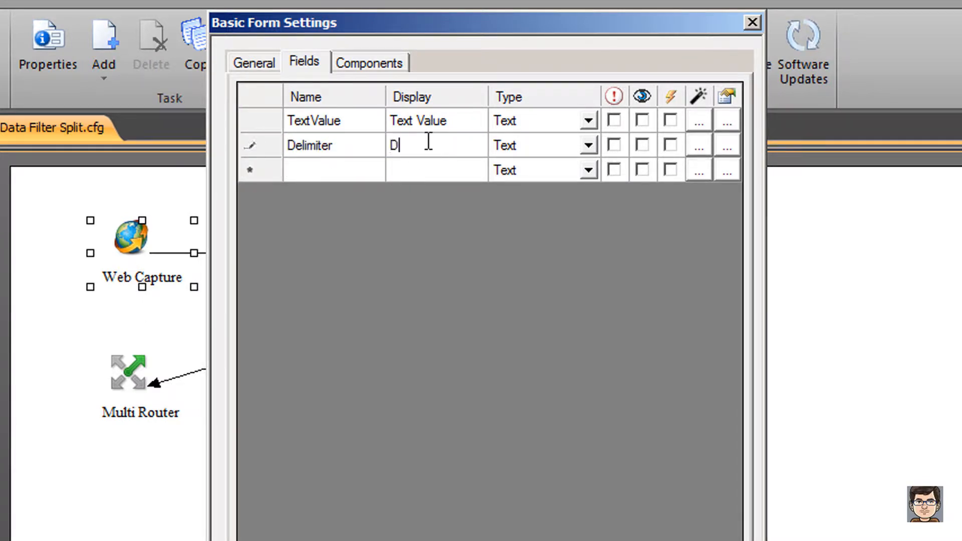
{"action": "type", "text": "emiliter"}
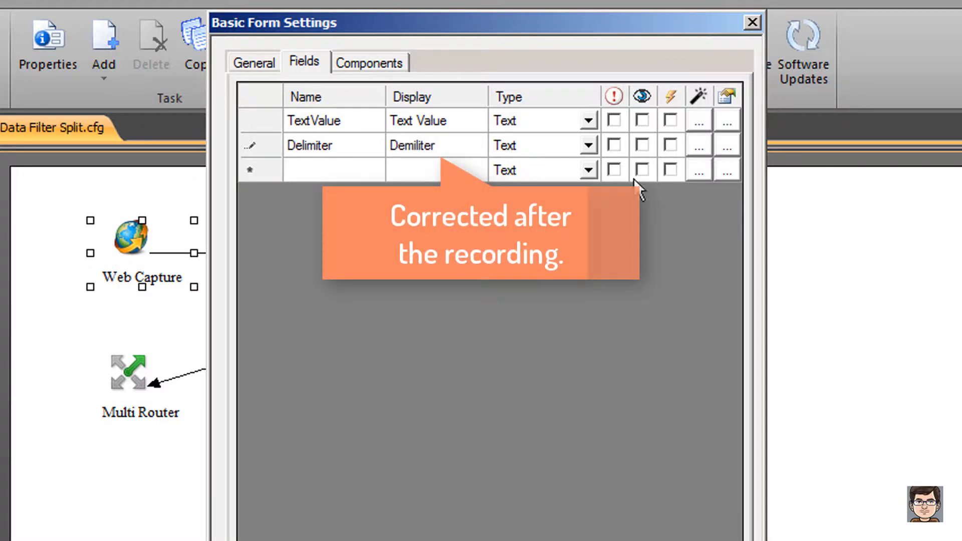
{"action": "left_click", "coordinate": [728, 146]}
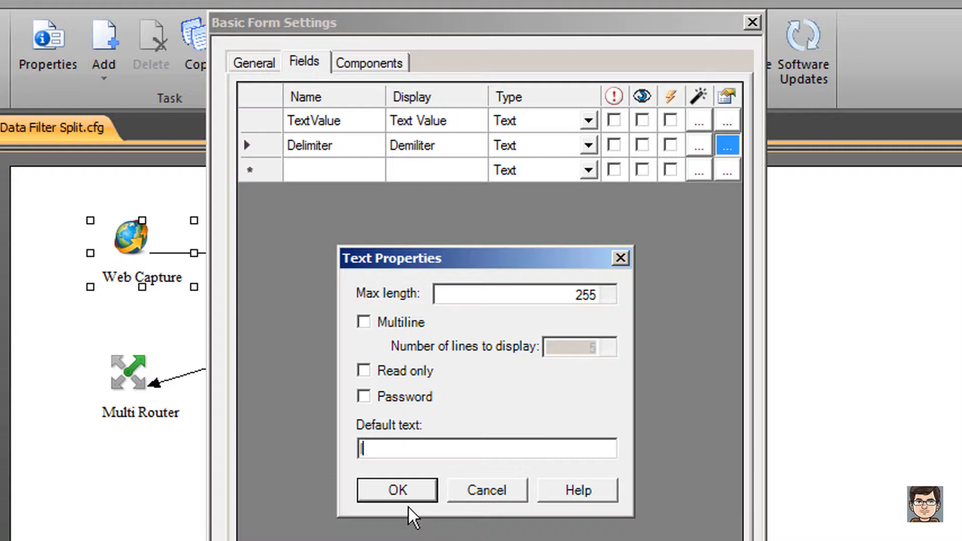
{"action": "left_click", "coordinate": [397, 489]}
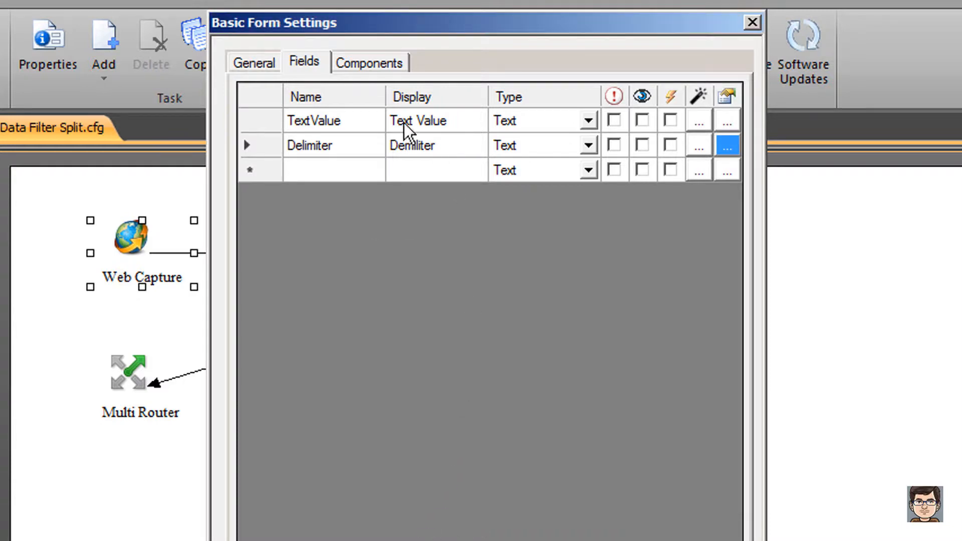
Set the form's Data Filter component to active.
{"action": "left_click", "coordinate": [370, 61]}
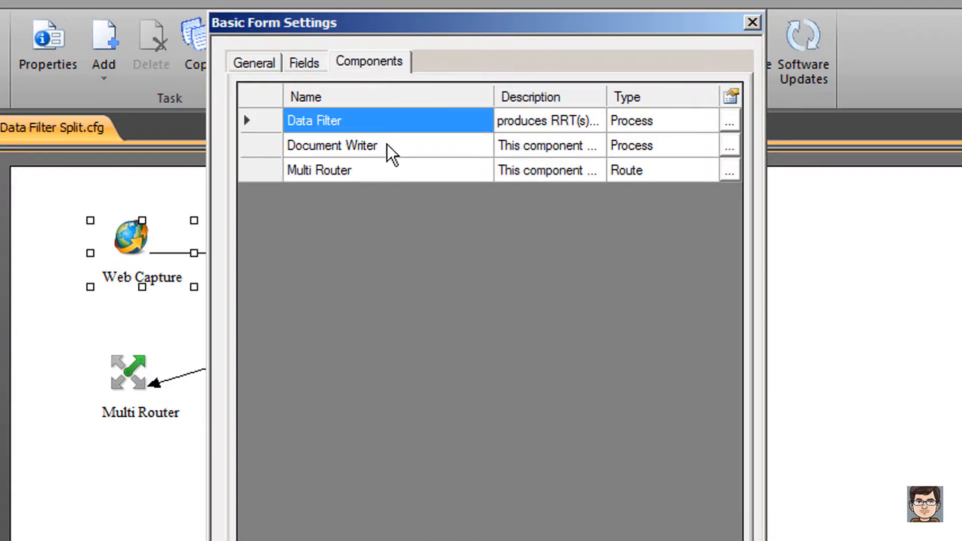
{"action": "left_click", "coordinate": [729, 120]}
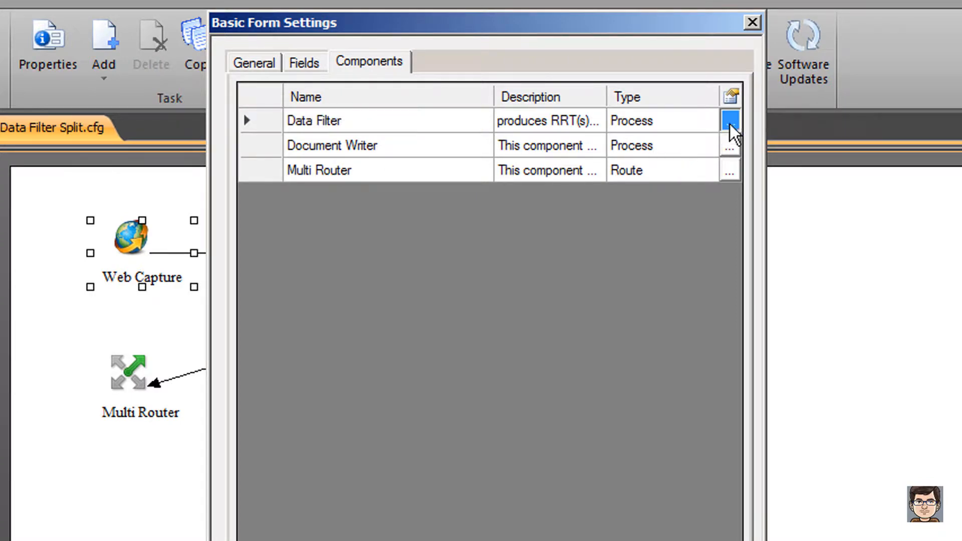
{"action": "left_click", "coordinate": [730, 119]}
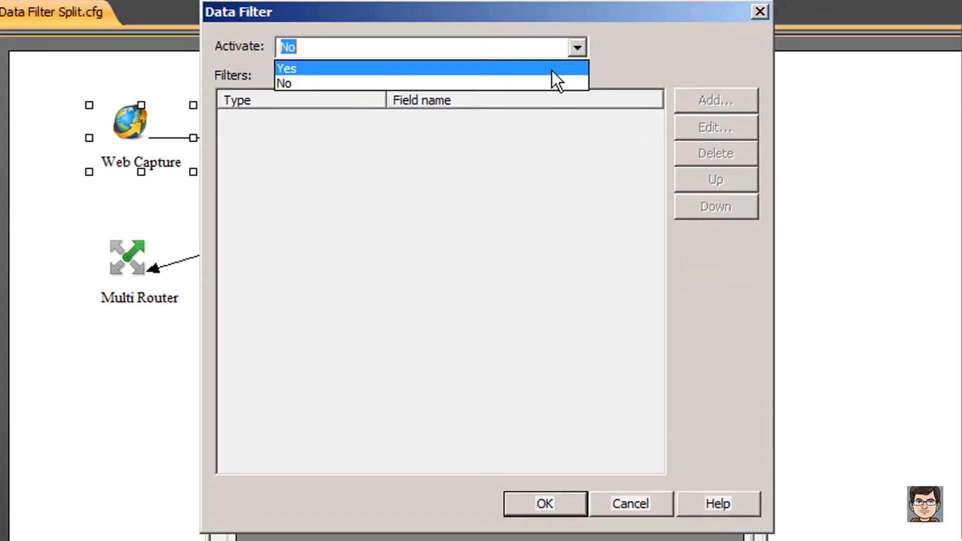
Add Split filter TextValueParts splitting ~WCC::%TextValue%~ on ~WCC::%Delimiter%~.
{"action": "left_click", "coordinate": [716, 100]}
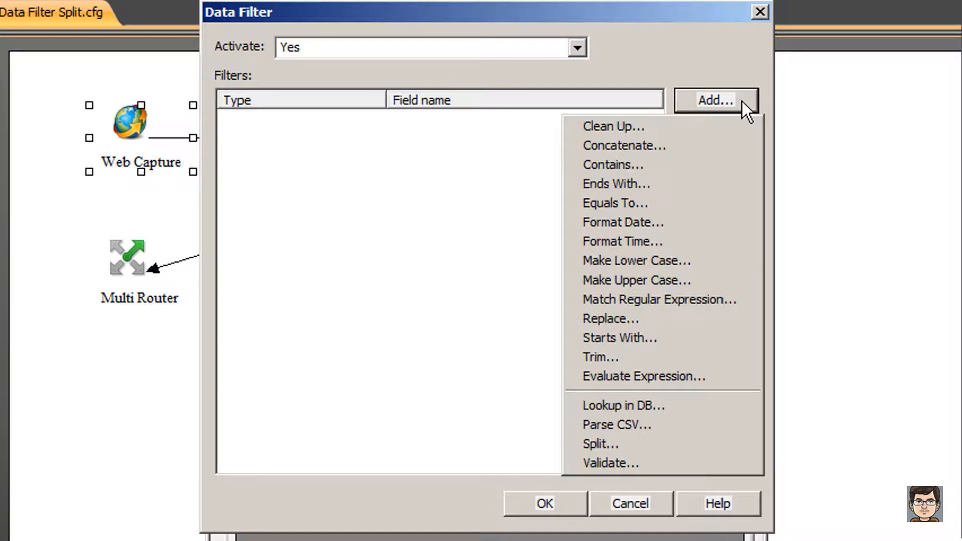
{"action": "mouse_move", "coordinate": [662, 457]}
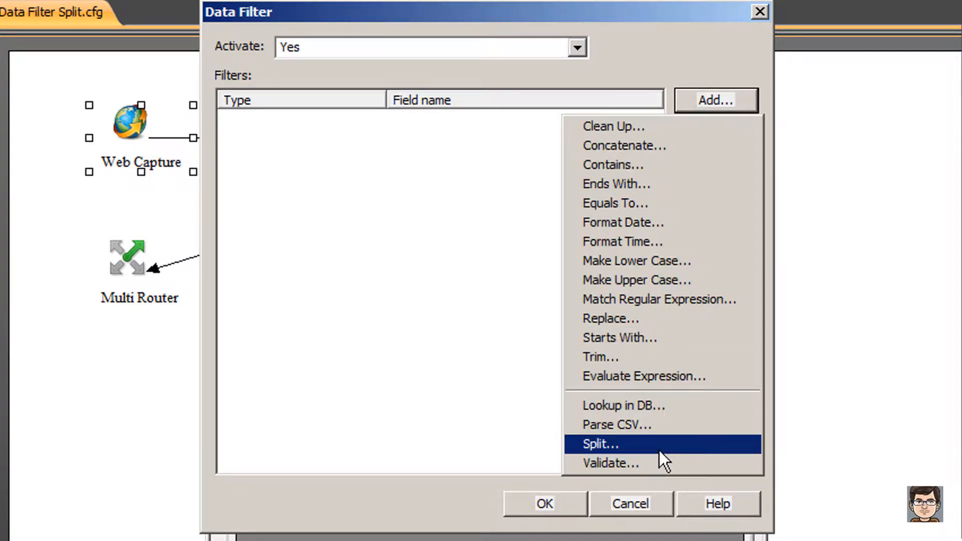
{"action": "left_click", "coordinate": [601, 444]}
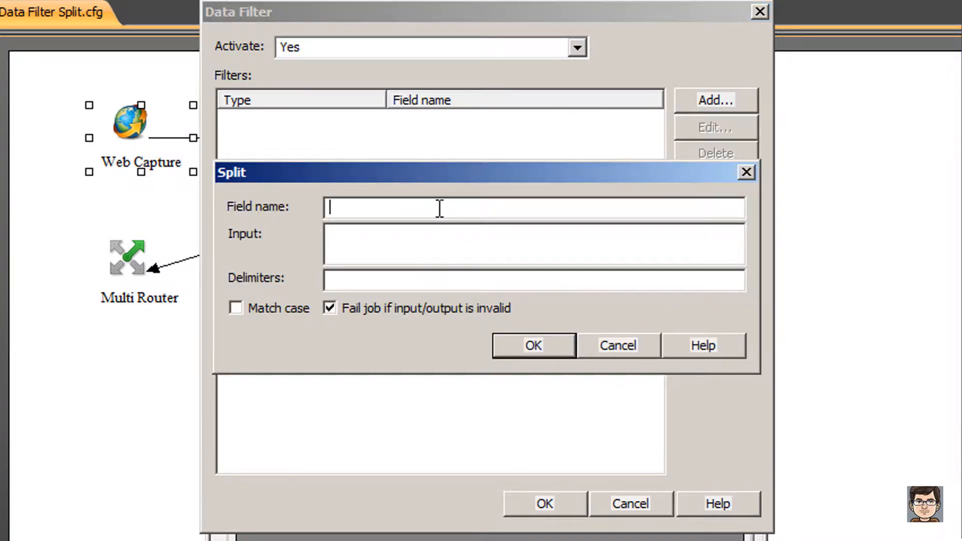
{"action": "mouse_move", "coordinate": [440, 214]}
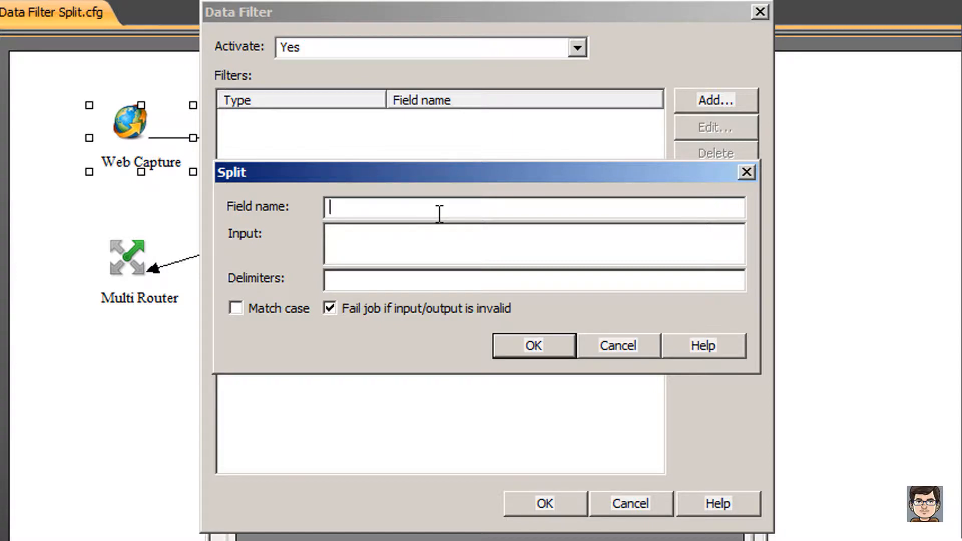
{"action": "type", "text": "TextVa"}
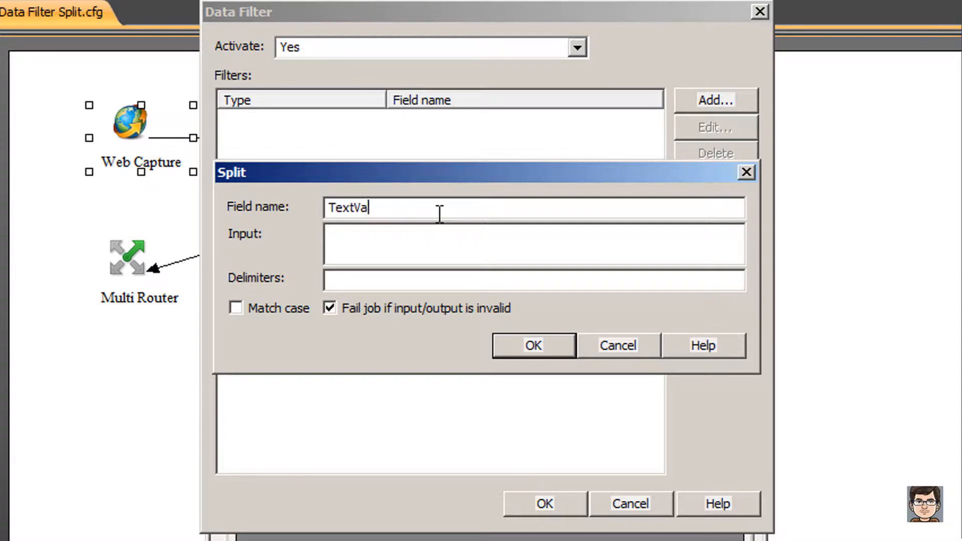
{"action": "type", "text": "lueParts"}
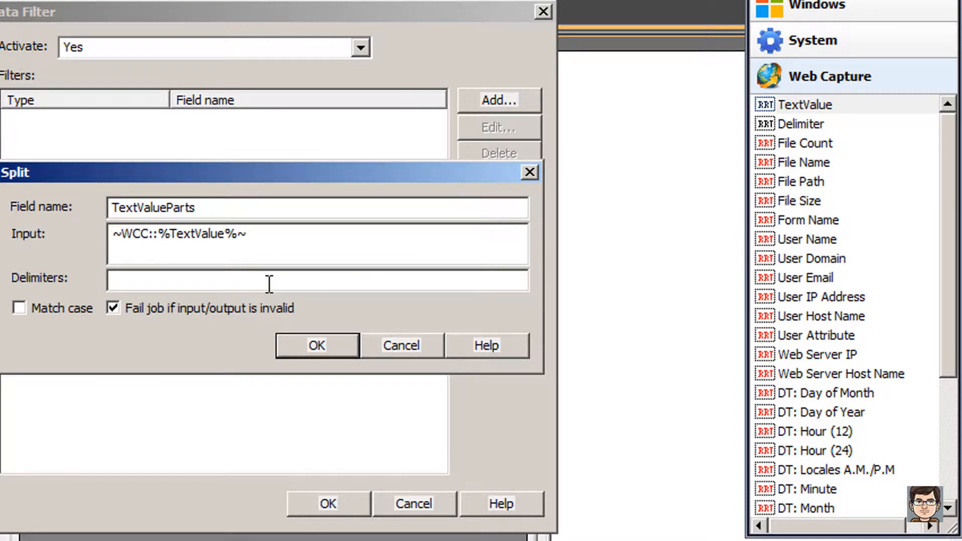
{"action": "type", "text": "|"}
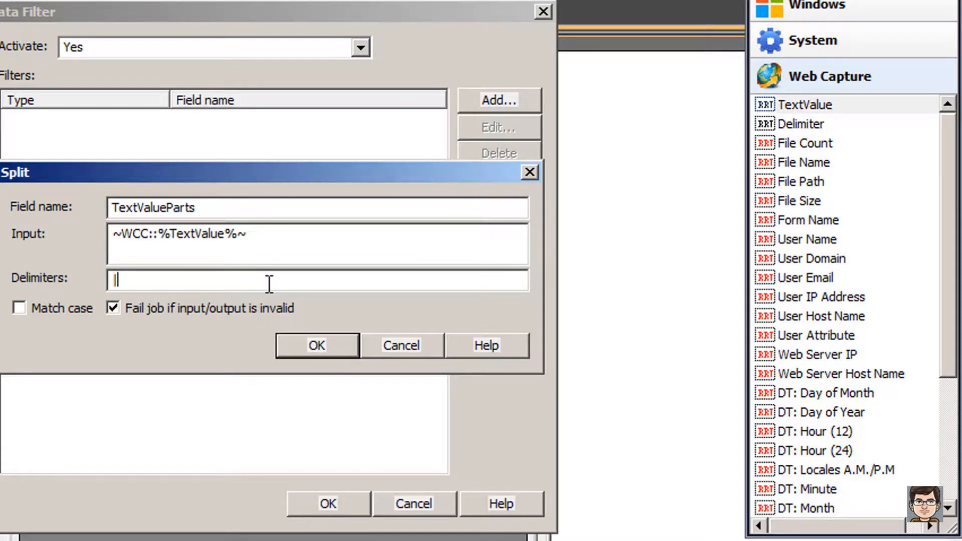
{"action": "left_click", "coordinate": [801, 123]}
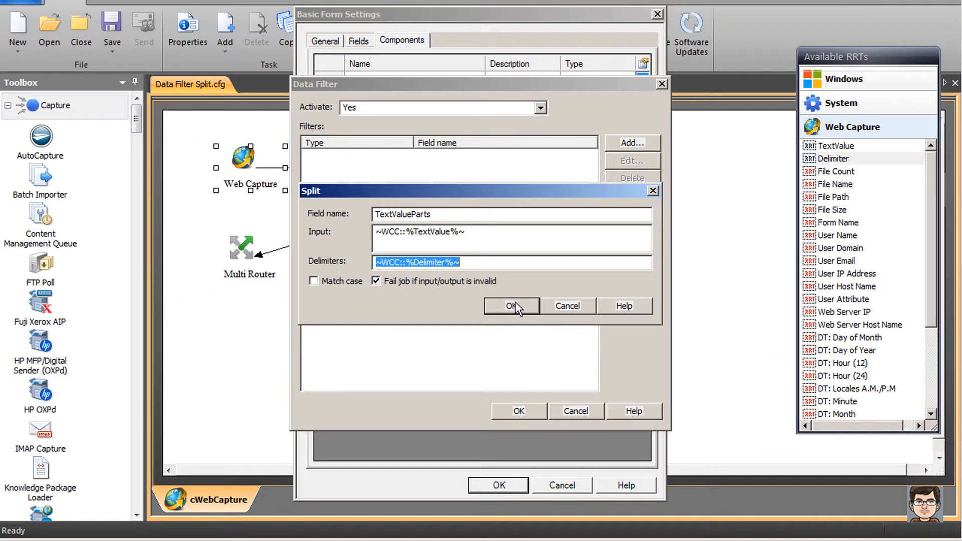
{"action": "left_click", "coordinate": [511, 306]}
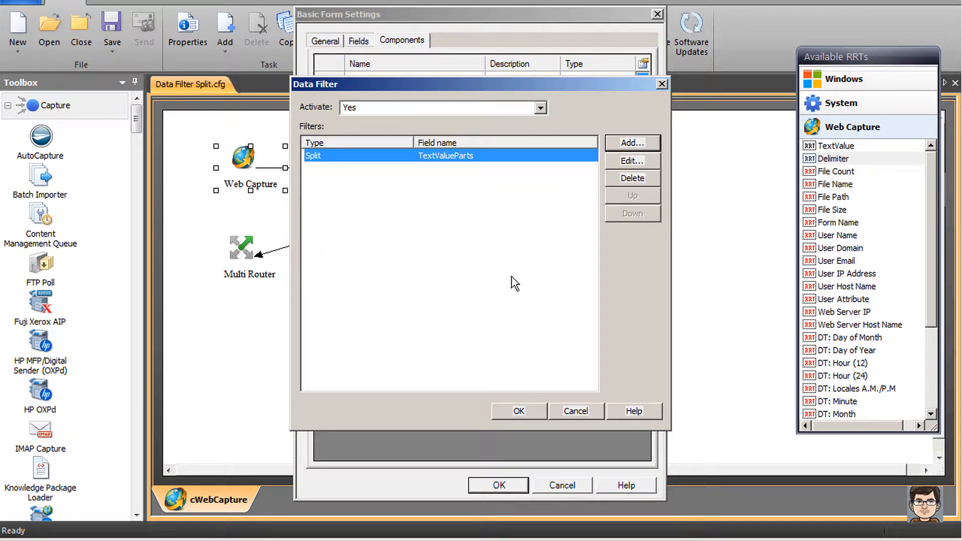
Type 'THIS FILE IS FOR TESTING PURPOSES' plus WebCapture and Data Filter headings into the template.
{"action": "left_click", "coordinate": [519, 411]}
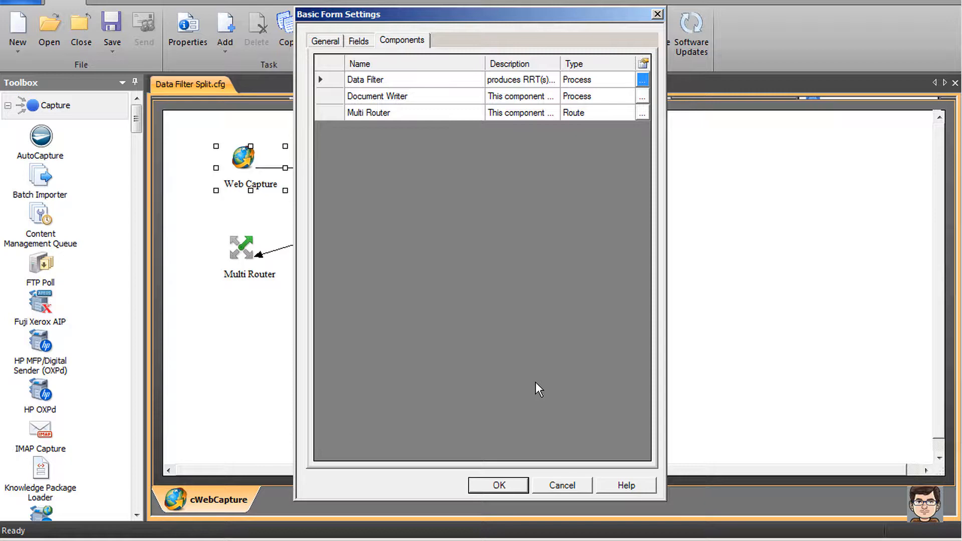
{"action": "mouse_move", "coordinate": [535, 390]}
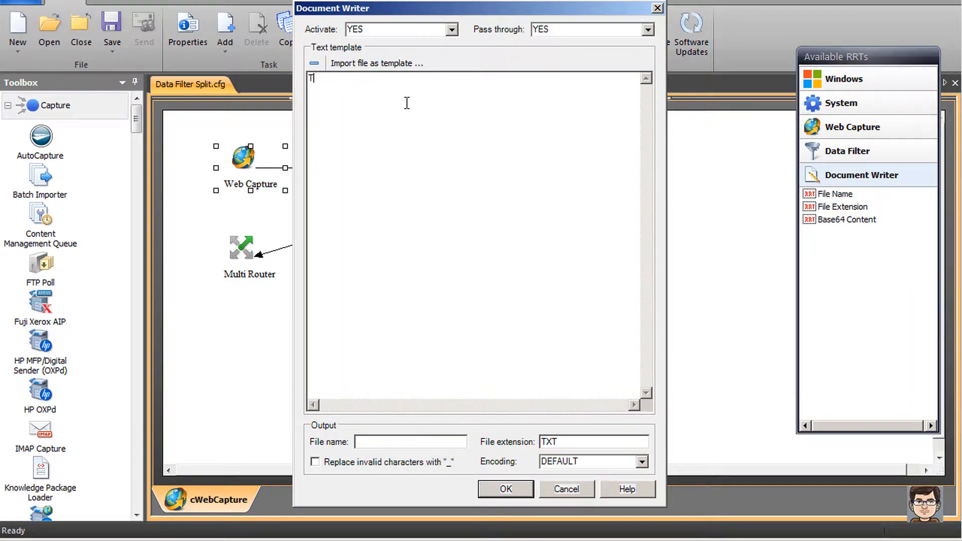
{"action": "type", "text": "HIS FILE IS FOR"}
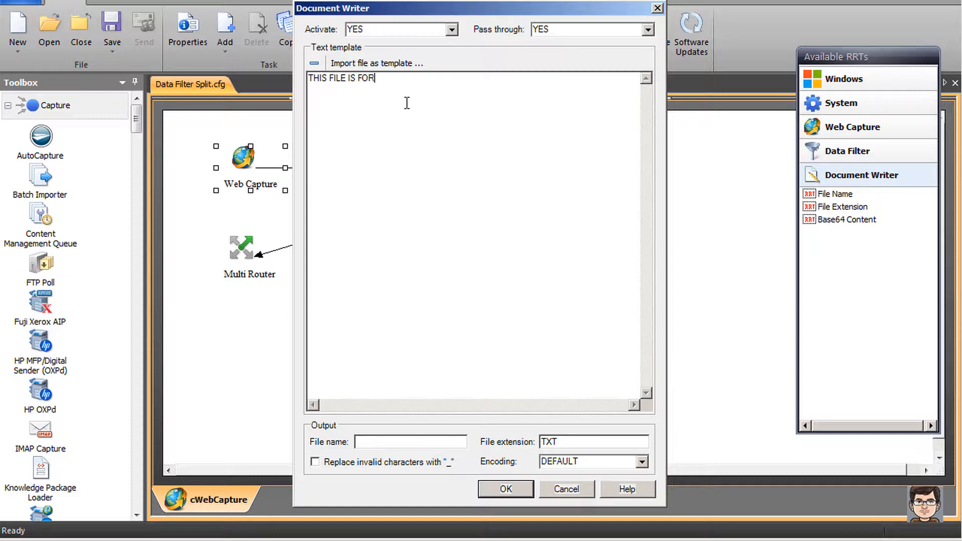
{"action": "type", "text": "TESTING P"}
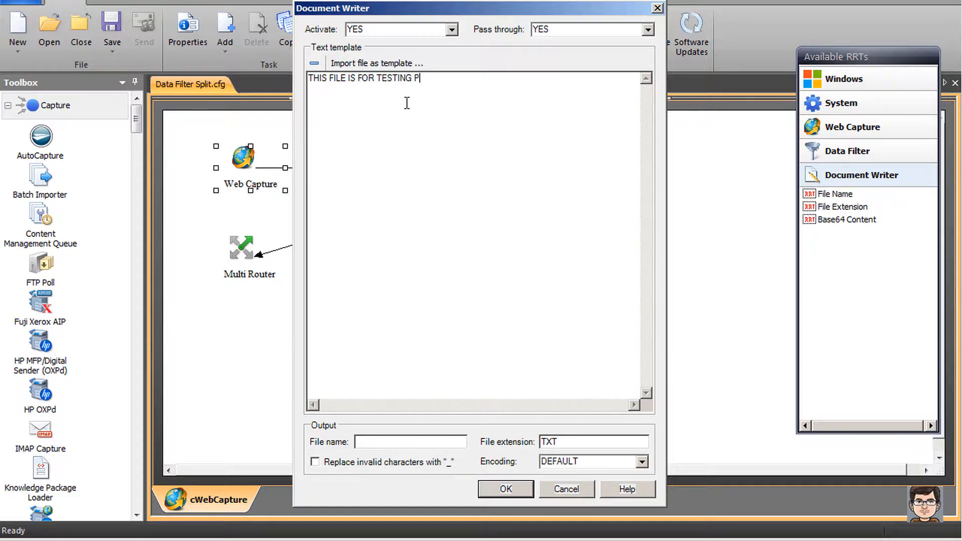
{"action": "type", "text": "URPOSES"}
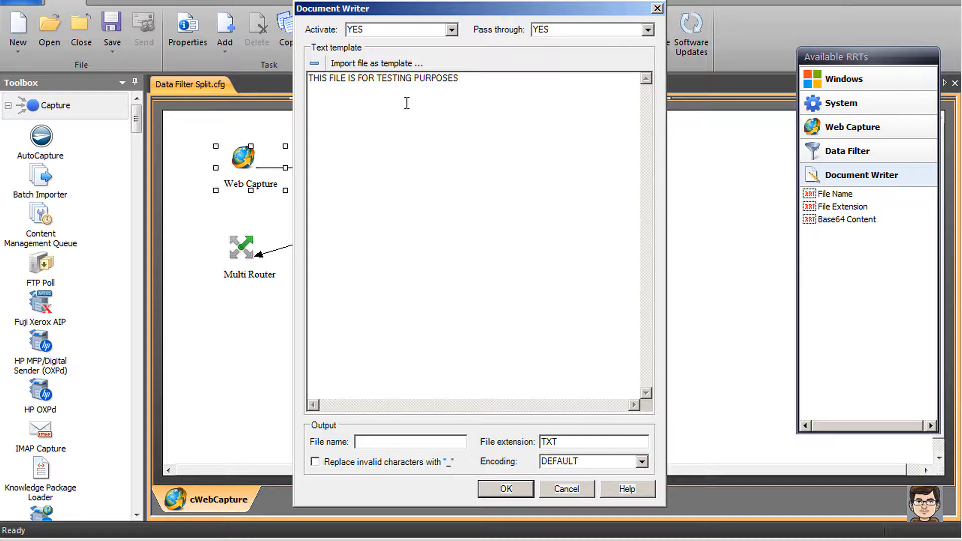
{"action": "type", "text": "W"}
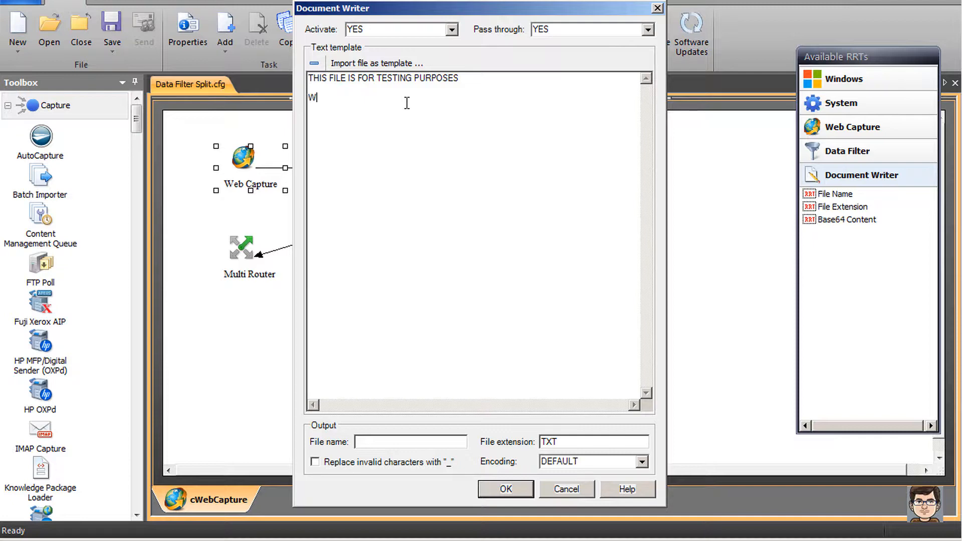
{"action": "type", "text": "ebCapture"}
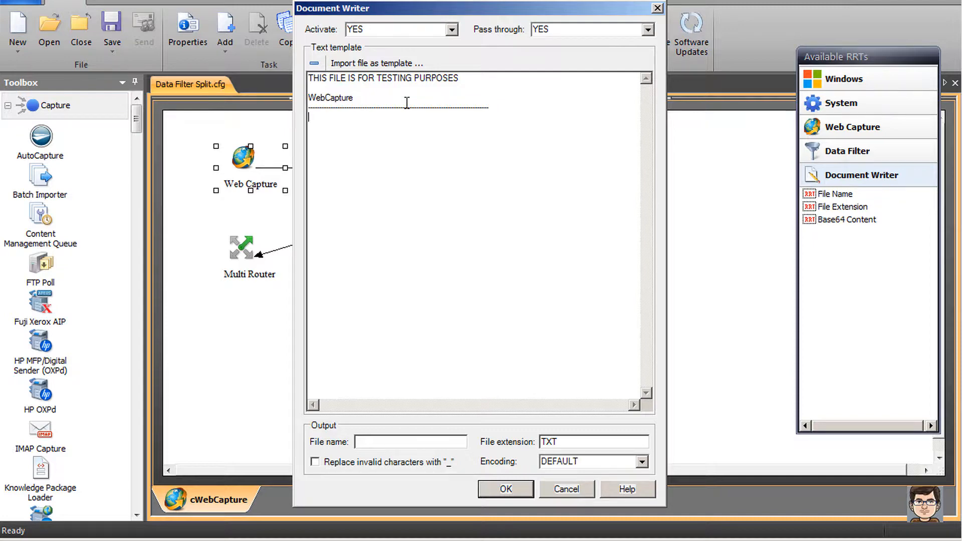
{"action": "type", "text": "Data Fi"}
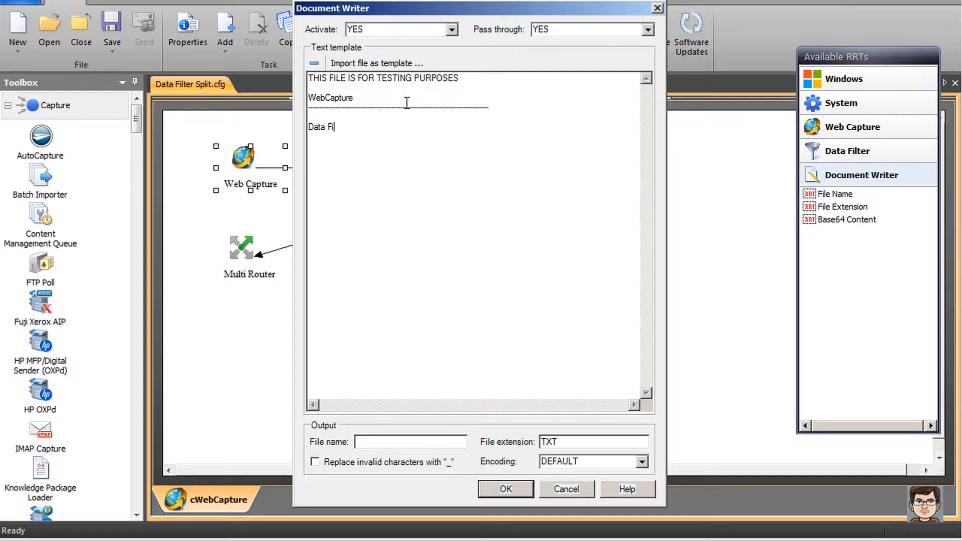
{"action": "type", "text": "lter"}
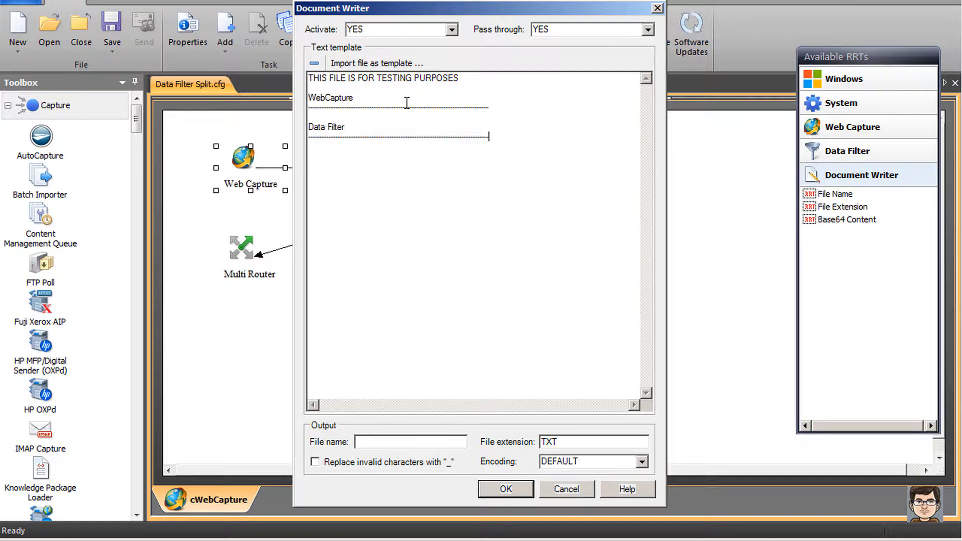
{"action": "mouse_move", "coordinate": [523, 107]}
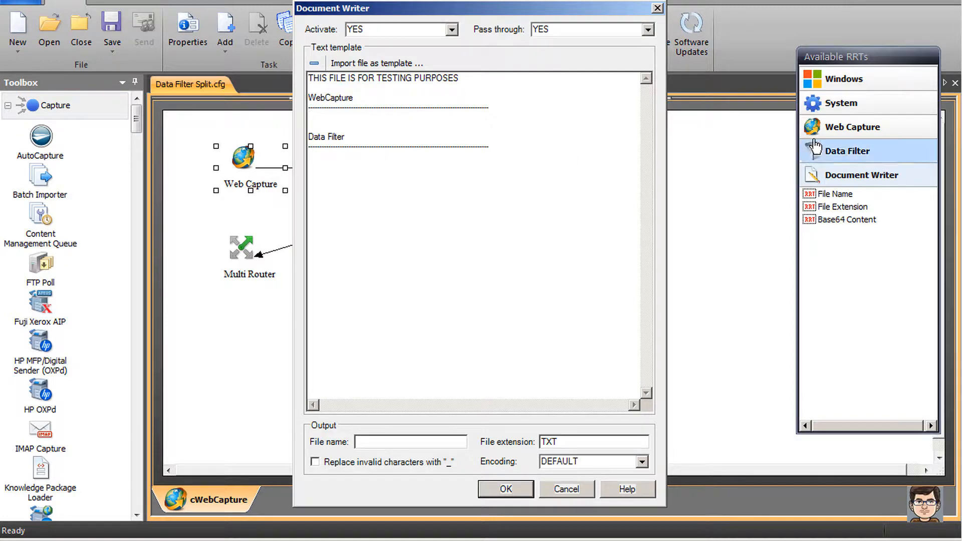
Add TextValue=, Delimiter= and FormName= lines with their Web Capture tags under WebCapture.
{"action": "left_click", "coordinate": [853, 127]}
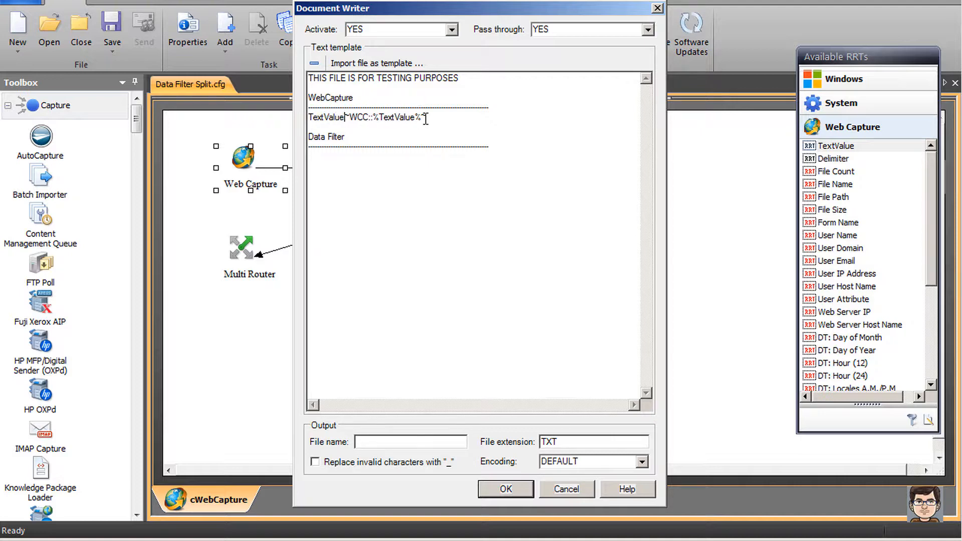
{"action": "type", "text": "="}
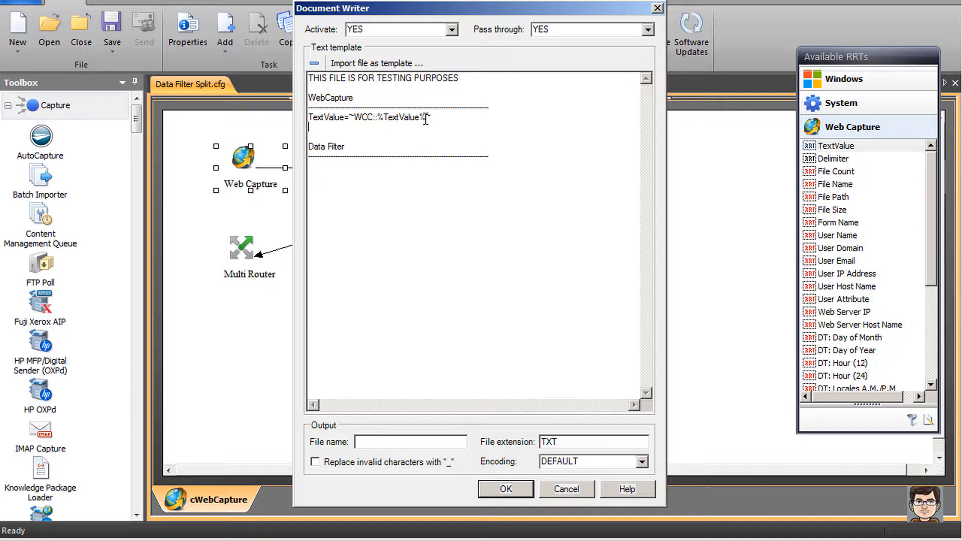
{"action": "type", "text": "Delimi"}
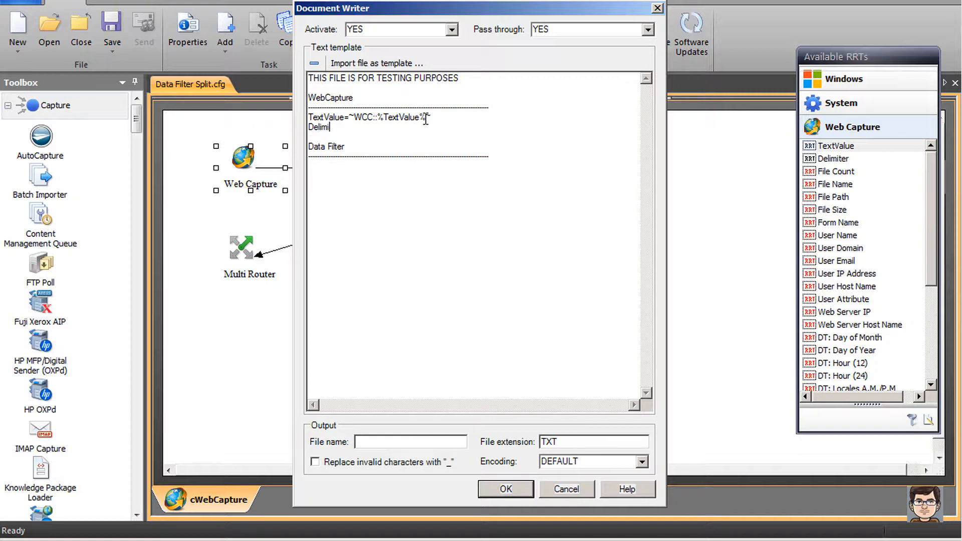
{"action": "type", "text": "ter=~WCC::%Delimiter%~"}
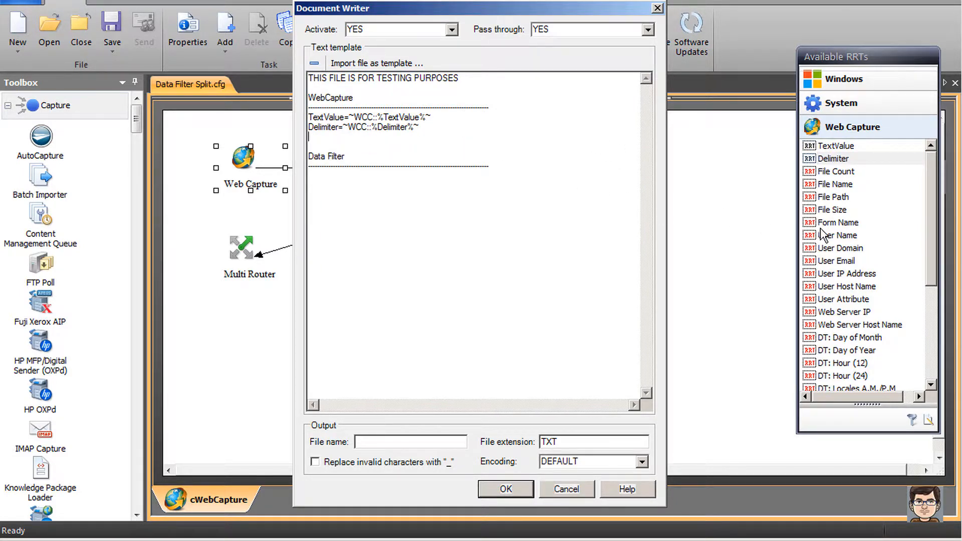
{"action": "left_click_drag", "start_coordinate": [838, 222], "coordinate": [425, 138]}
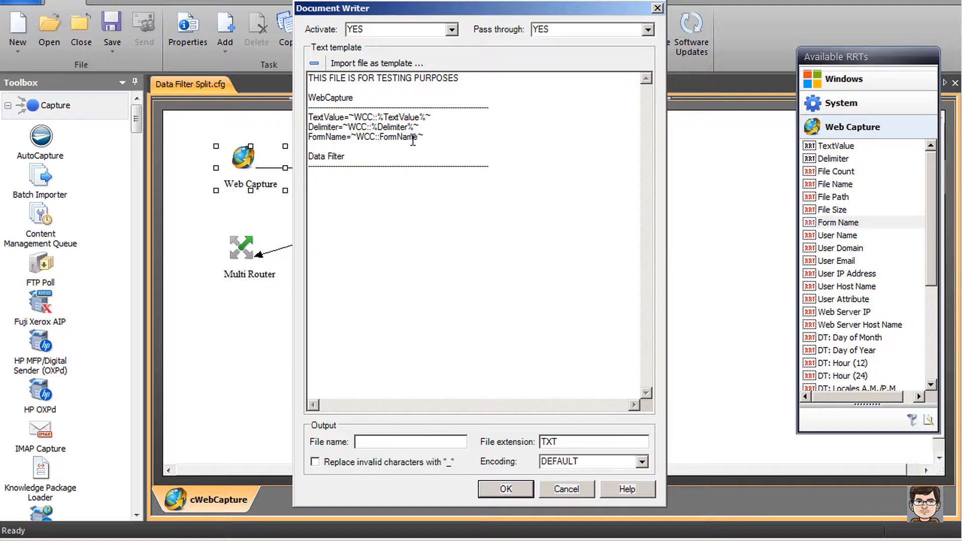
{"action": "mouse_move", "coordinate": [402, 141]}
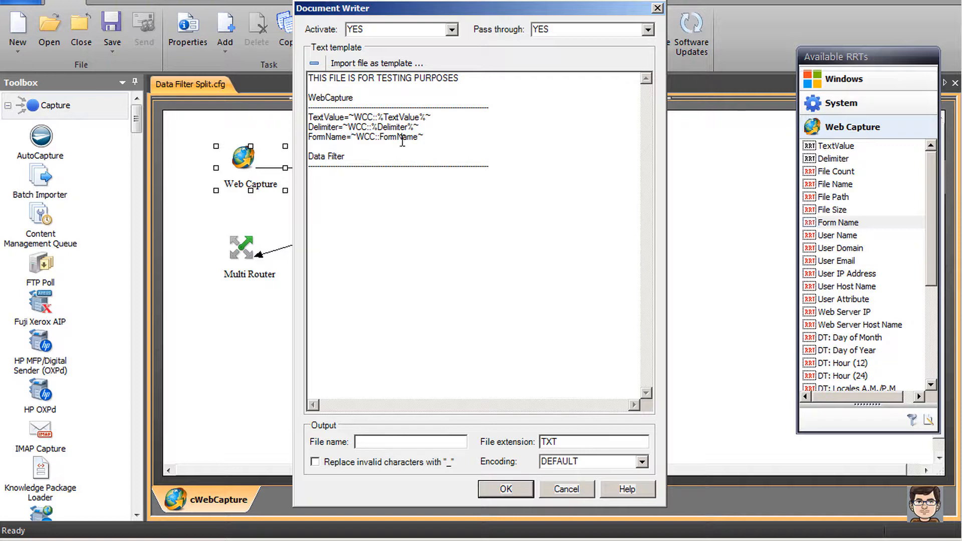
{"action": "mouse_move", "coordinate": [443, 242]}
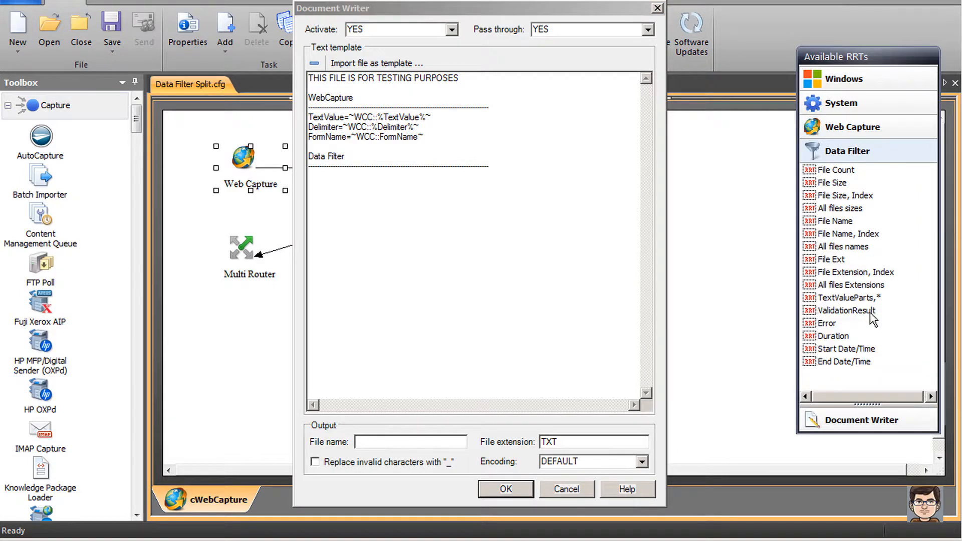
Add TextValueParts tag lines numbered 1 through 5 under the Data Filter heading.
{"action": "left_click_drag", "start_coordinate": [850, 297], "coordinate": [552, 245]}
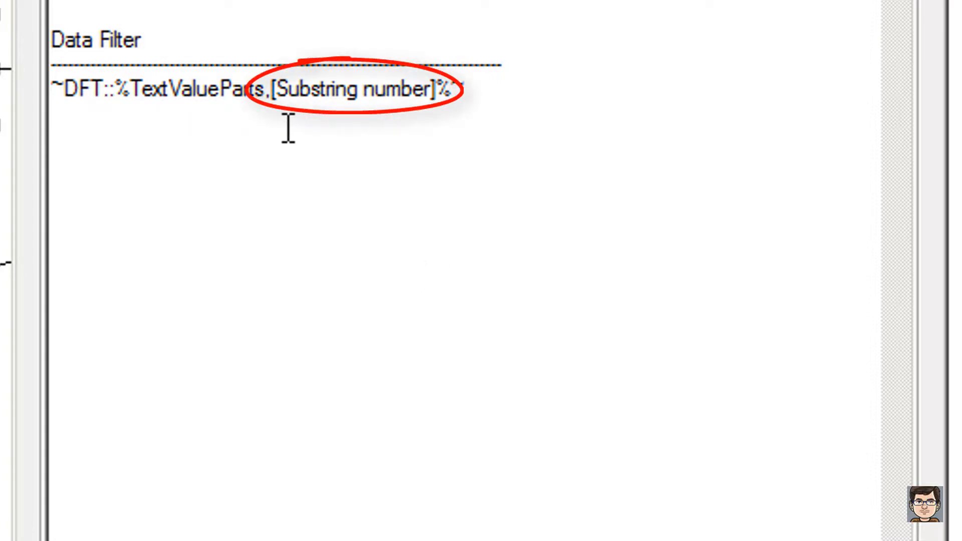
{"action": "mouse_move", "coordinate": [435, 141]}
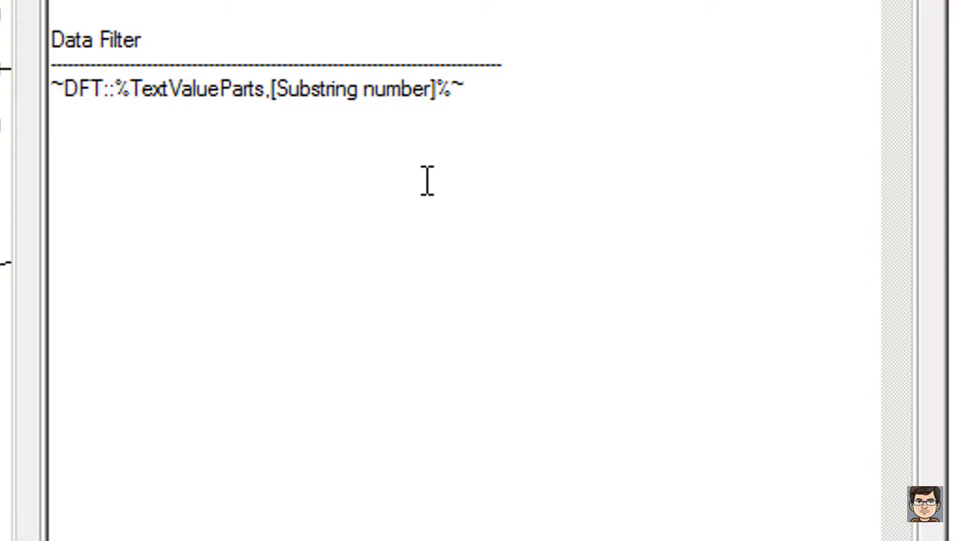
{"action": "double_click", "coordinate": [398, 89]}
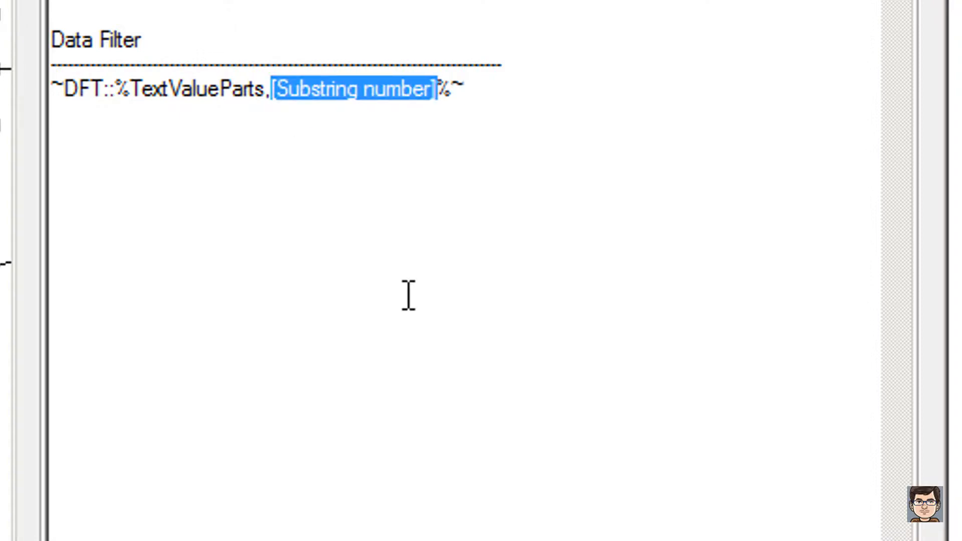
{"action": "type", "text": "1"}
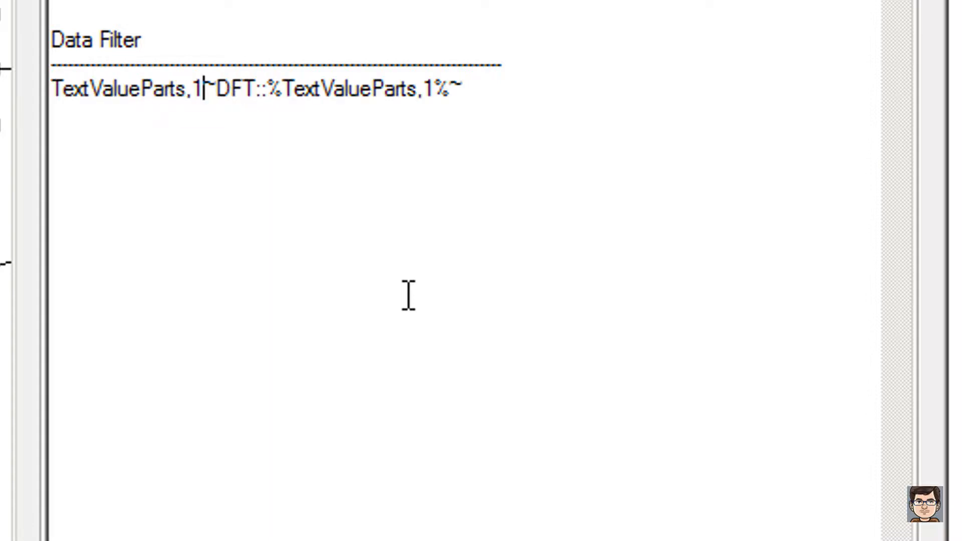
{"action": "type", "text": "="}
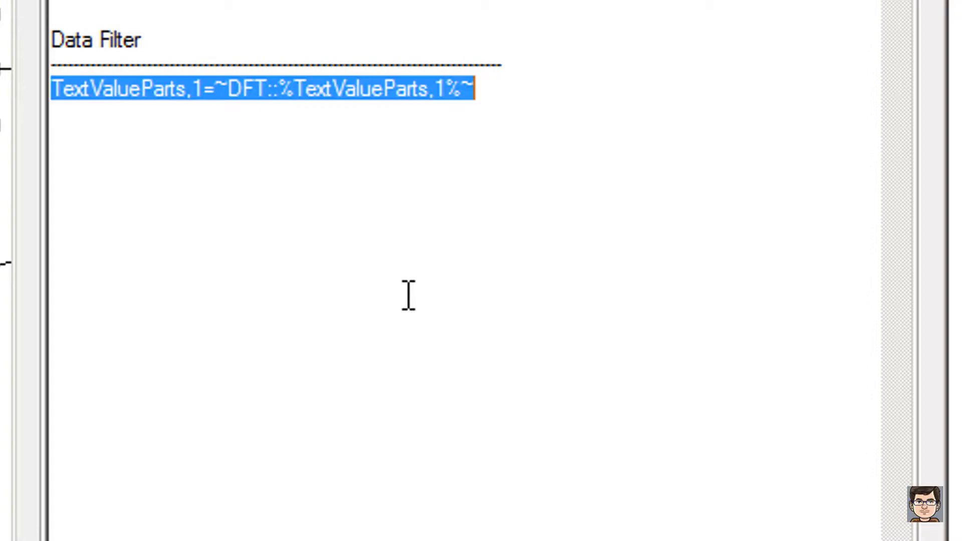
{"action": "left_click", "coordinate": [475, 90]}
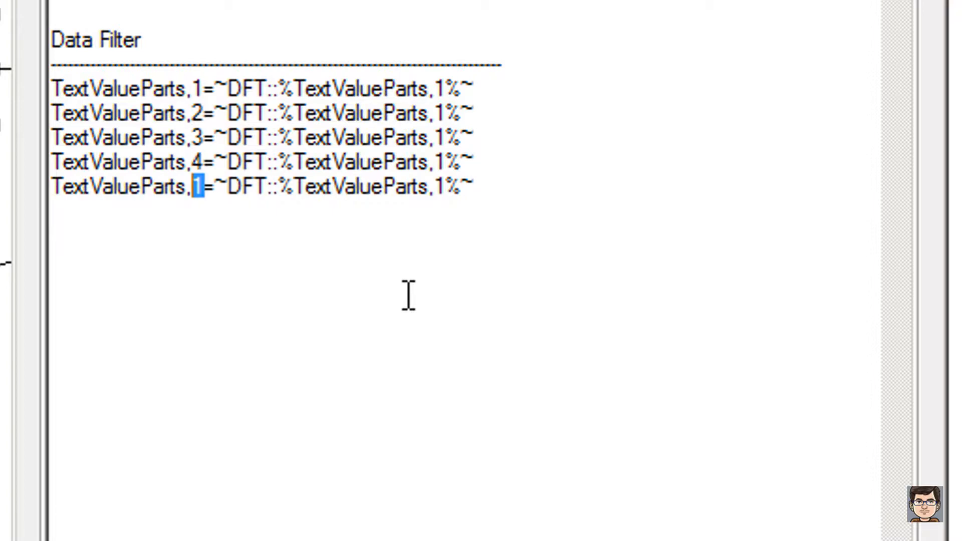
{"action": "type", "text": "5"}
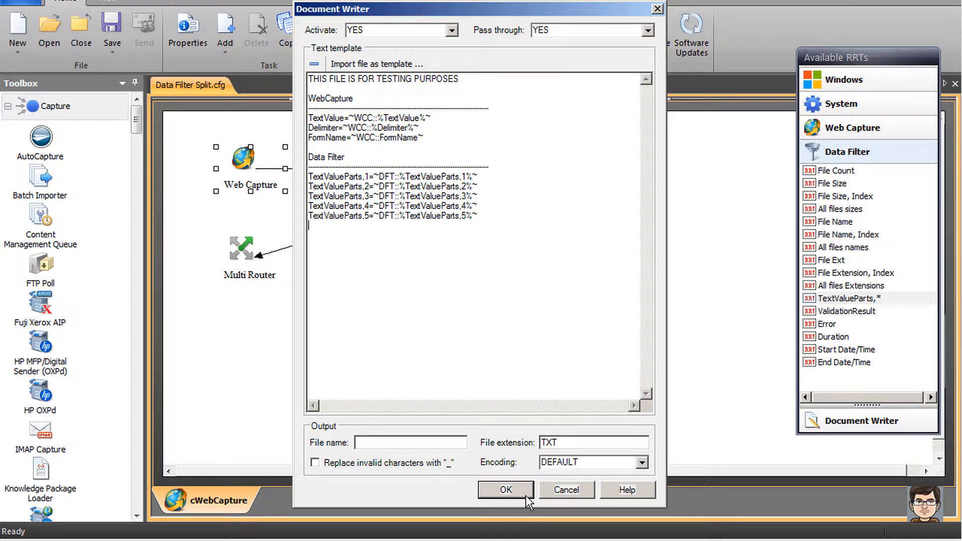
Confirm the template and add a new Send to Folder configuration in Multi Router.
{"action": "left_click", "coordinate": [505, 491]}
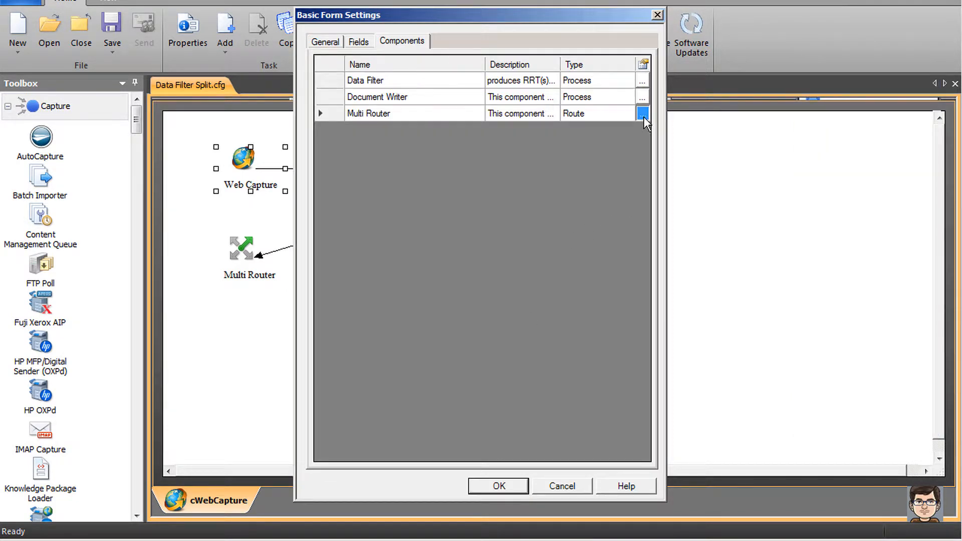
{"action": "left_click", "coordinate": [642, 113]}
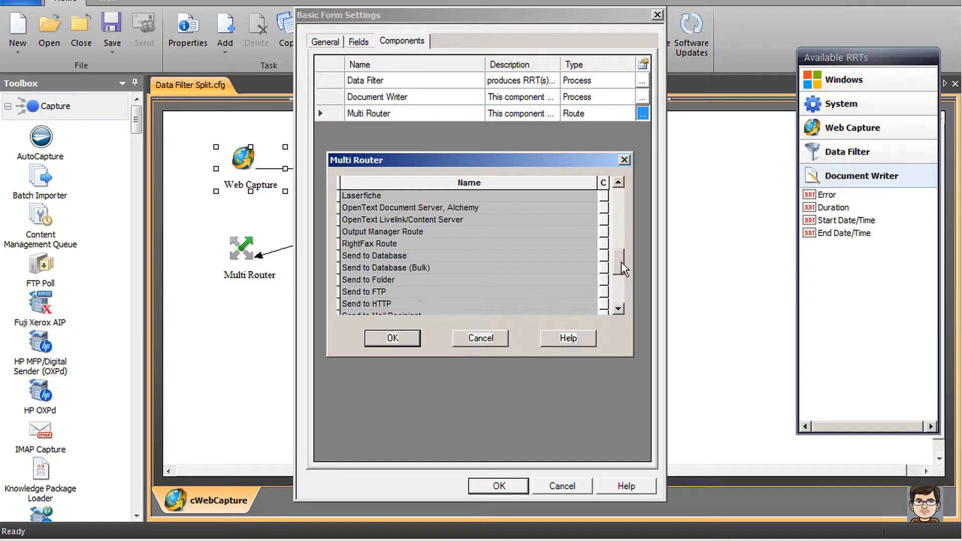
{"action": "scroll", "scroll_direction": "down", "scroll_amount": 3}
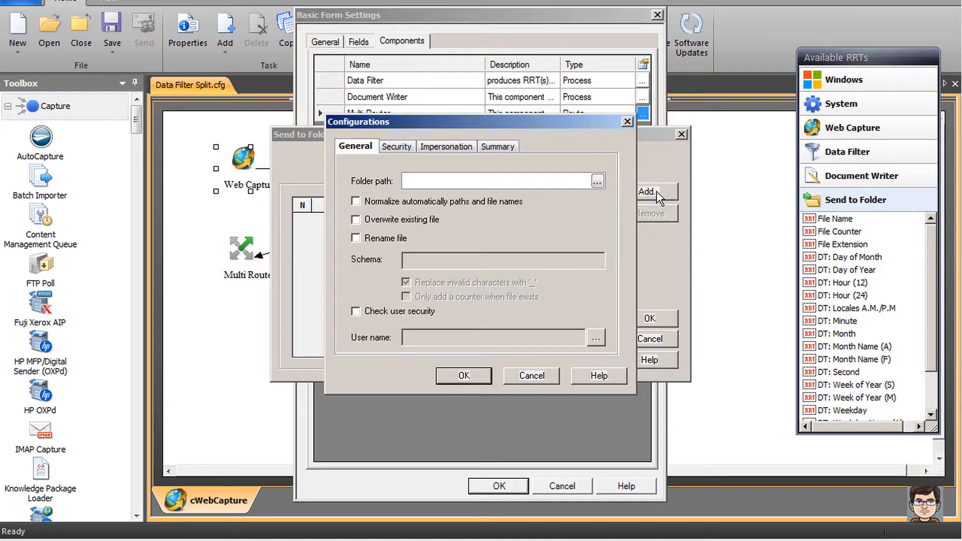
{"action": "left_click", "coordinate": [497, 181]}
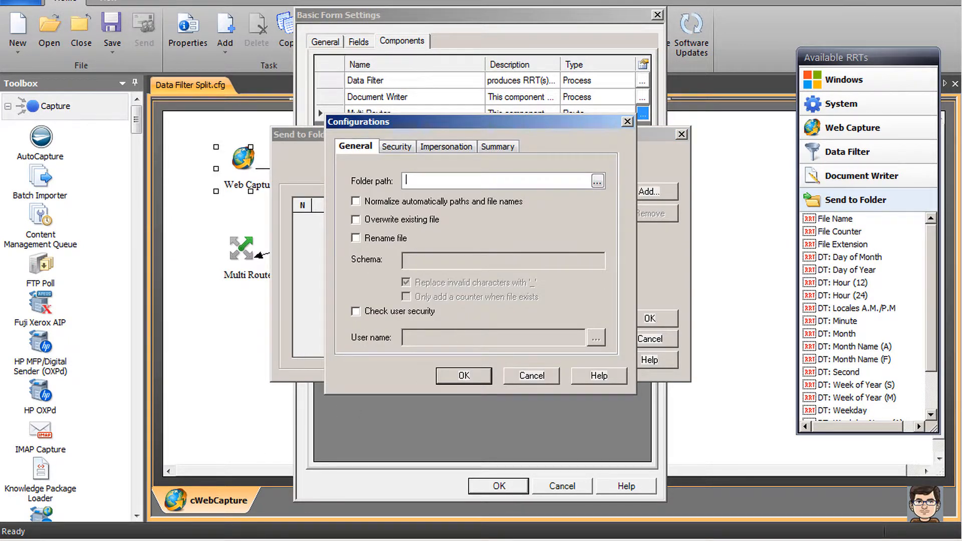
Set the folder path to C:\AutoStoreWorkflows\Data Filter Split\Output\ plus the Form Name tag.
{"action": "left_click", "coordinate": [597, 182]}
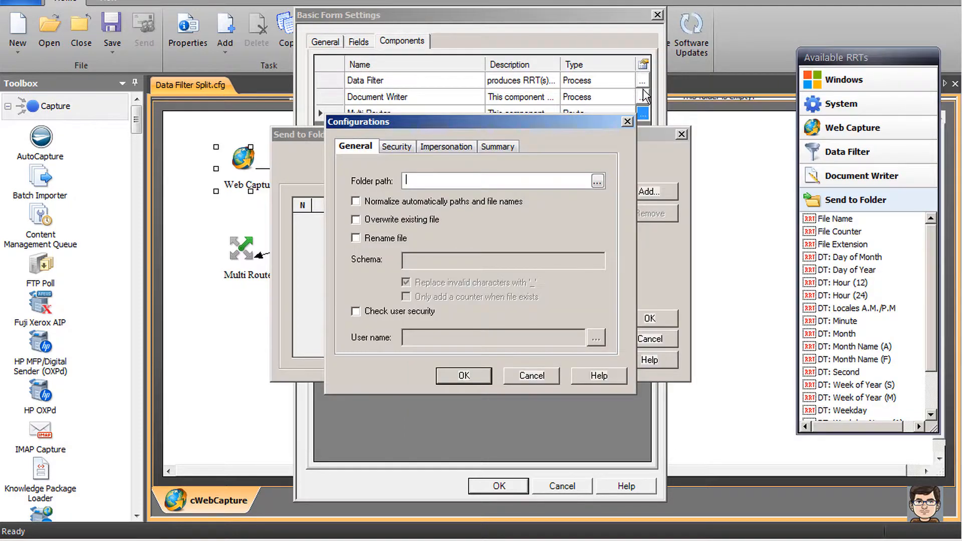
{"action": "type", "text": "C:\\AutoStoreWorkflows\\Data Filter Split\\Output"}
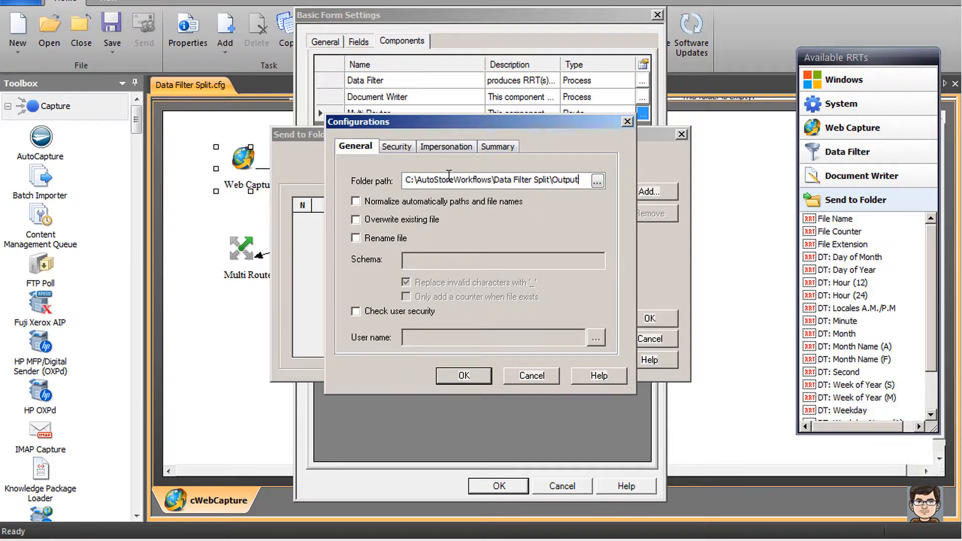
{"action": "type", "text": "\\"}
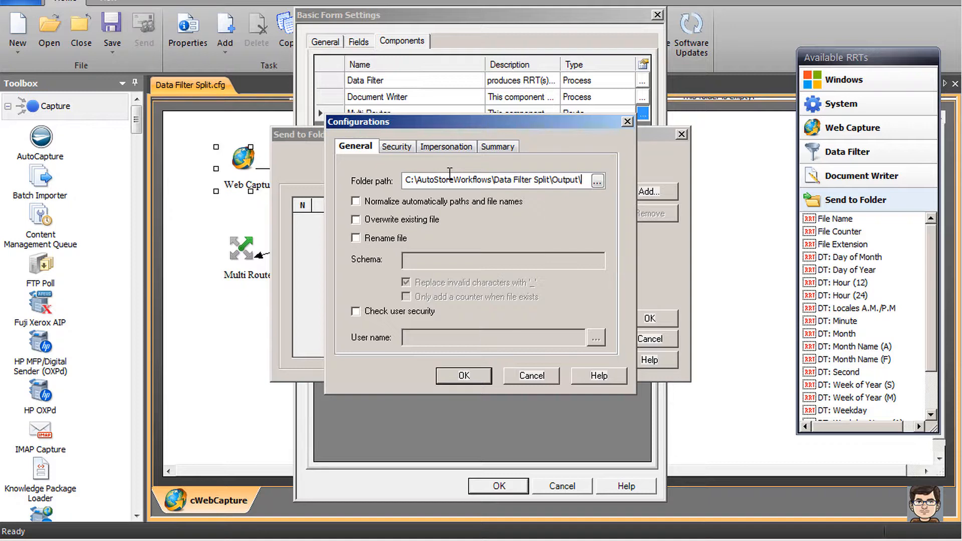
{"action": "left_click", "coordinate": [853, 128]}
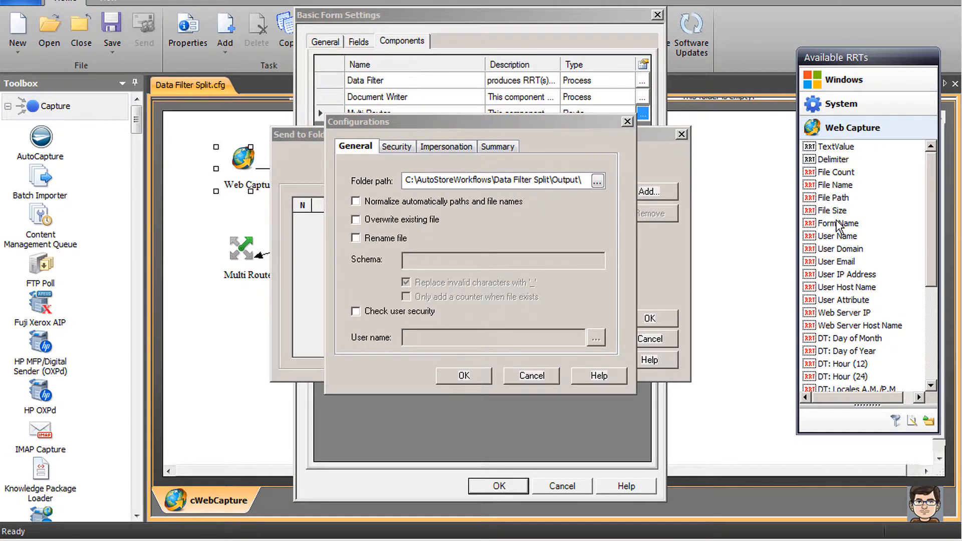
{"action": "left_click_drag", "start_coordinate": [839, 222], "coordinate": [613, 181]}
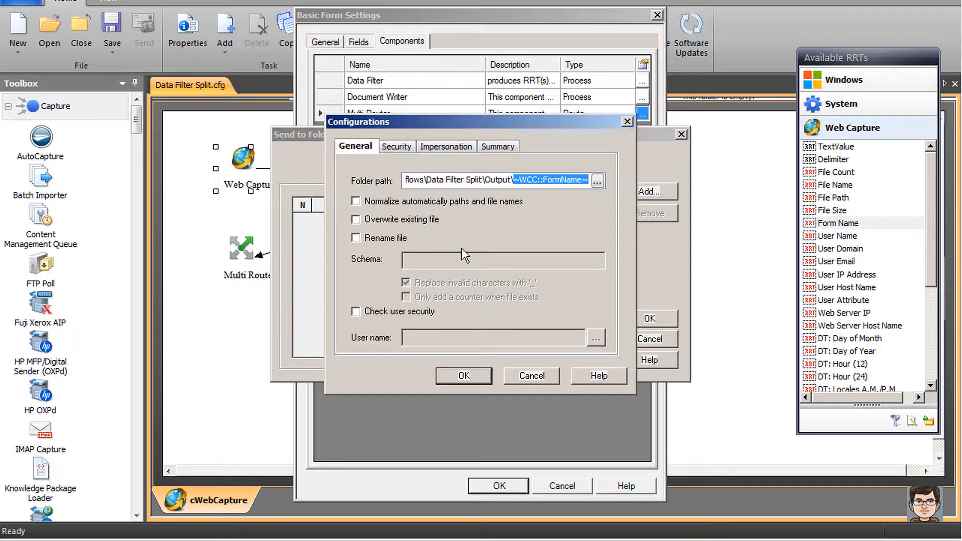
Enable Rename file with schema TEST_ followed by File Counter and File Extension tags.
{"action": "left_click", "coordinate": [356, 238]}
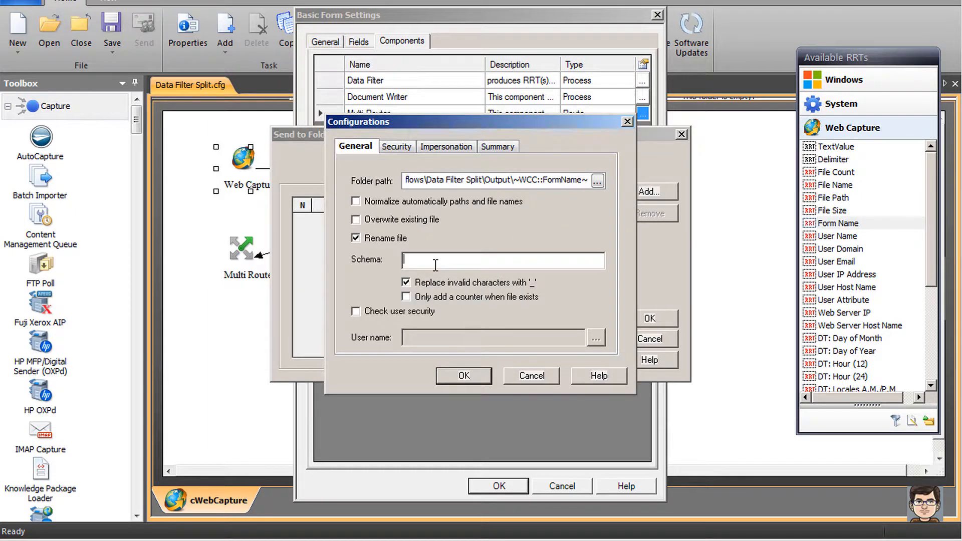
{"action": "type", "text": "TEXT"}
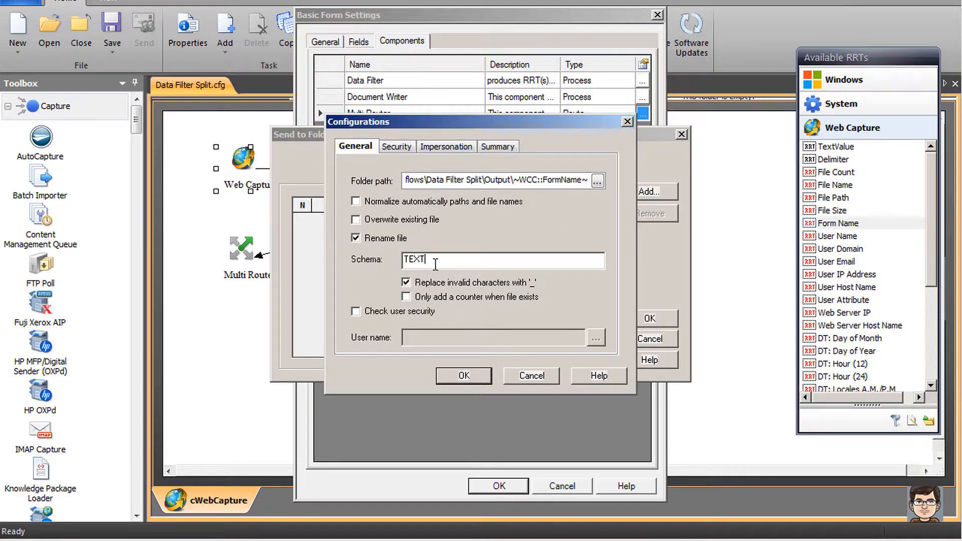
{"action": "type", "text": "TEST_"}
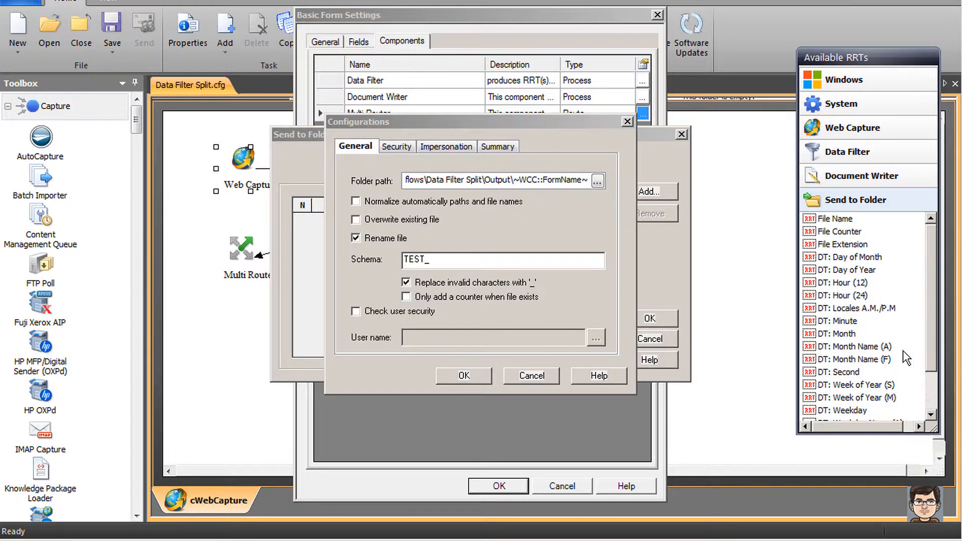
{"action": "left_click", "coordinate": [840, 231]}
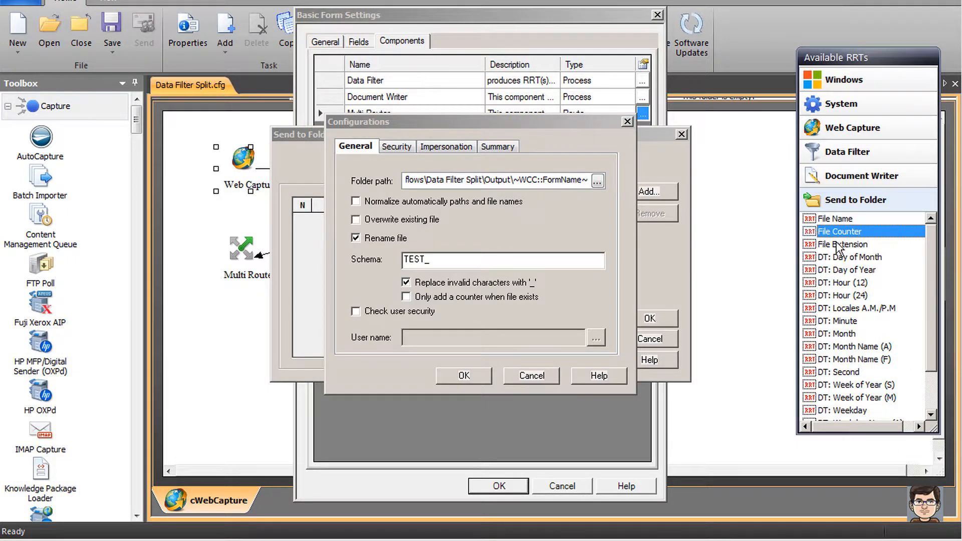
{"action": "double_click", "coordinate": [843, 244]}
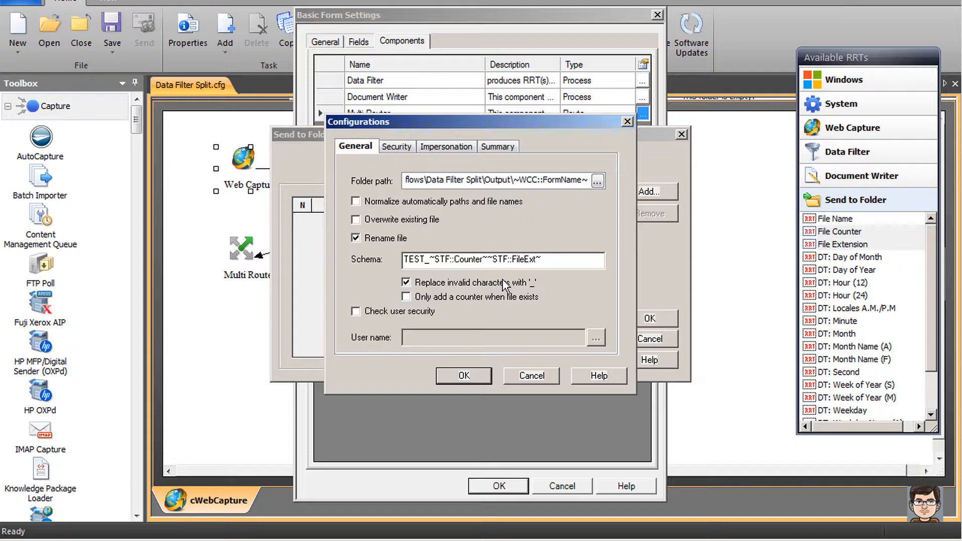
{"action": "type", "text": "0"}
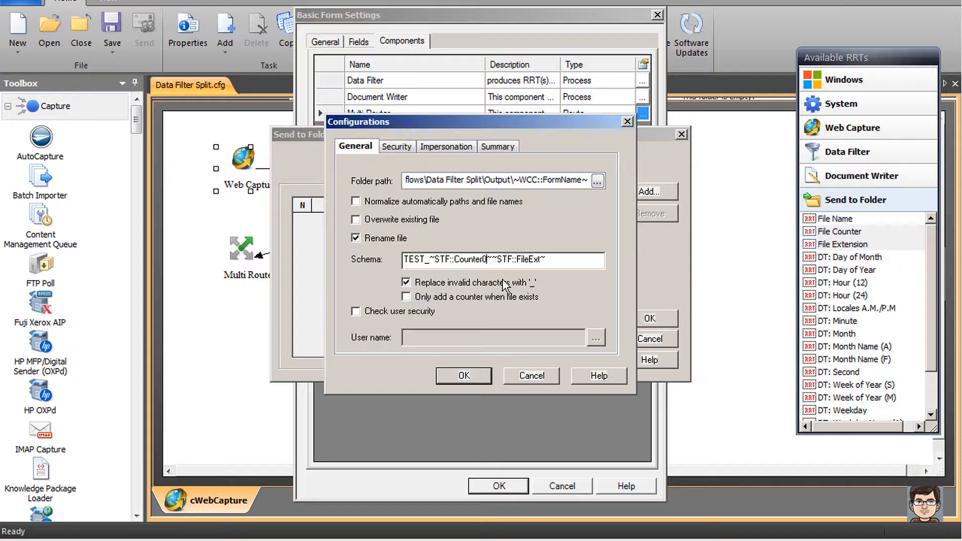
{"action": "type", "text": "4"}
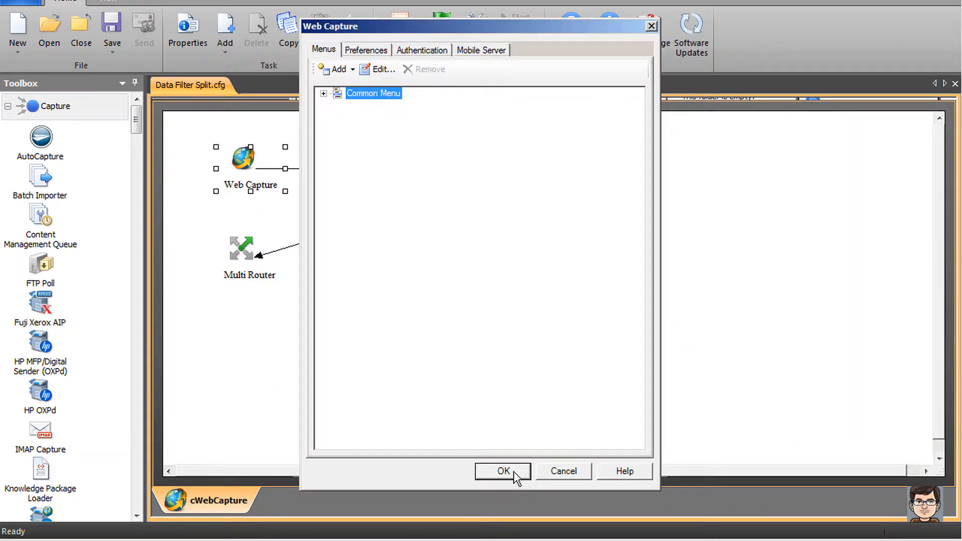
Confirm the Web Capture settings and bring up help for the Web Capture component.
{"action": "left_click", "coordinate": [503, 471]}
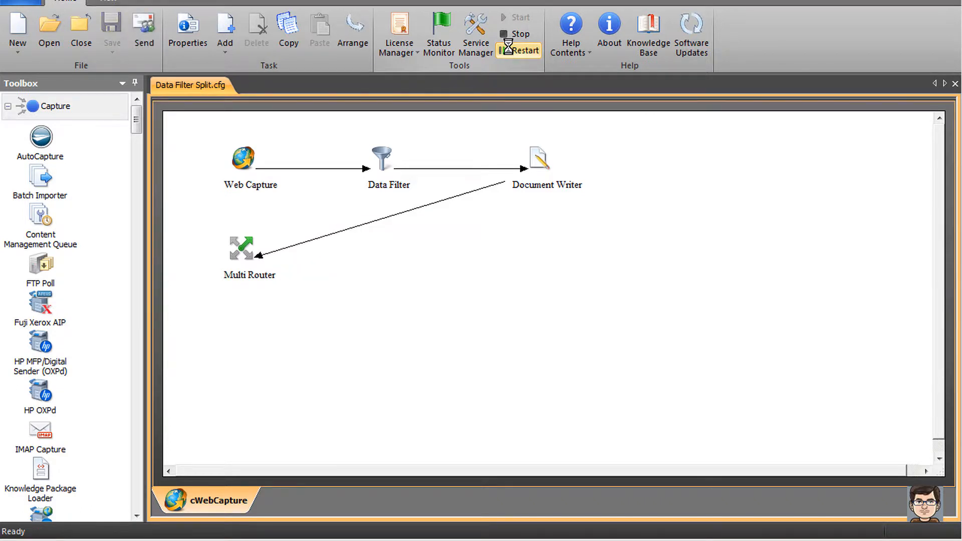
{"action": "right_click", "coordinate": [244, 158]}
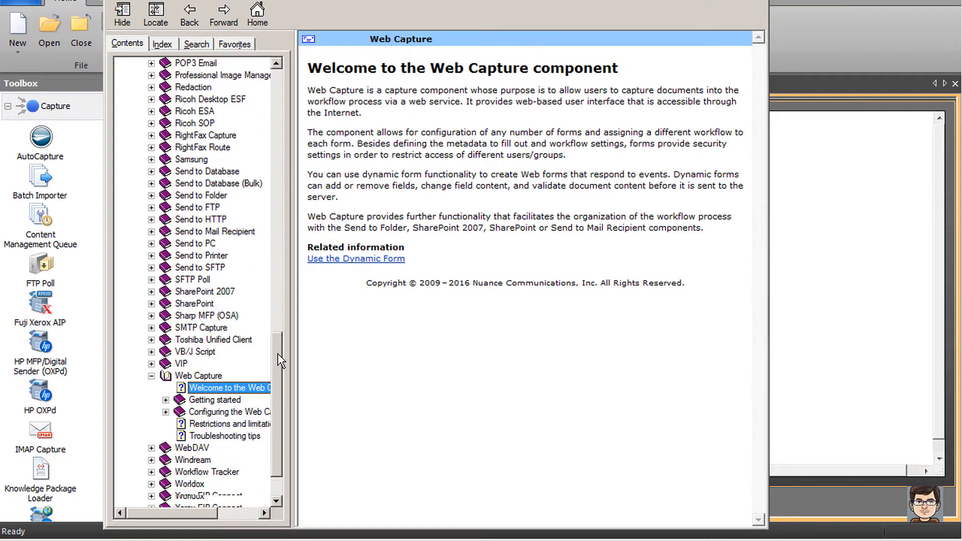
Open the Web user interface help topic and select the default URL on port 3290.
{"action": "scroll", "scroll_direction": "down", "scroll_amount": 3}
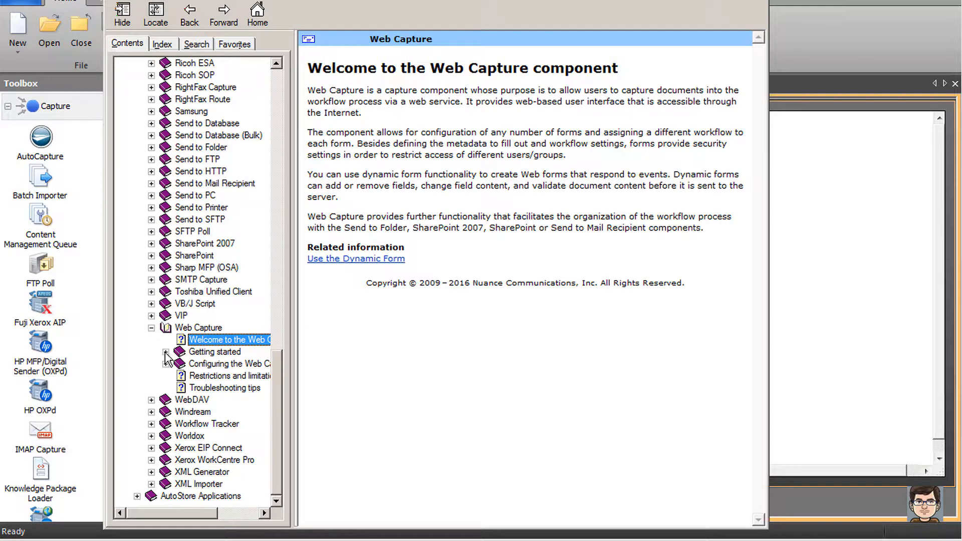
{"action": "left_click", "coordinate": [166, 352]}
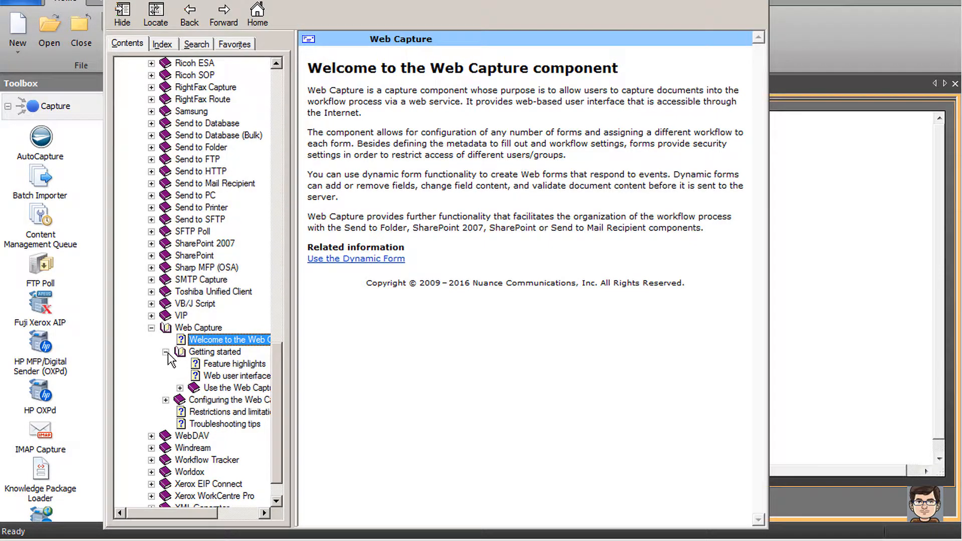
{"action": "left_click", "coordinate": [237, 376]}
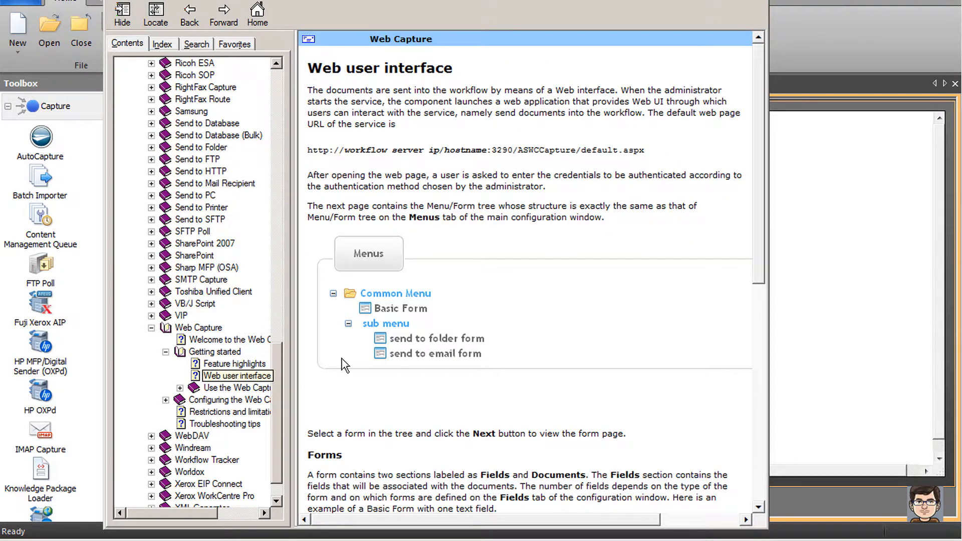
{"action": "left_click", "coordinate": [237, 376]}
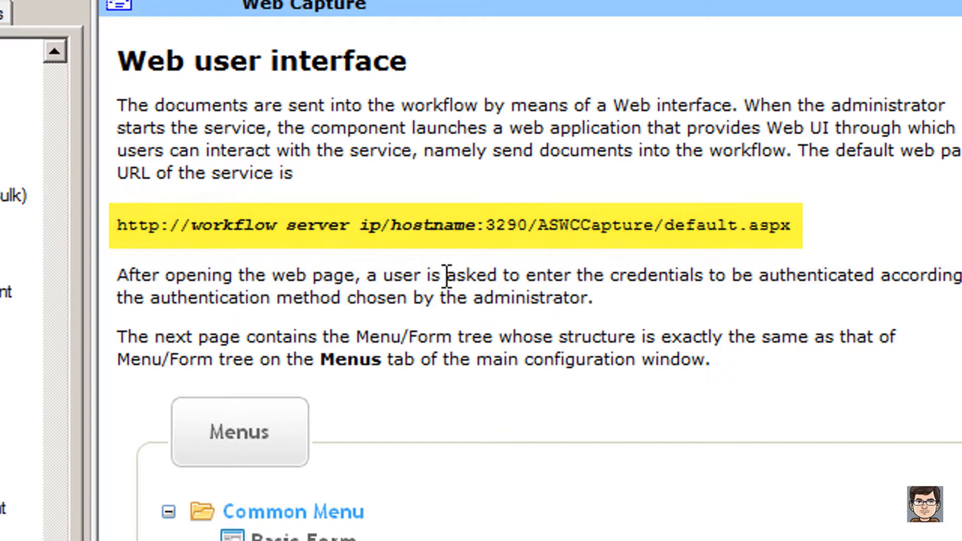
{"action": "mouse_move", "coordinate": [491, 272]}
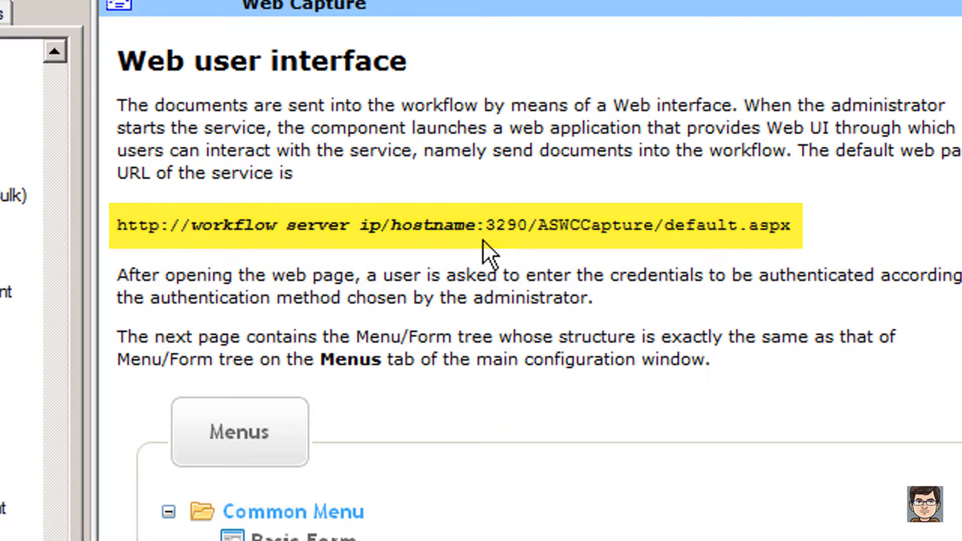
{"action": "mouse_move", "coordinate": [506, 262]}
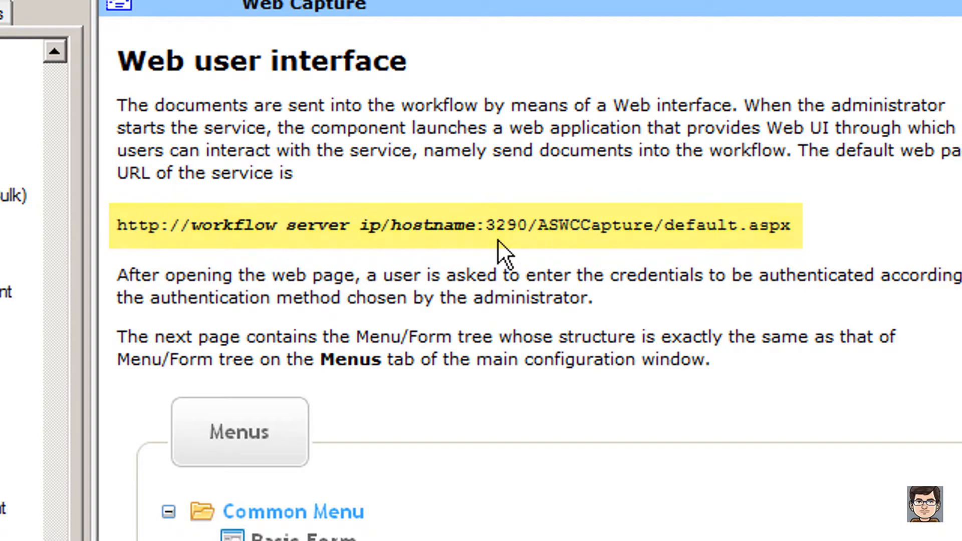
{"action": "left_click_drag", "start_coordinate": [475, 225], "coordinate": [705, 275]}
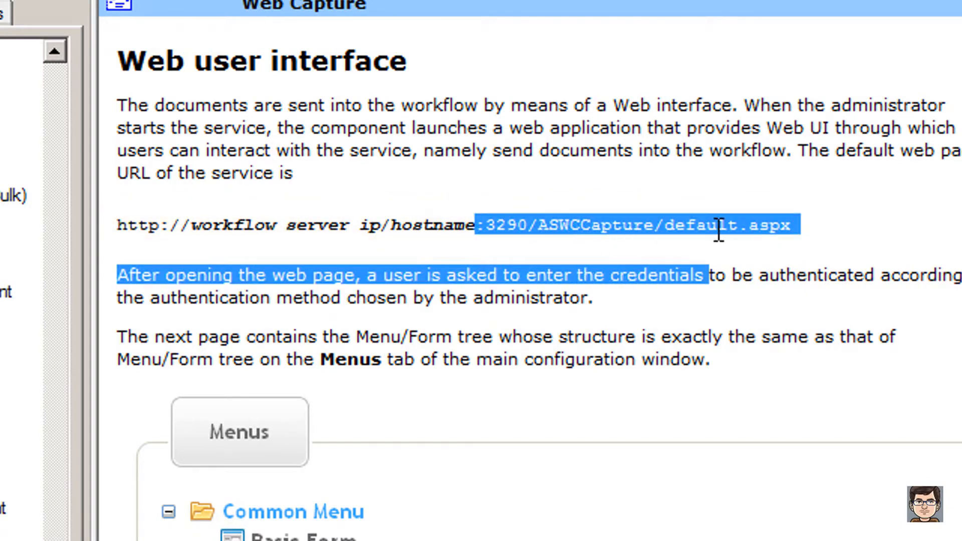
{"action": "left_click", "coordinate": [804, 282]}
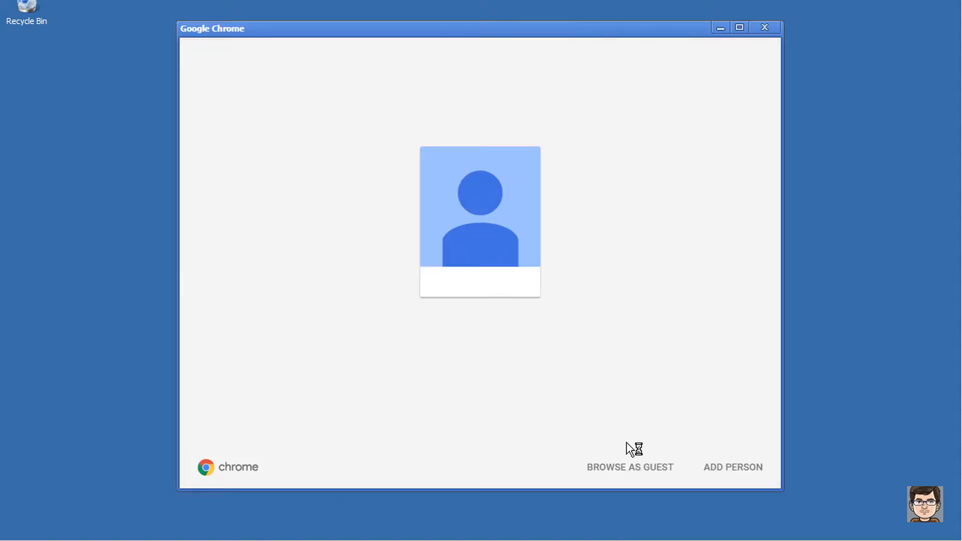
Browse as a guest and load 127.0.0.1:3290/ASWCCapture/default.aspx.
{"action": "left_click", "coordinate": [630, 468]}
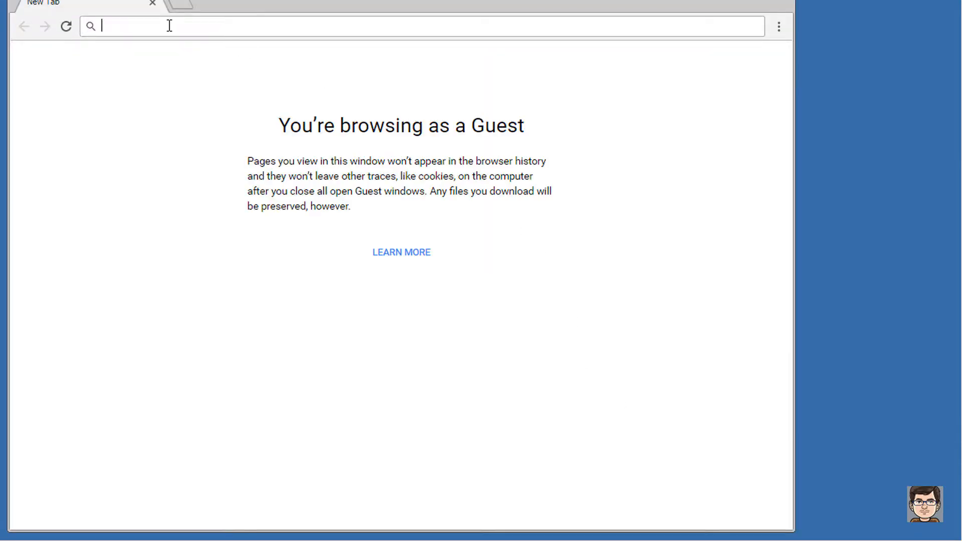
{"action": "type", "text": "120."}
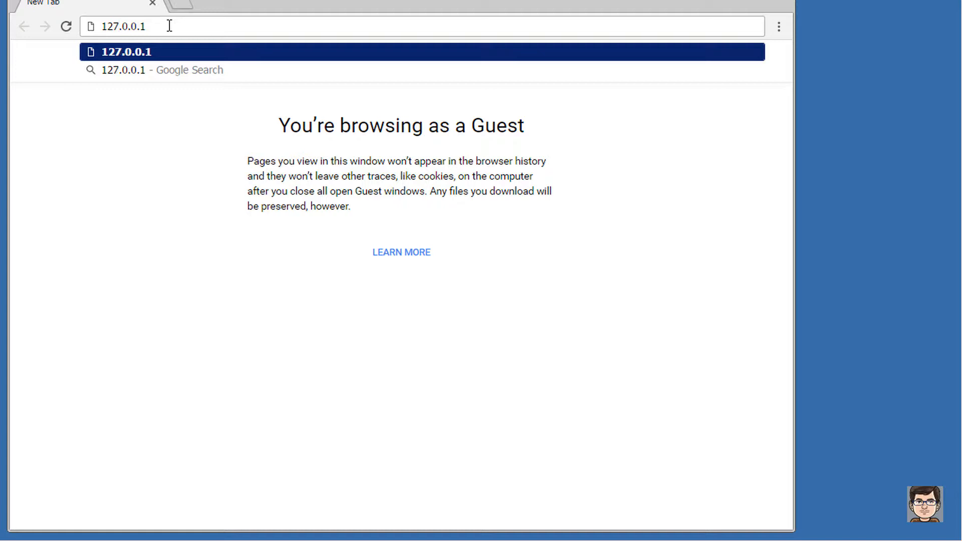
{"action": "type", "text": ":3290/ASWCCapture/default.aspx"}
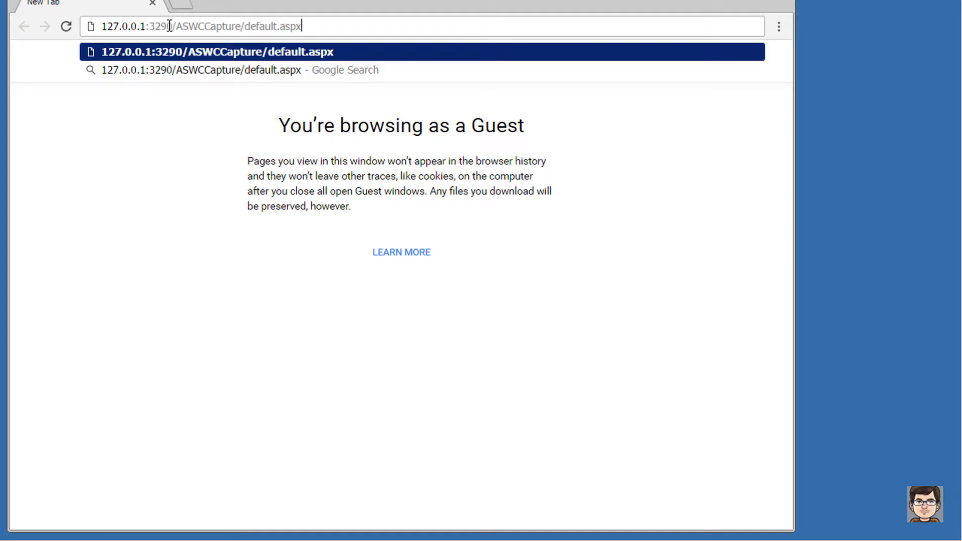
{"action": "key", "text": "Enter"}
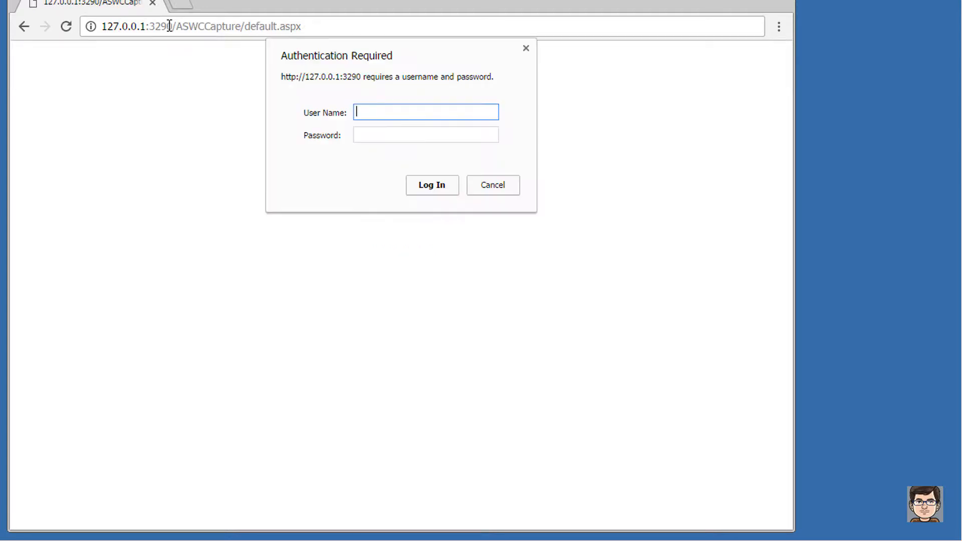
Log in to the web capture site as Administrator.
{"action": "type", "text": "Adminis"}
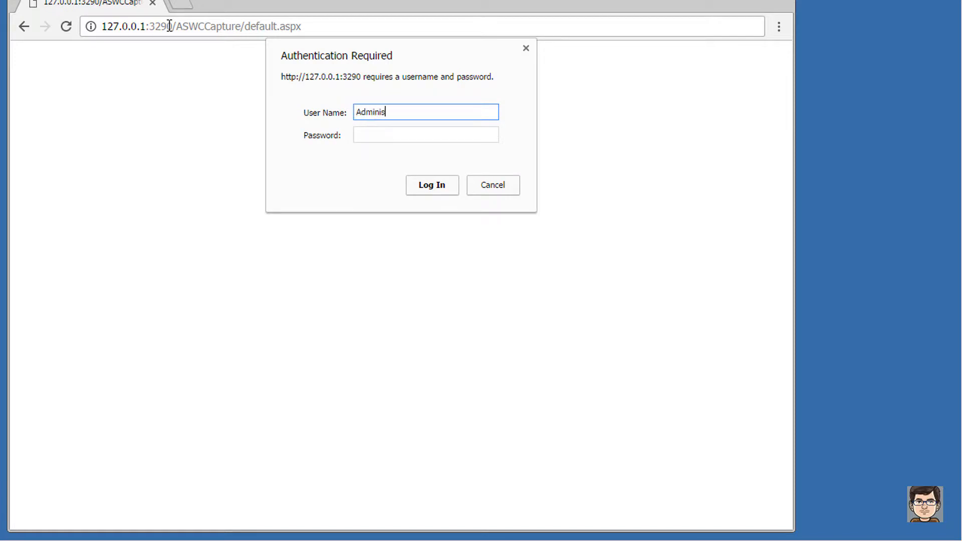
{"action": "type", "text": "****"}
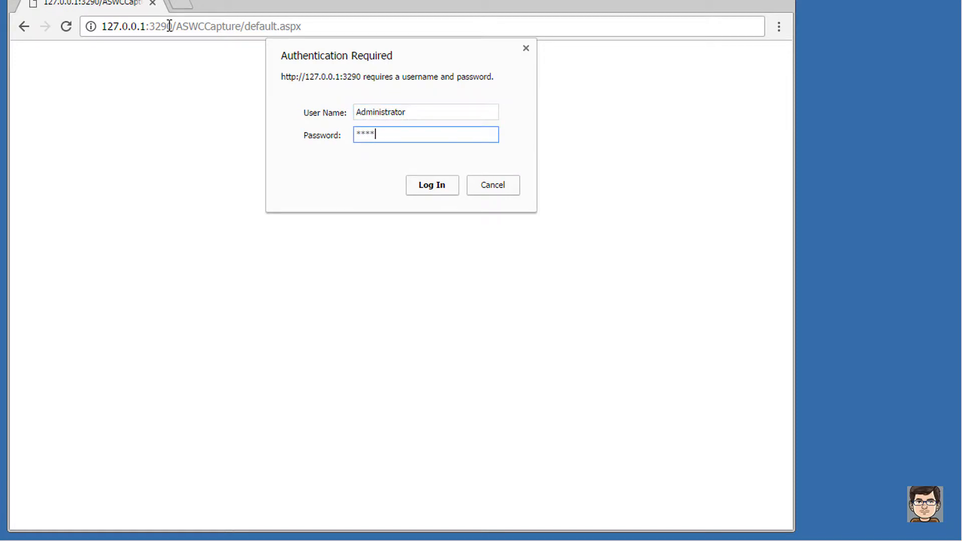
{"action": "left_click", "coordinate": [432, 185]}
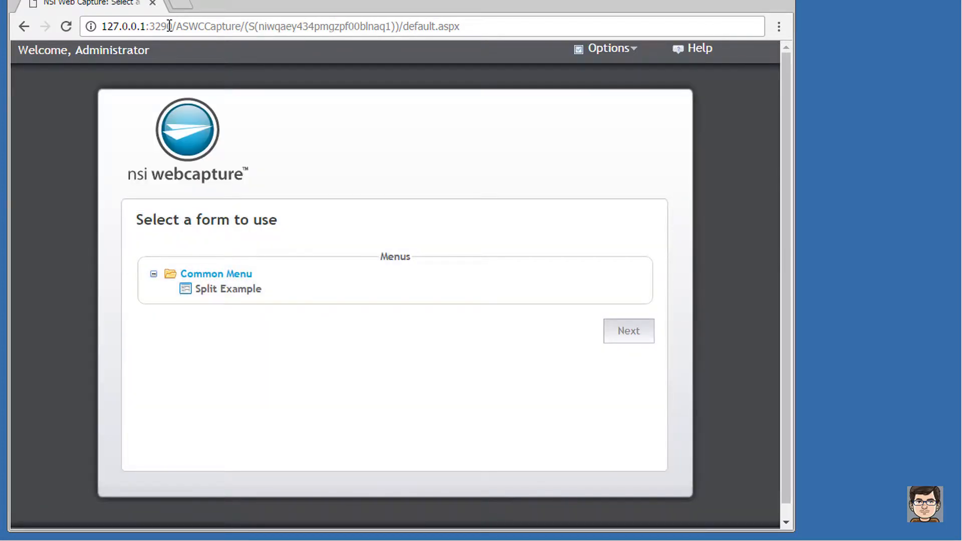
Choose the Split Example form, attach TEST.pdf from Samples, and send it.
{"action": "left_click", "coordinate": [228, 289]}
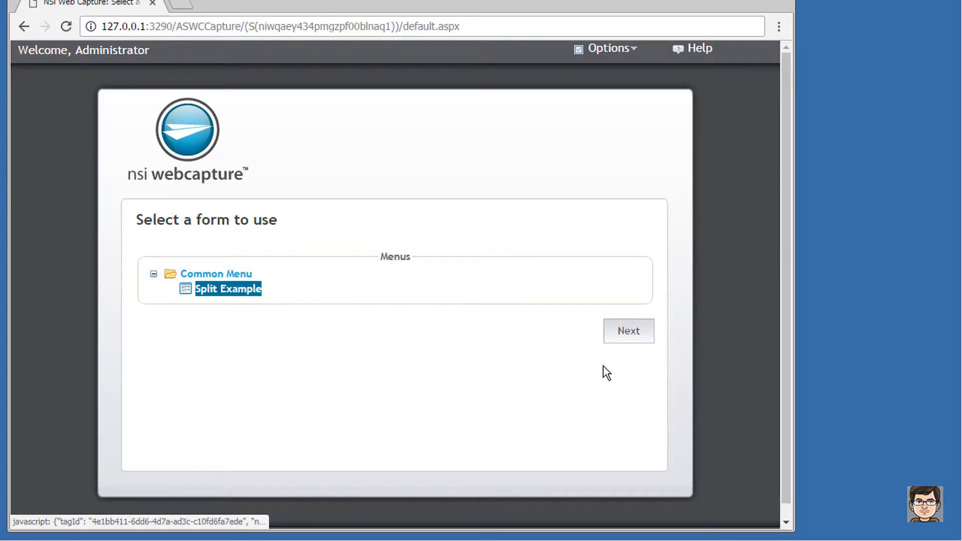
{"action": "left_click", "coordinate": [629, 330]}
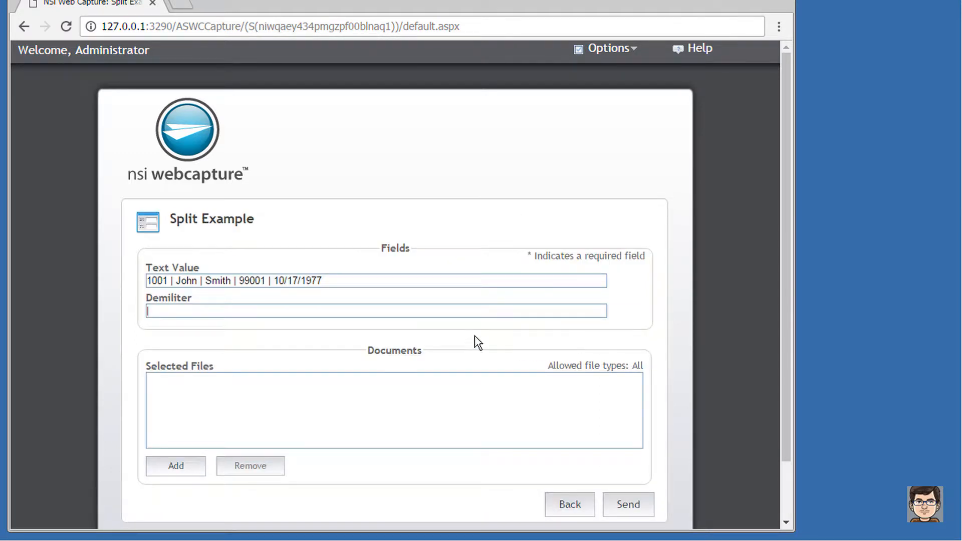
{"action": "mouse_move", "coordinate": [303, 305]}
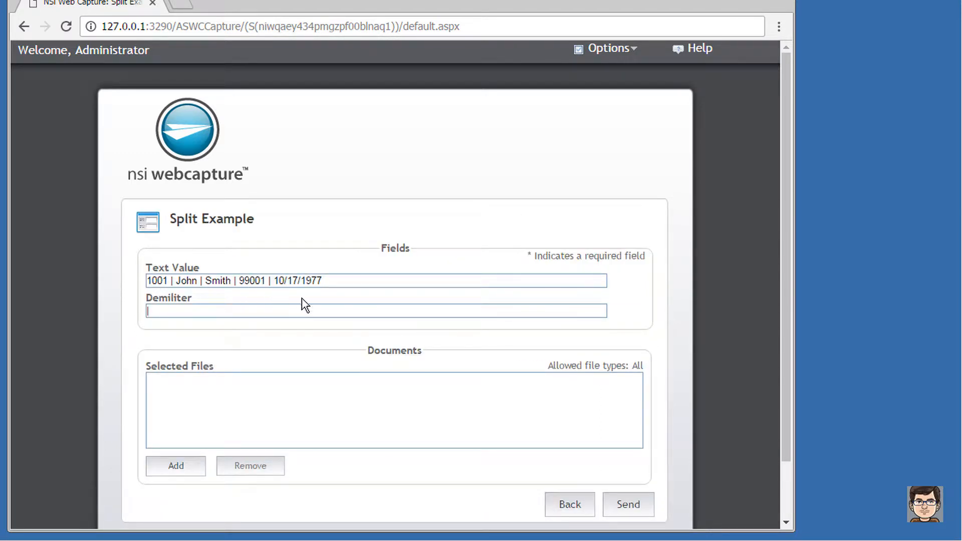
{"action": "left_click", "coordinate": [168, 312]}
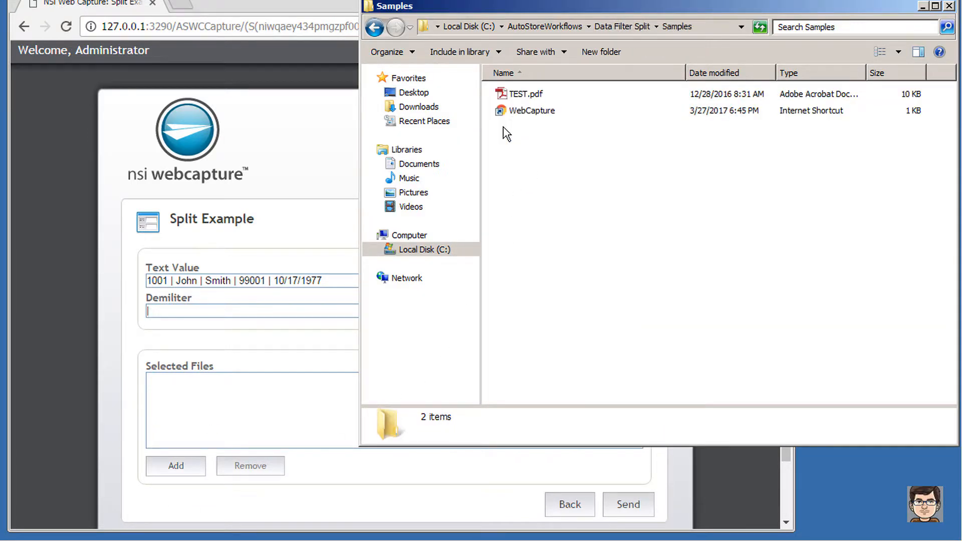
{"action": "double_click", "coordinate": [525, 94]}
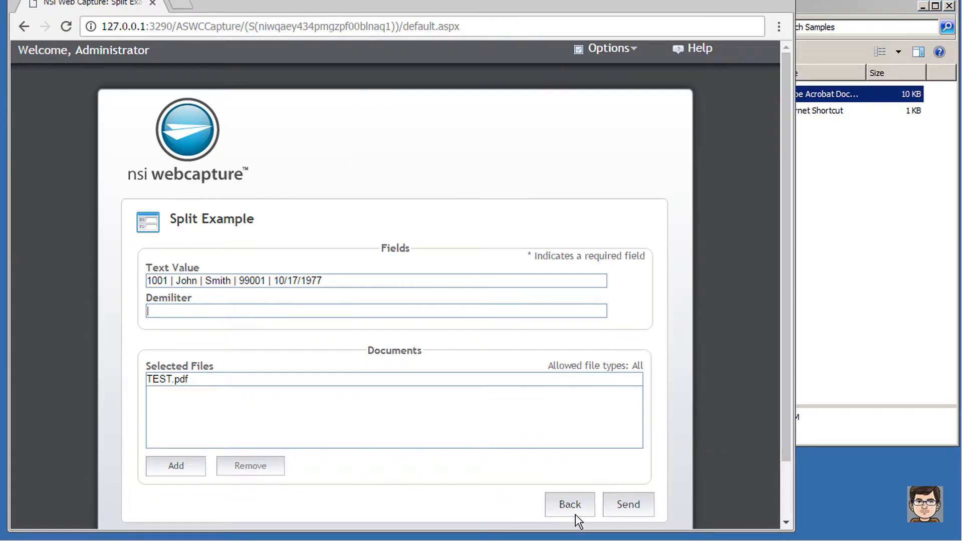
{"action": "left_click", "coordinate": [629, 504]}
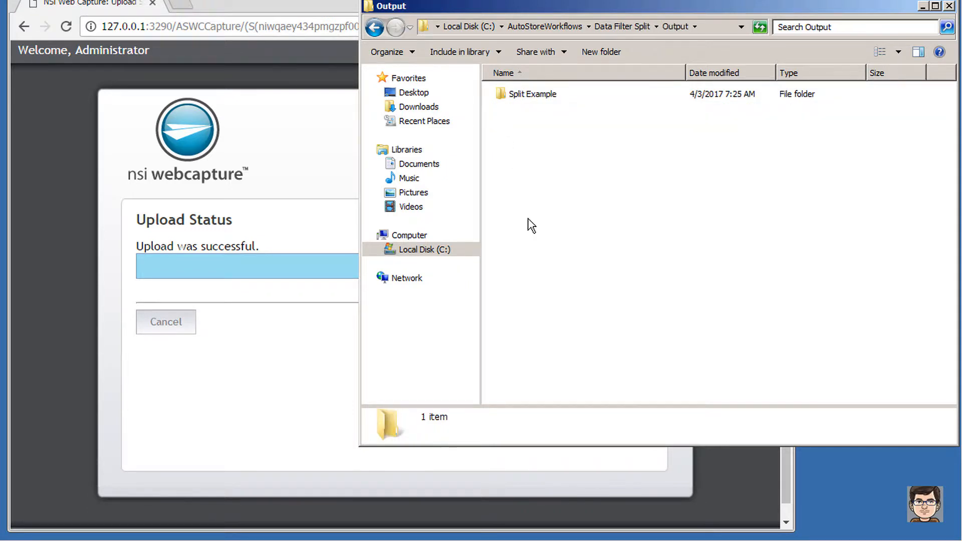
Open the Split Example output folder and open TEST_0001.TXT in Notepad++.
{"action": "double_click", "coordinate": [533, 94]}
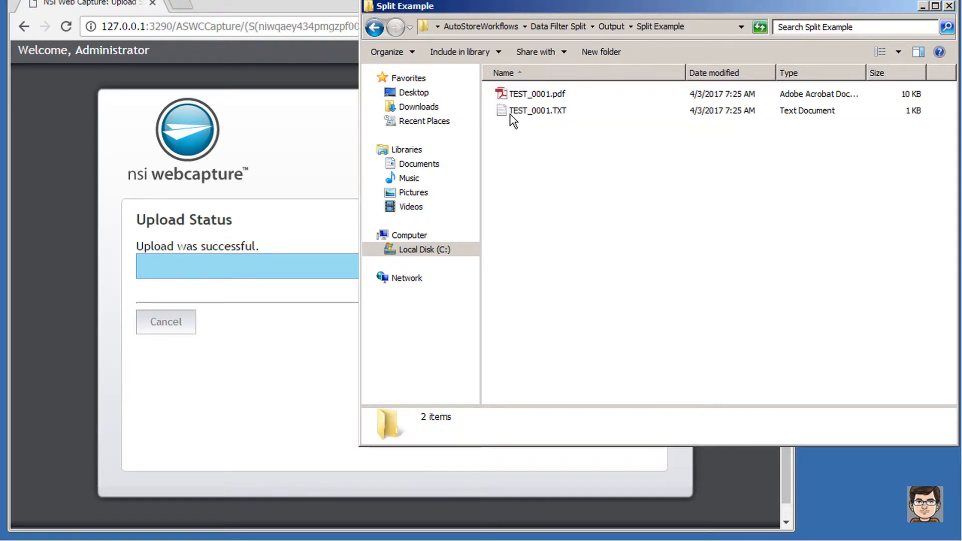
{"action": "right_click", "coordinate": [538, 111]}
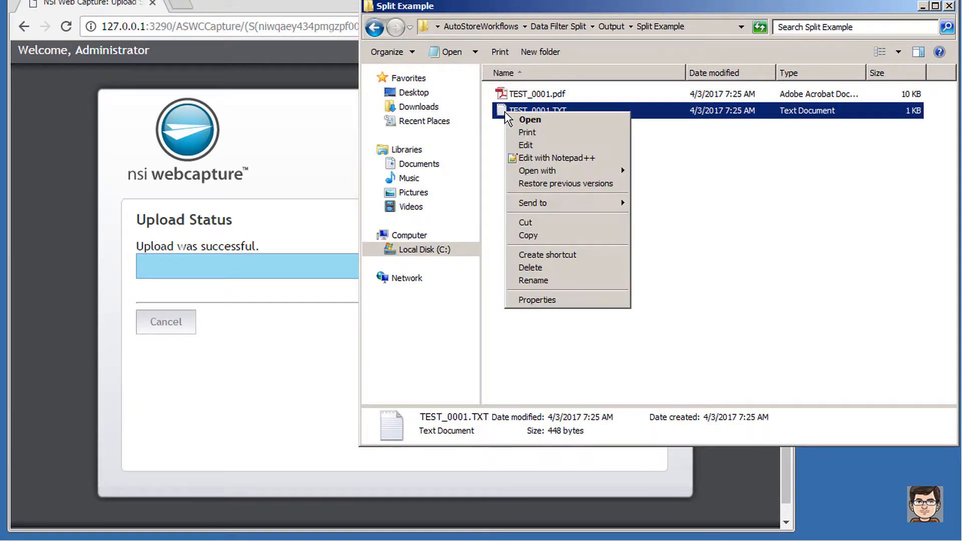
{"action": "left_click", "coordinate": [561, 254]}
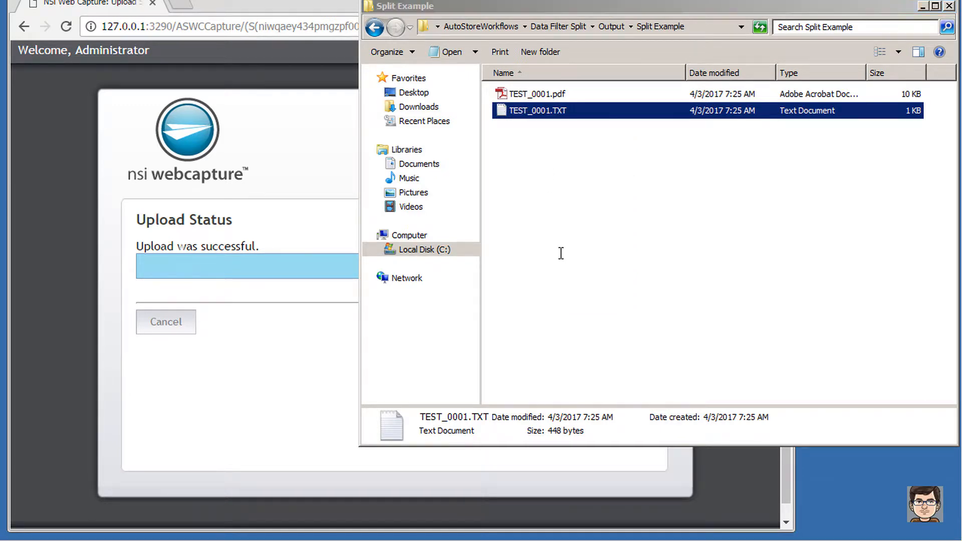
{"action": "double_click", "coordinate": [538, 110]}
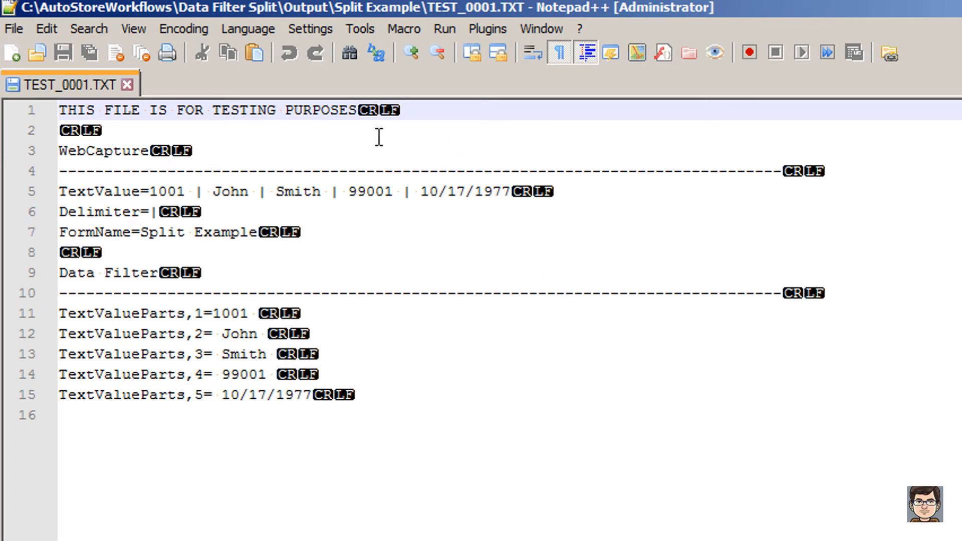
{"action": "mouse_move", "coordinate": [409, 315]}
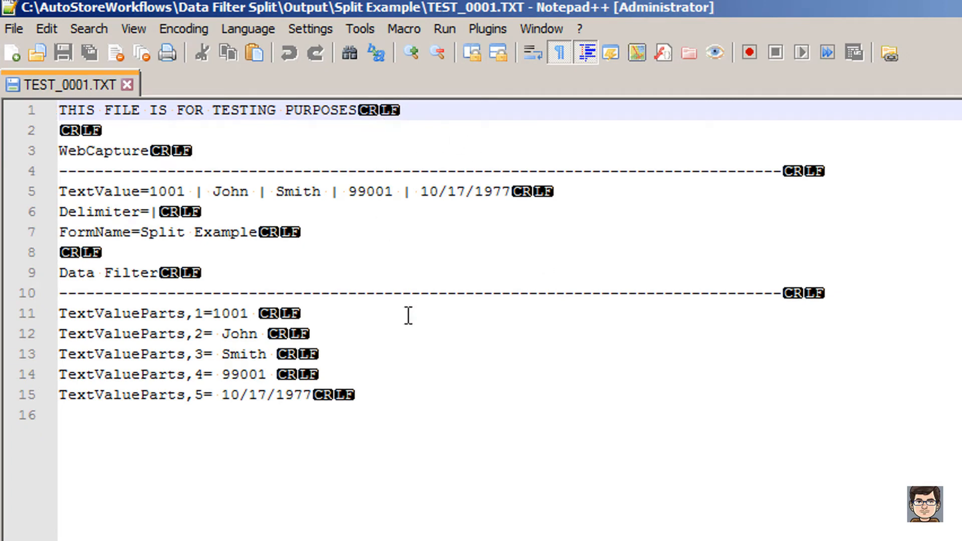
Review TEST_0001.TXT with all characters shown, using Notepad++'s View settings.
{"action": "left_click", "coordinate": [134, 28]}
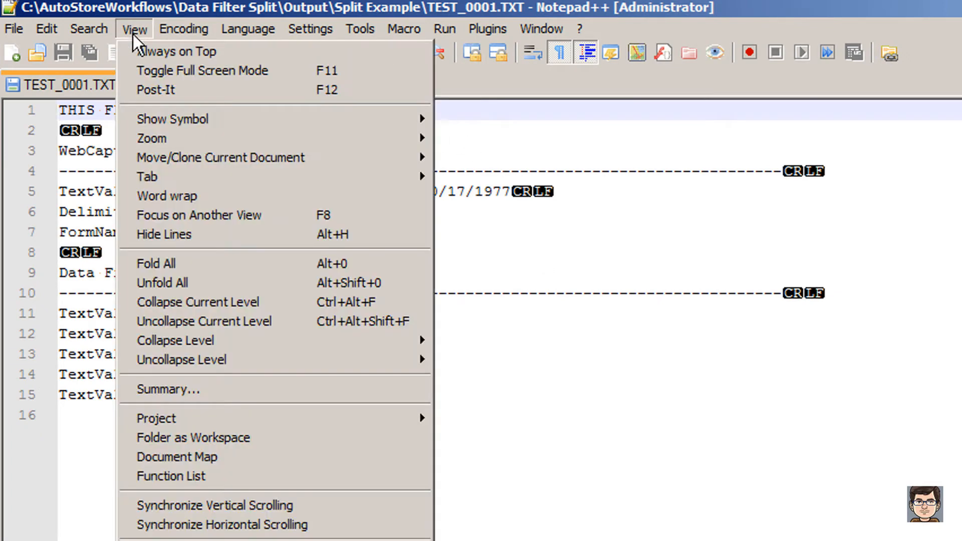
{"action": "mouse_move", "coordinate": [172, 119]}
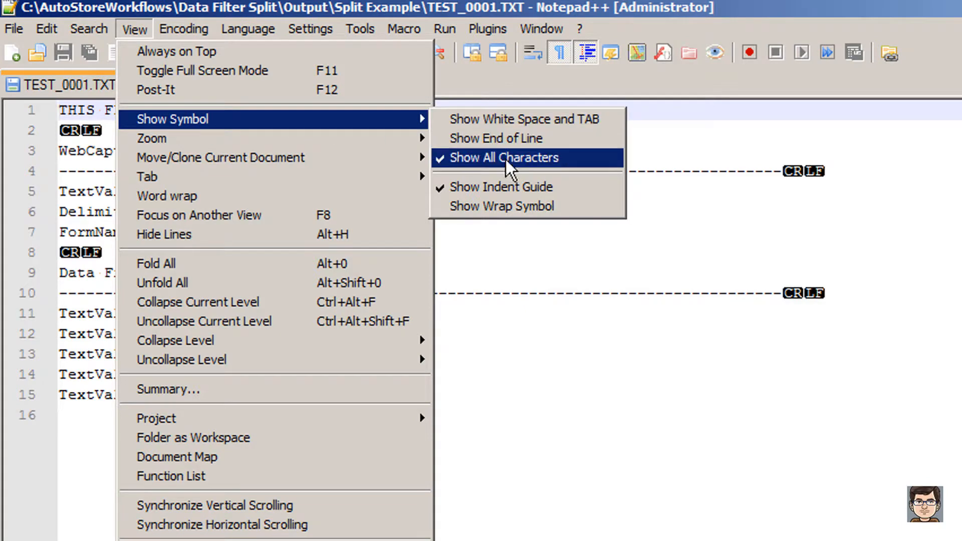
{"action": "mouse_move", "coordinate": [570, 171]}
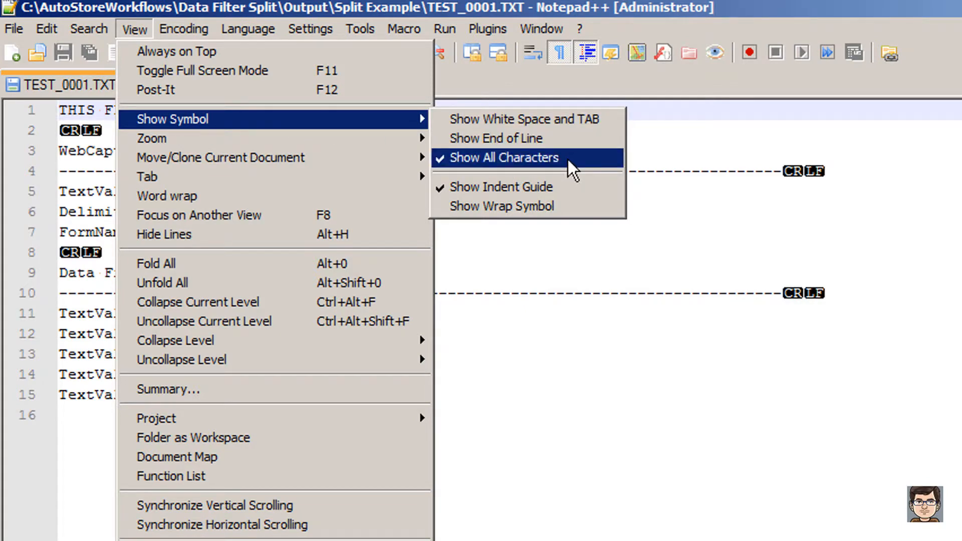
{"action": "left_click", "coordinate": [504, 158]}
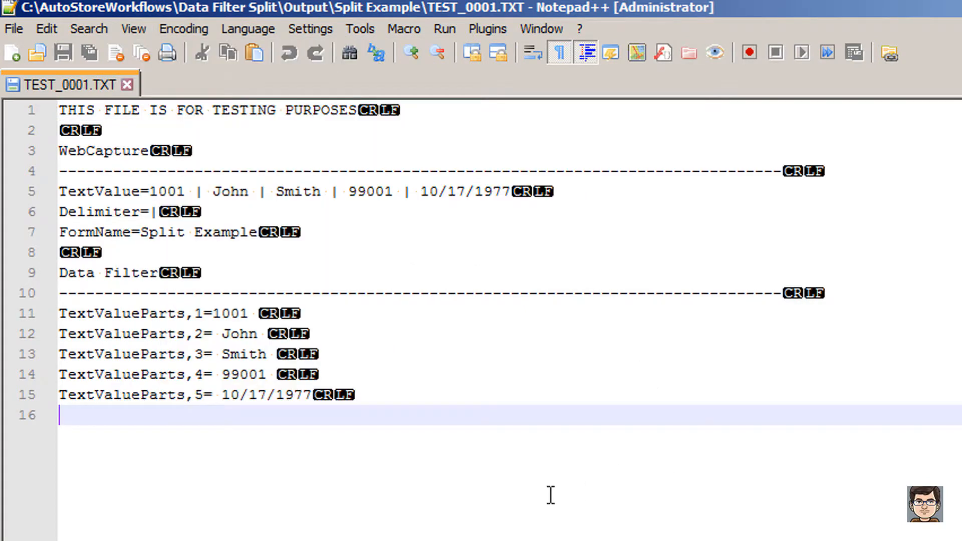
{"action": "mouse_move", "coordinate": [563, 504]}
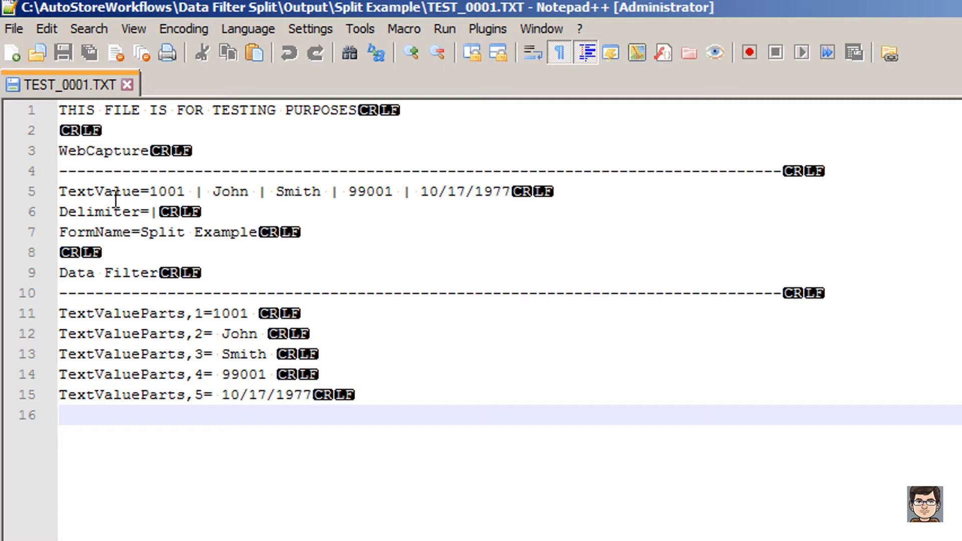
{"action": "mouse_move", "coordinate": [283, 193]}
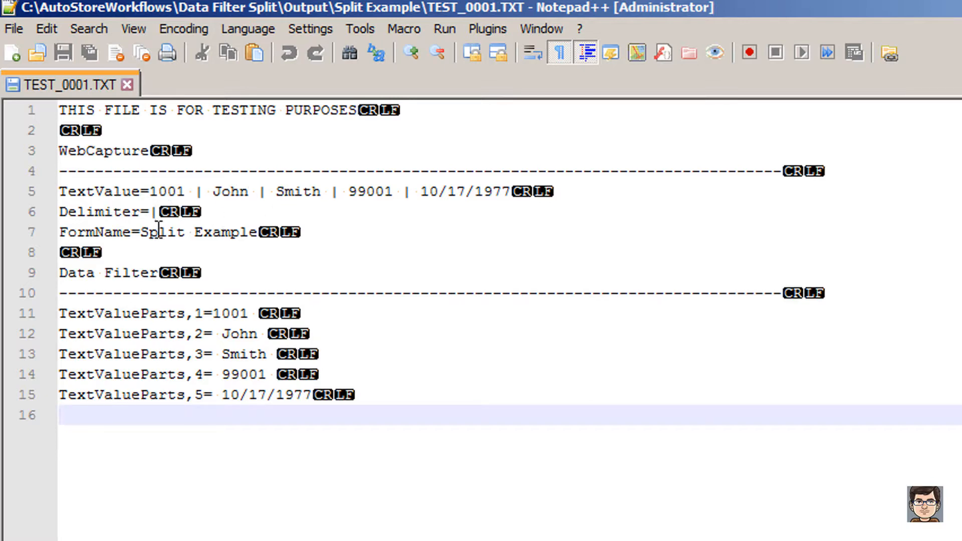
{"action": "mouse_move", "coordinate": [254, 239]}
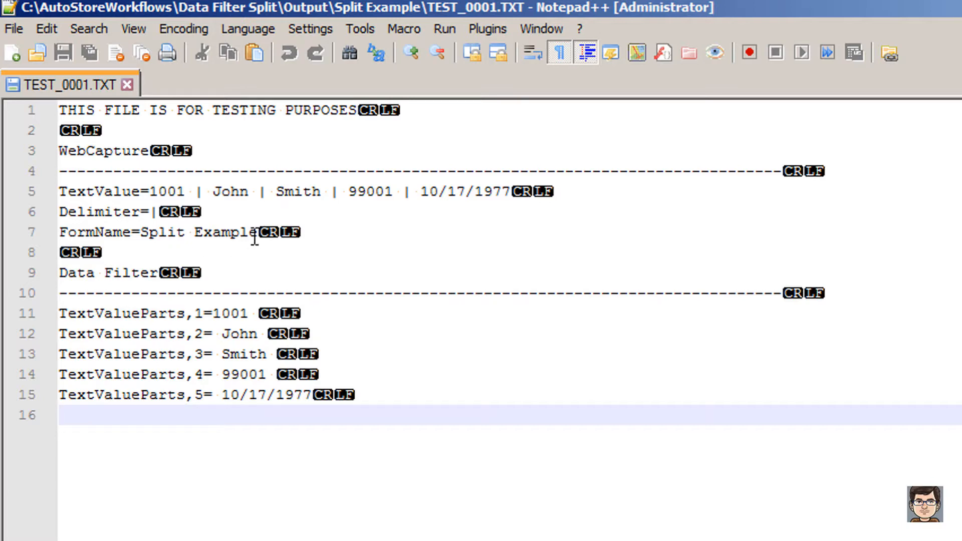
{"action": "mouse_move", "coordinate": [170, 336]}
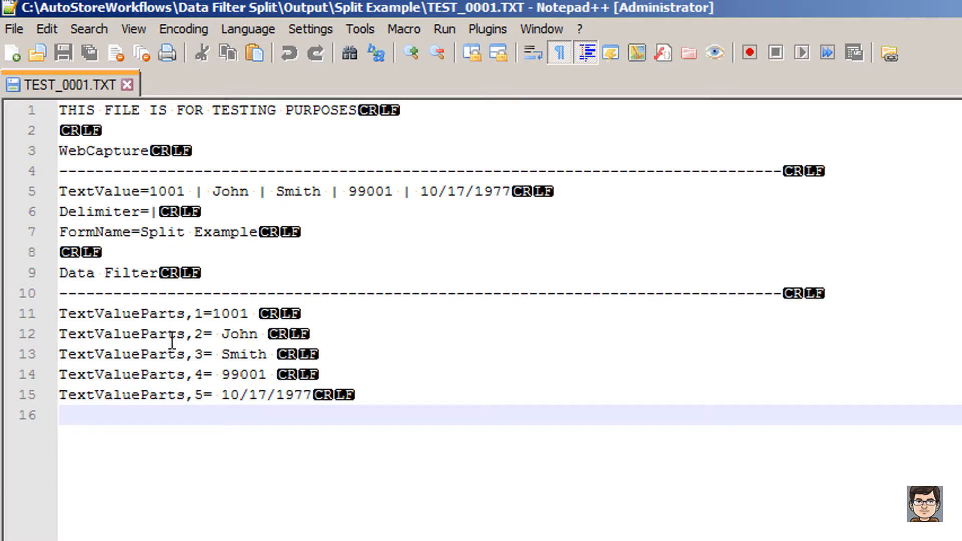
{"action": "mouse_move", "coordinate": [311, 476]}
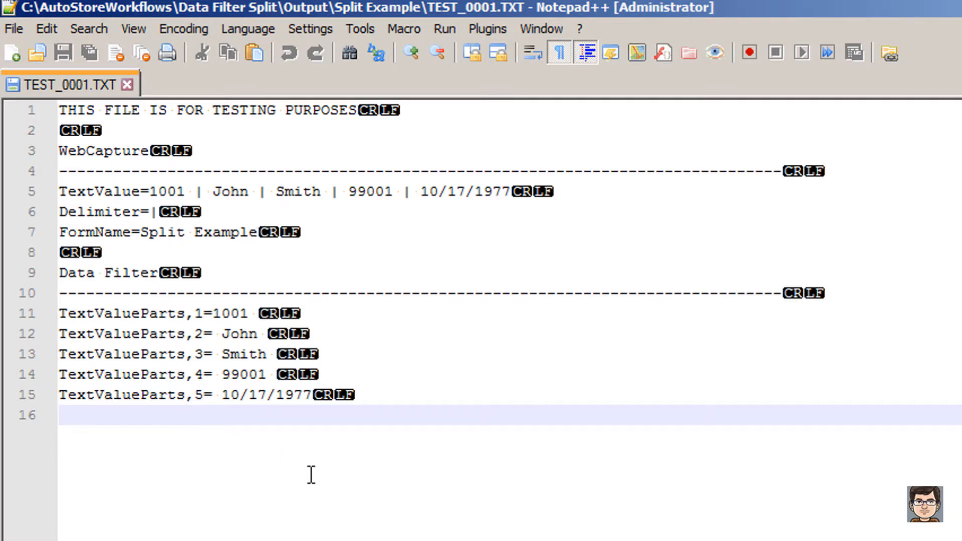
{"action": "mouse_move", "coordinate": [223, 438]}
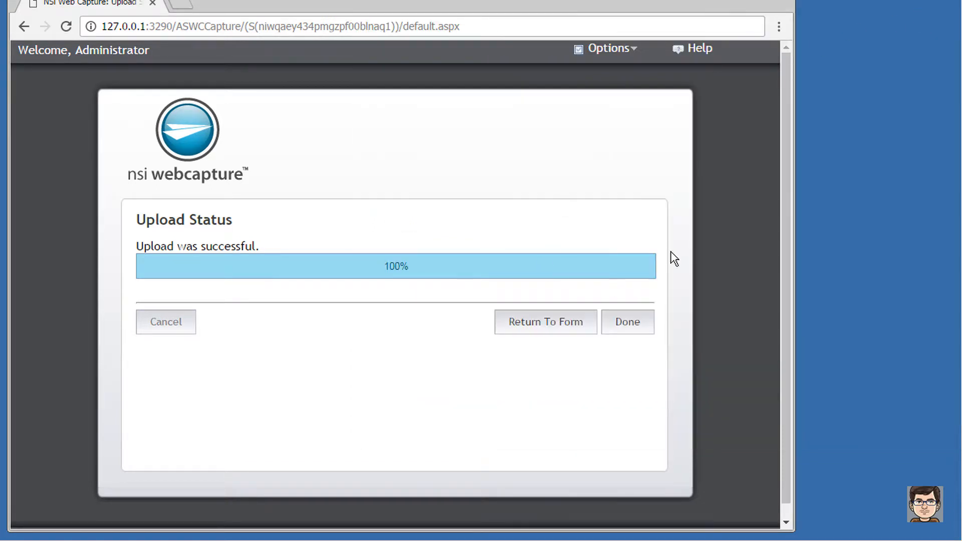
Copy the Split Example form into Common Menu and start editing the copy.
{"action": "left_click", "coordinate": [628, 322]}
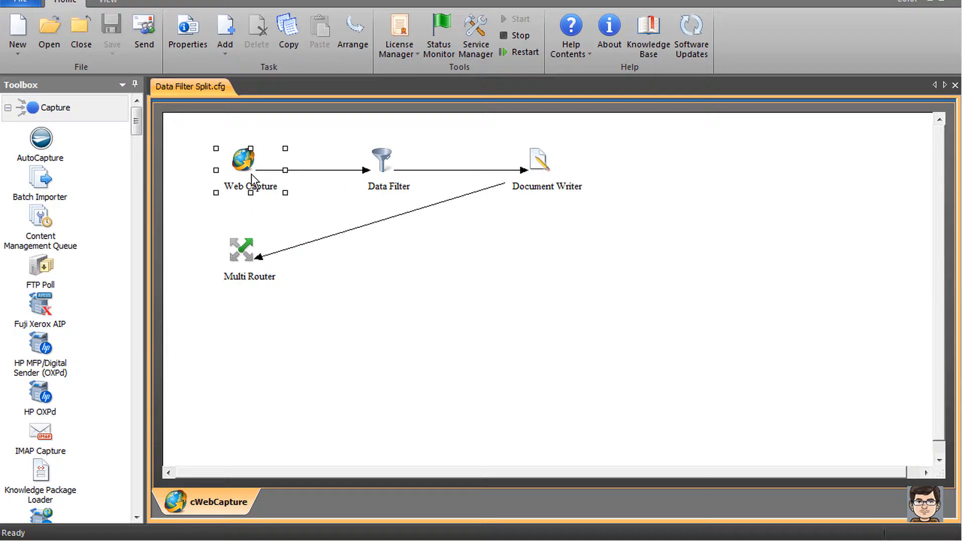
{"action": "double_click", "coordinate": [242, 163]}
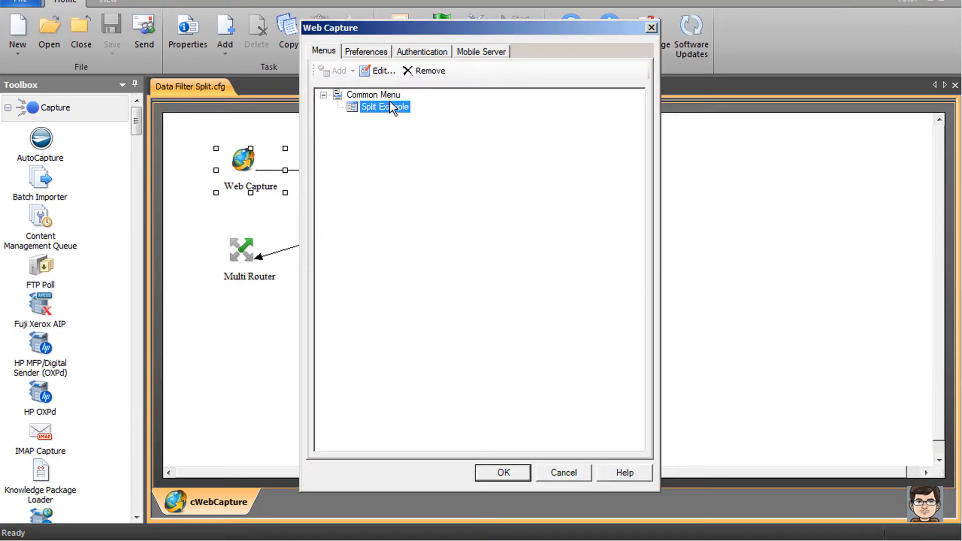
{"action": "right_click", "coordinate": [386, 107]}
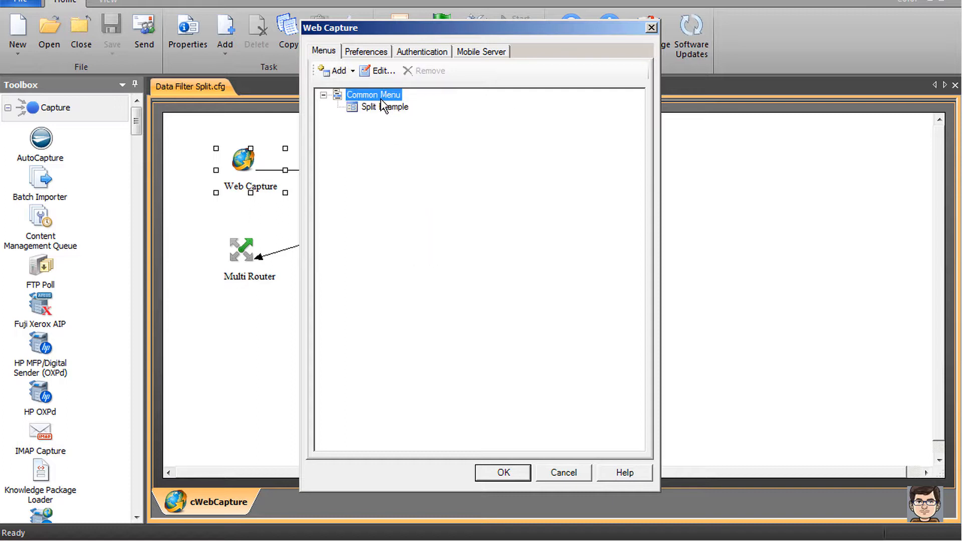
{"action": "right_click", "coordinate": [374, 94]}
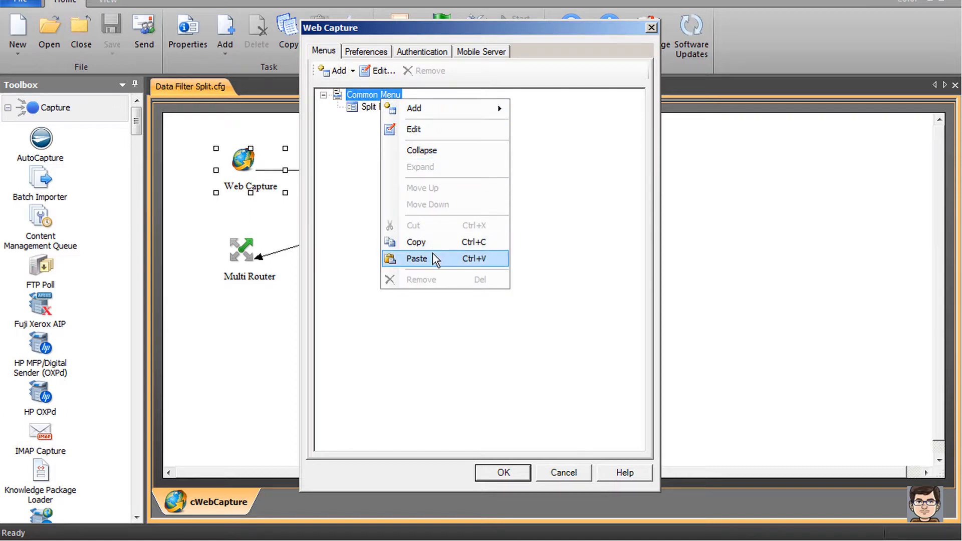
{"action": "left_click", "coordinate": [417, 259]}
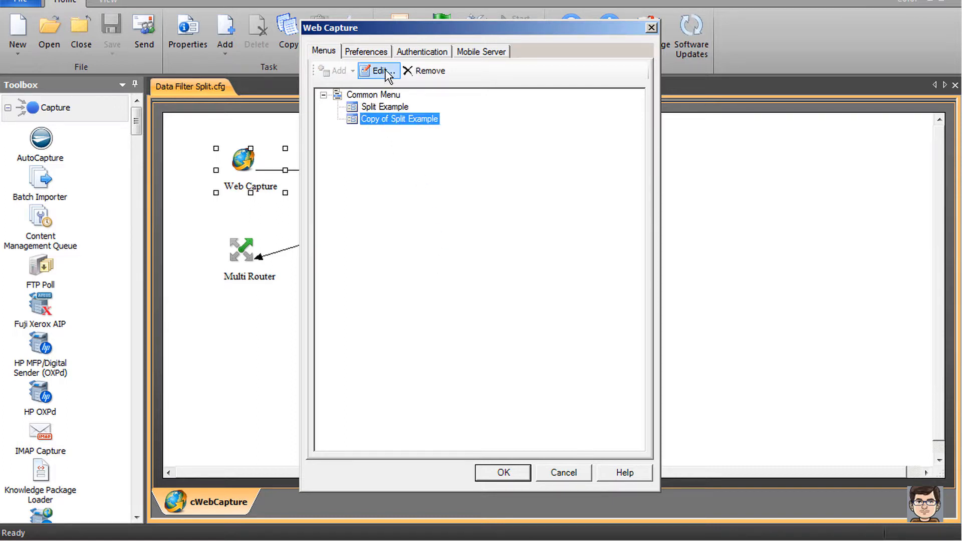
{"action": "left_click", "coordinate": [378, 70]}
{"action": "type", "text": "Split Example wit"}
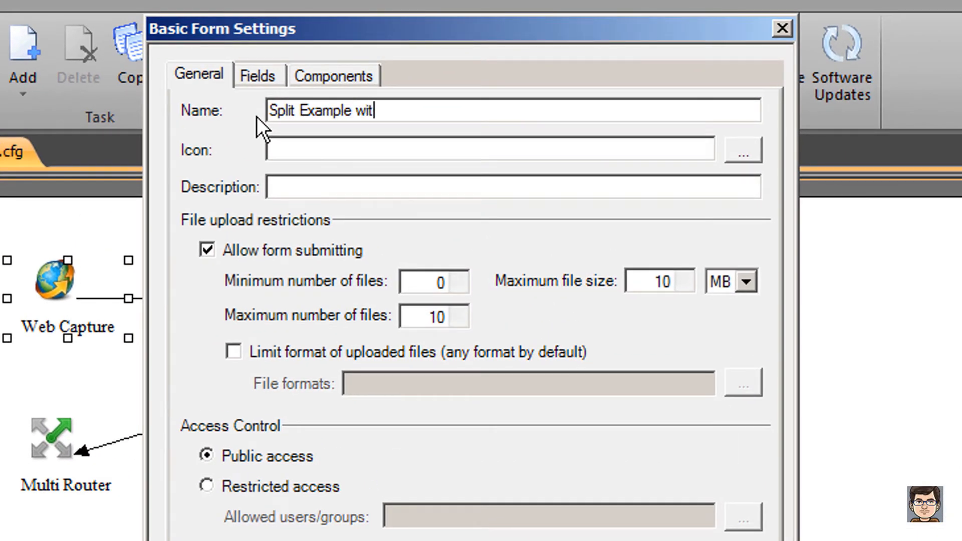
Name the copied form 'Split Example with Trim' and review its Fields and Components tabs.
{"action": "type", "text": "h Trim"}
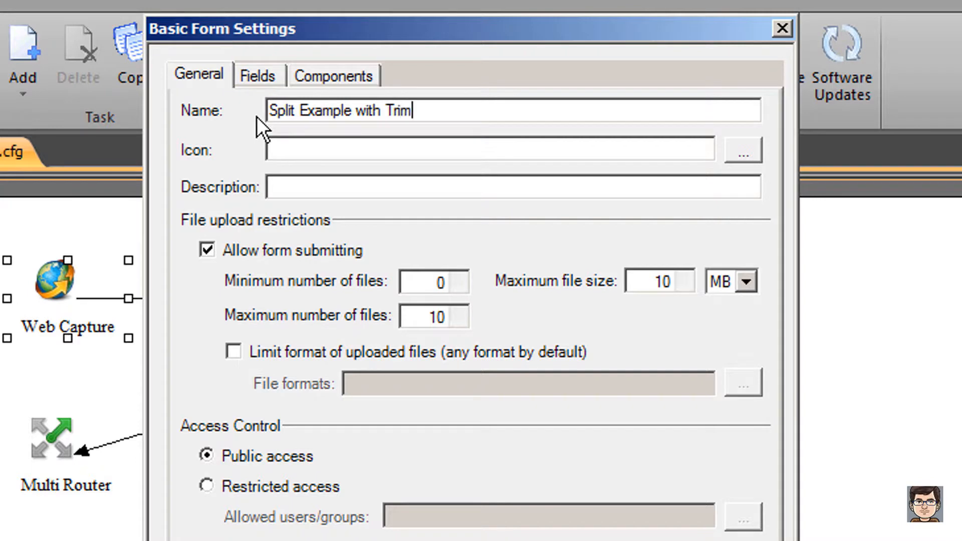
{"action": "left_click", "coordinate": [258, 75]}
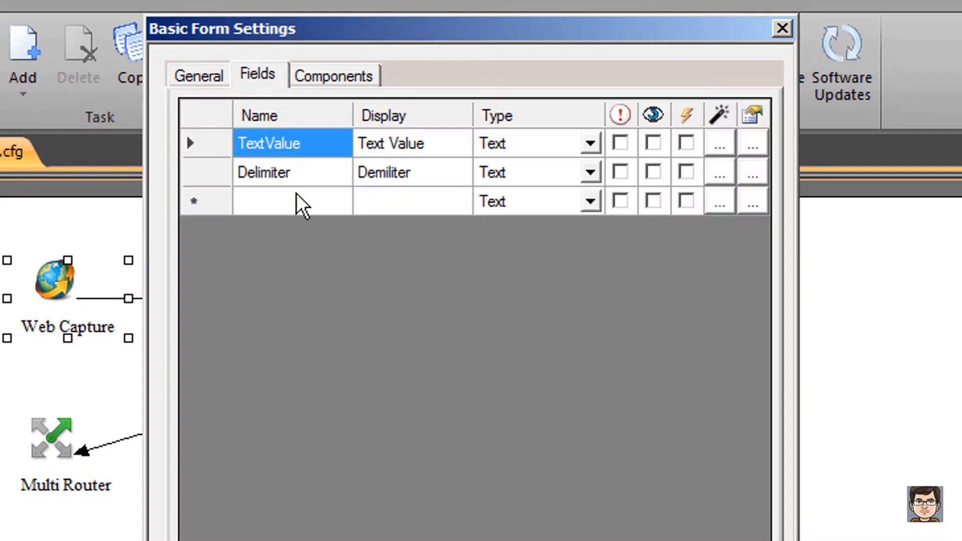
{"action": "mouse_move", "coordinate": [335, 82]}
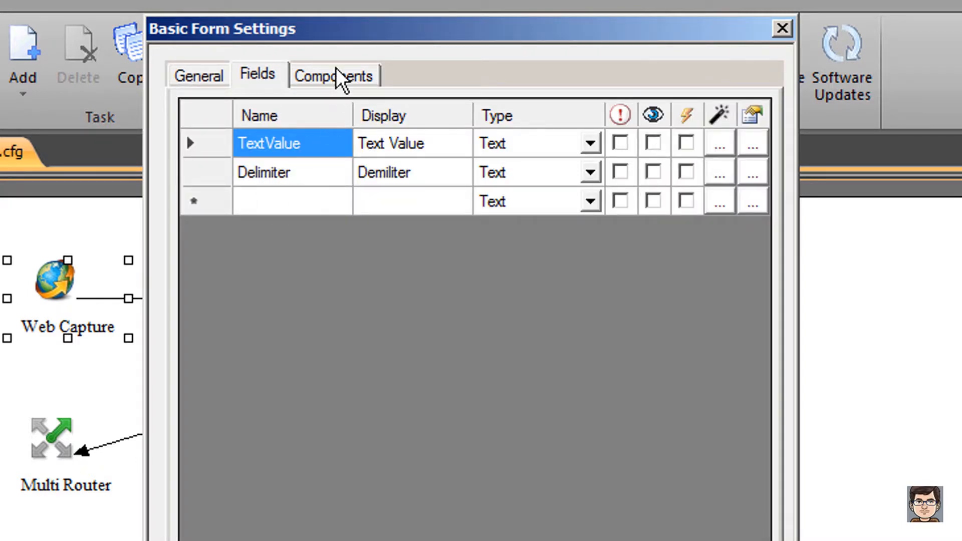
{"action": "left_click", "coordinate": [334, 75]}
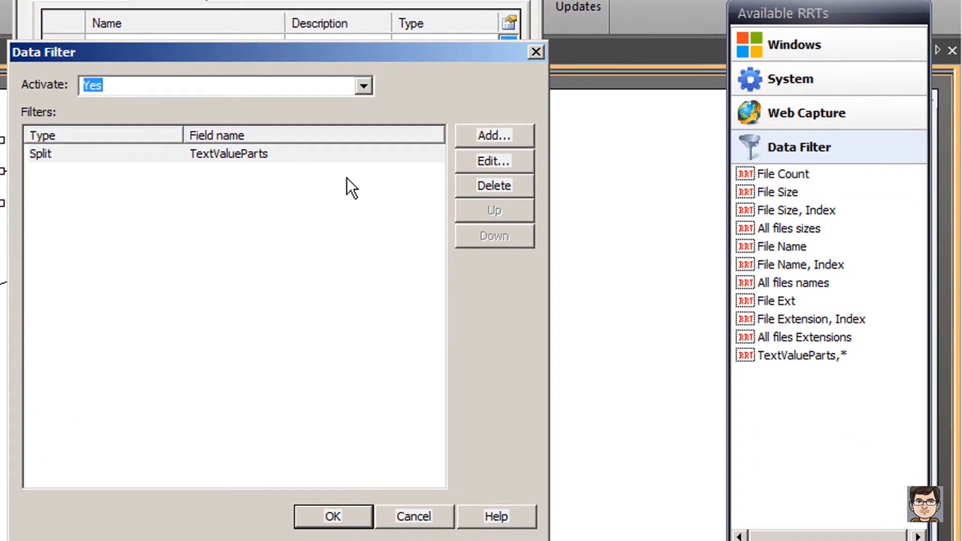
Add Trim filters PersonID, FirstName and LastName on TextValueParts substrings 1–3.
{"action": "left_click", "coordinate": [494, 136]}
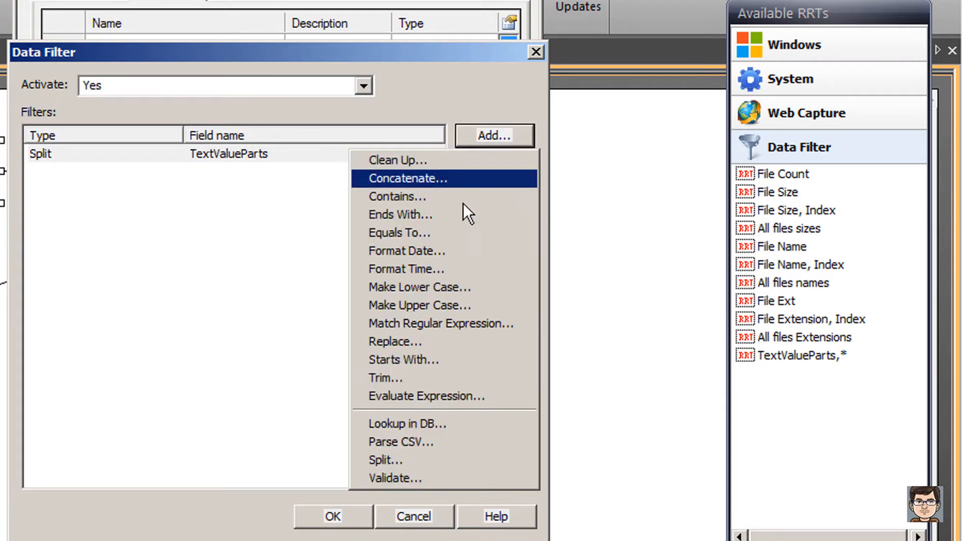
{"action": "left_click", "coordinate": [385, 378]}
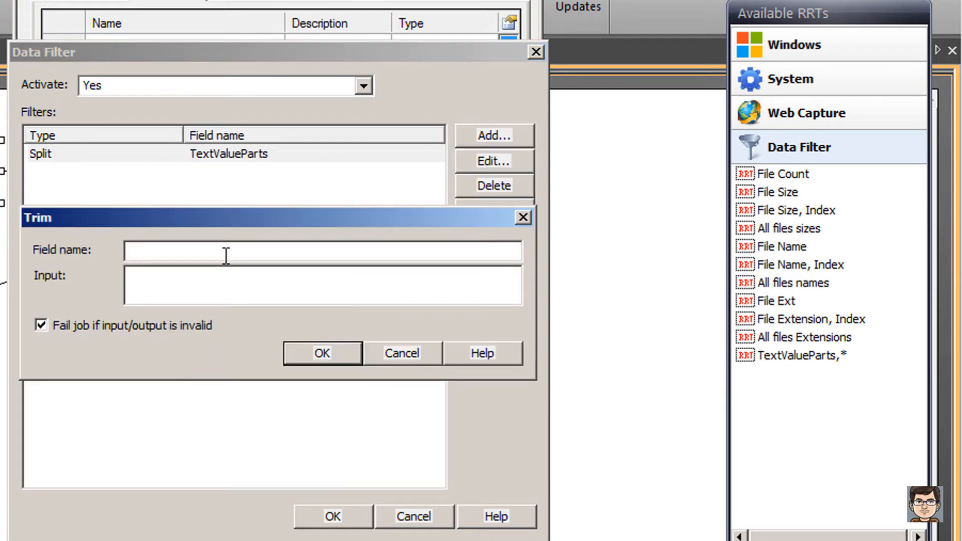
{"action": "left_click", "coordinate": [215, 251]}
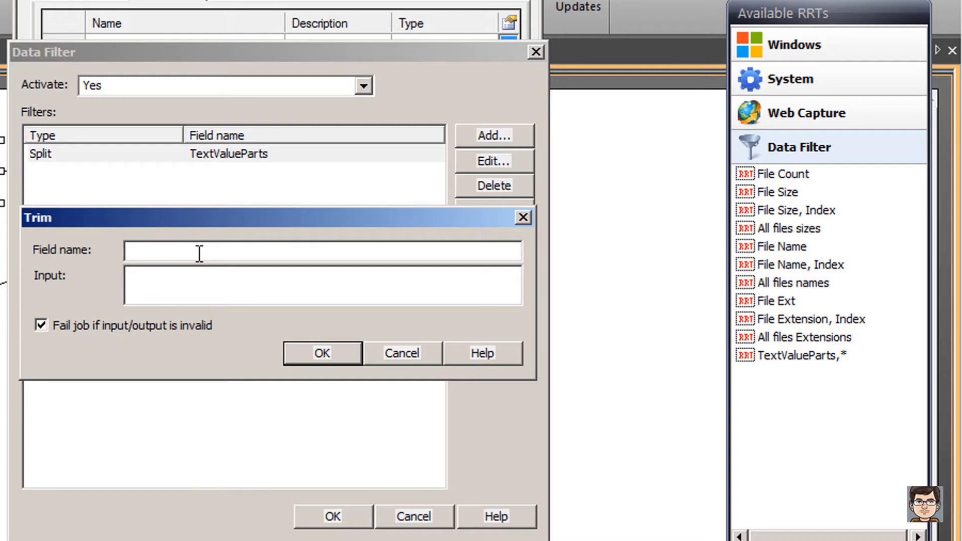
{"action": "type", "text": "PersonI"}
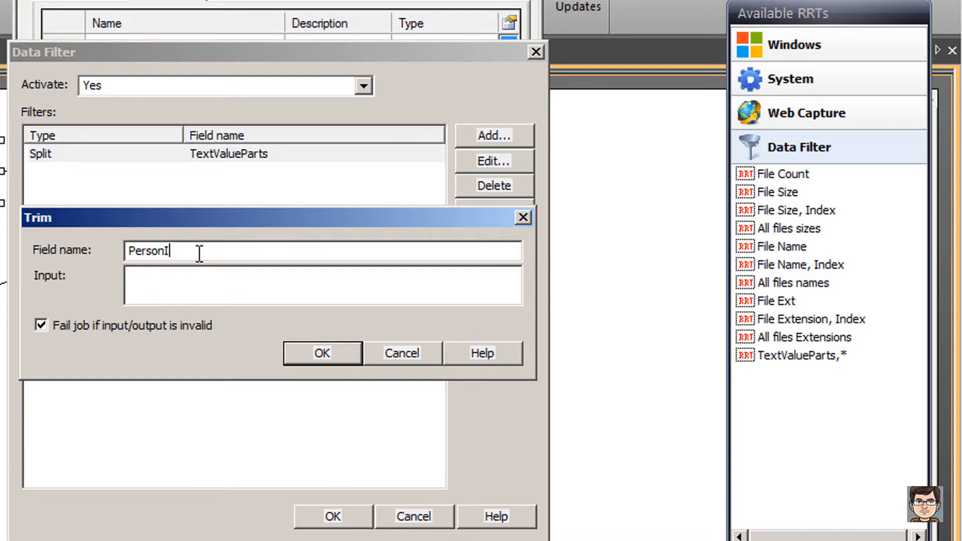
{"action": "type", "text": "D"}
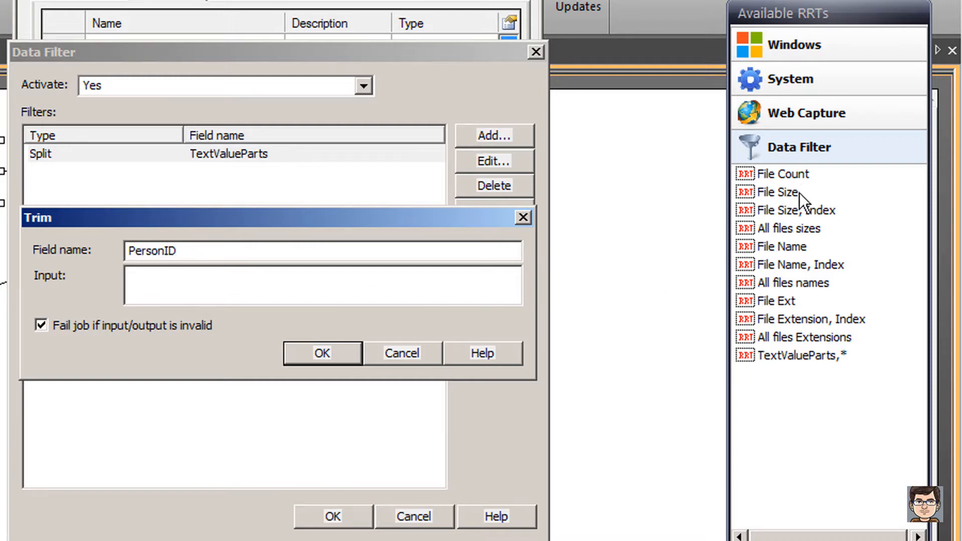
{"action": "left_click", "coordinate": [803, 354]}
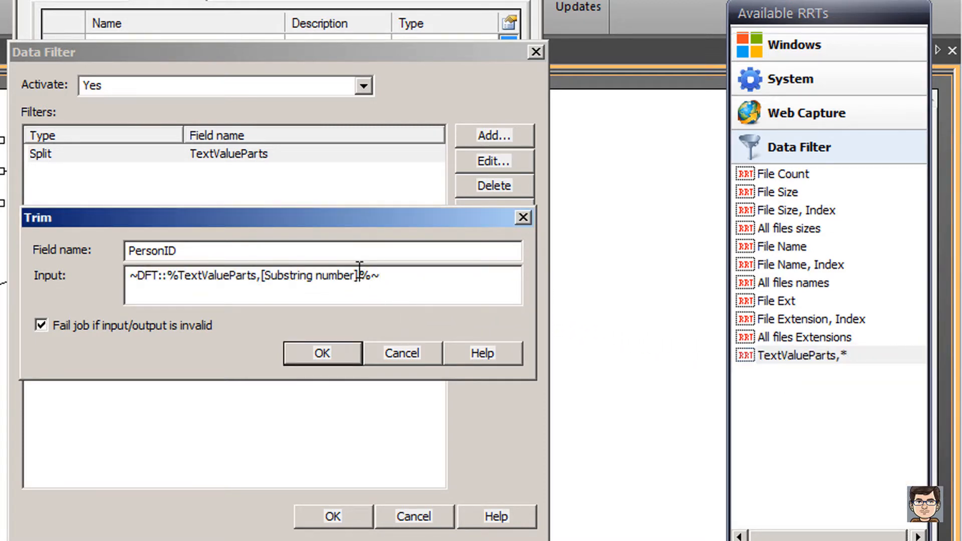
{"action": "double_click", "coordinate": [309, 276]}
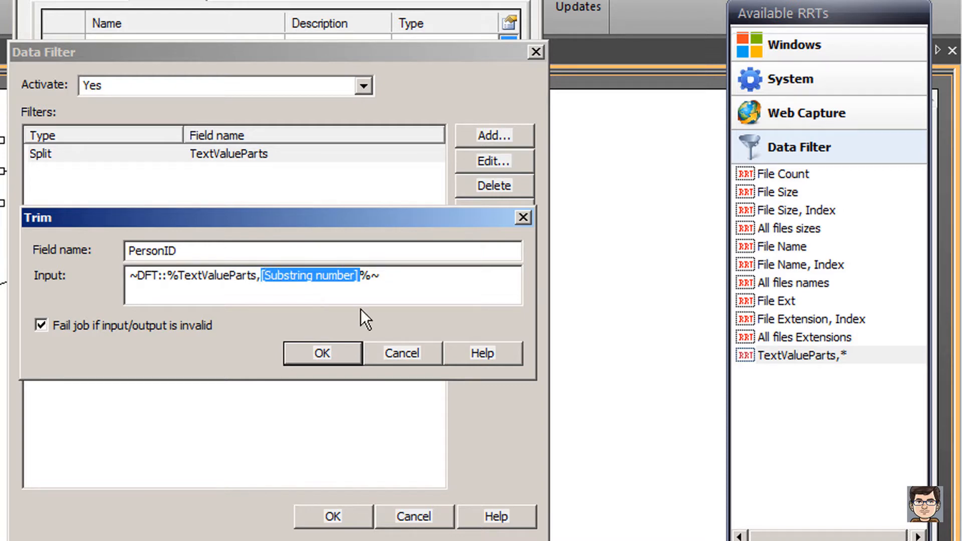
{"action": "type", "text": "1"}
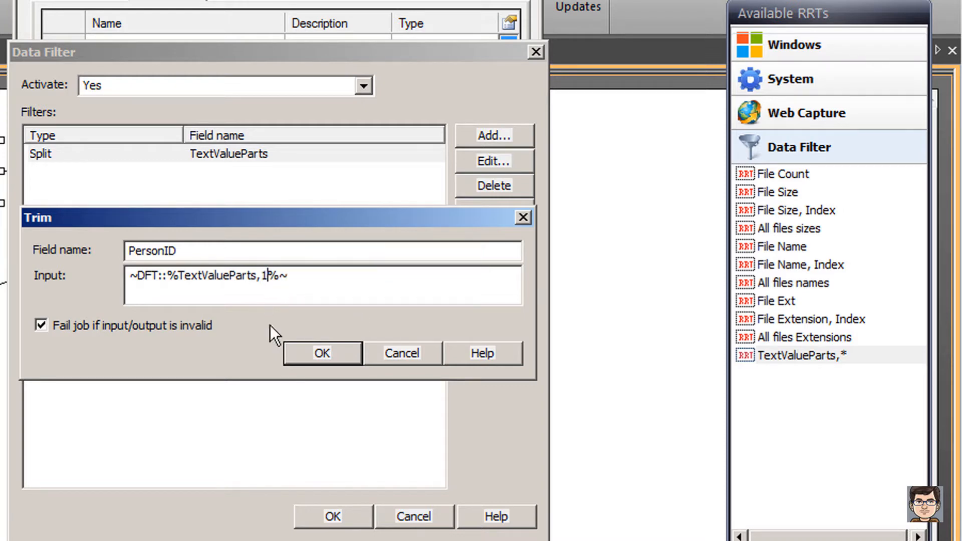
{"action": "left_click", "coordinate": [322, 353]}
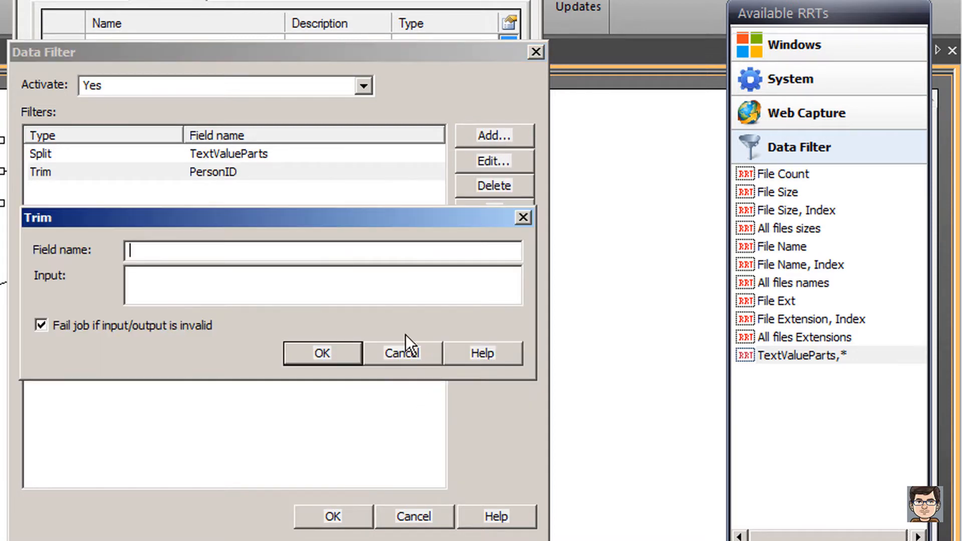
{"action": "type", "text": "FirstN"}
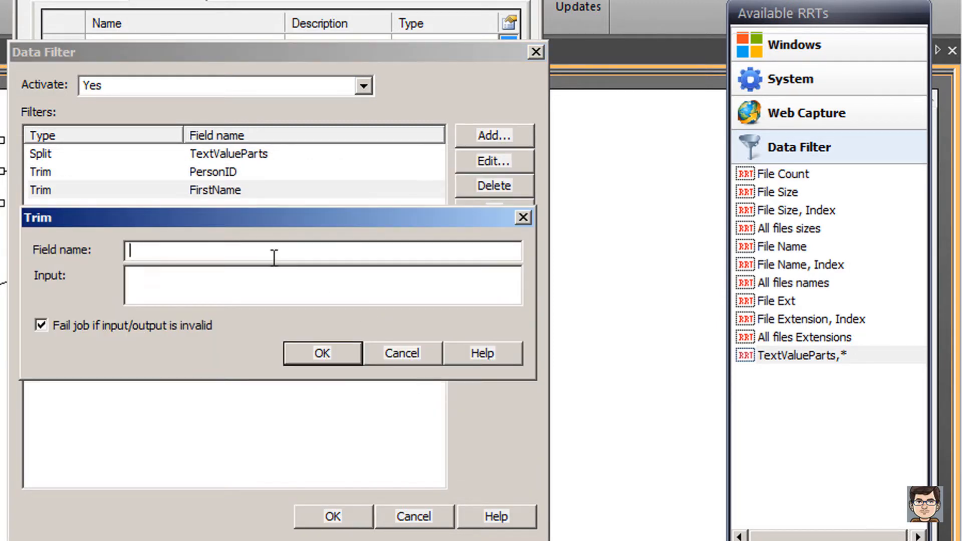
{"action": "type", "text": "LastName"}
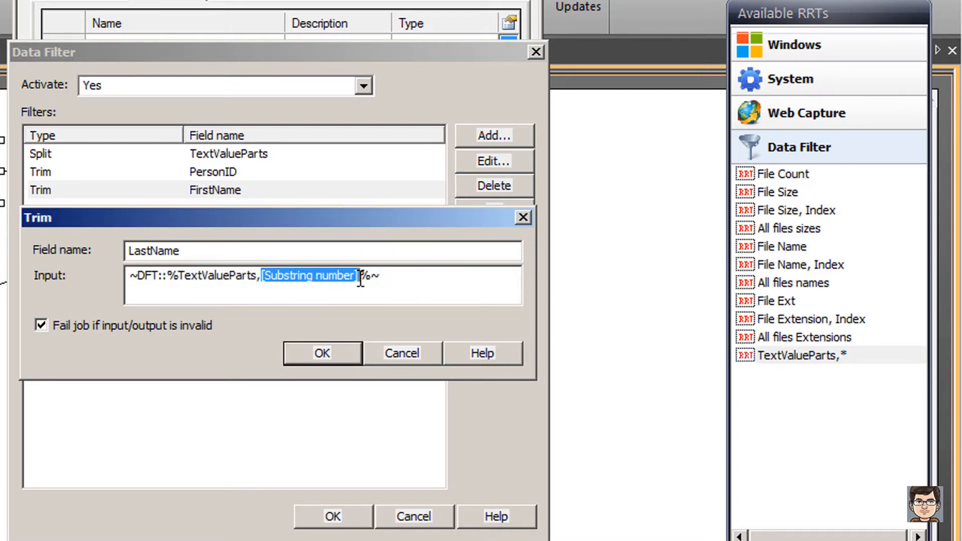
{"action": "left_click", "coordinate": [322, 353]}
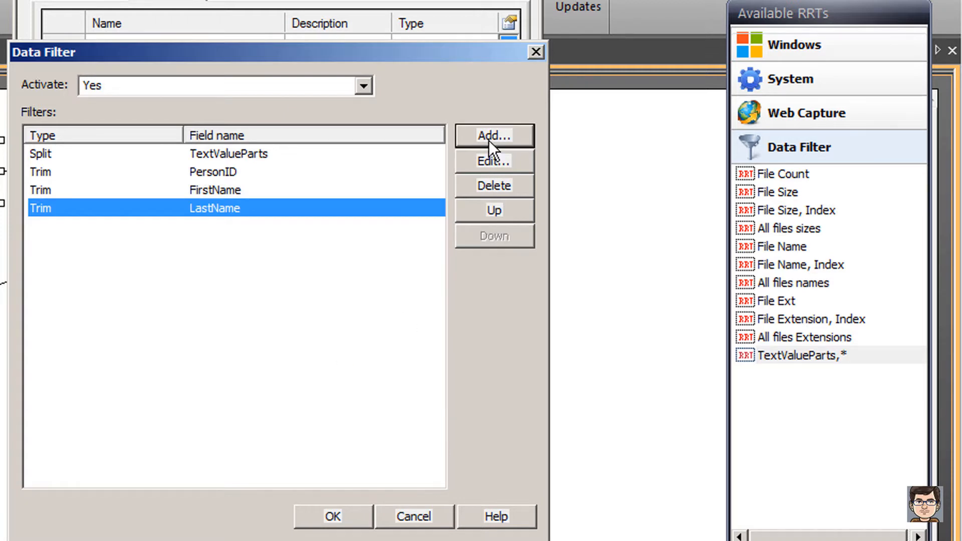
Add Trim filters ZipCode and BirthDate on TextValueParts substrings 4 and 5.
{"action": "left_click", "coordinate": [495, 136]}
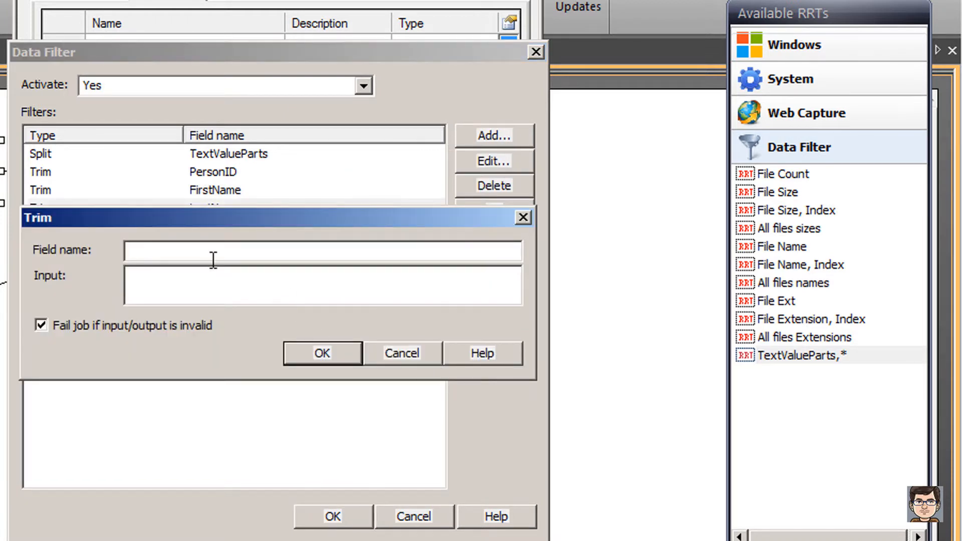
{"action": "type", "text": "ZipCo"}
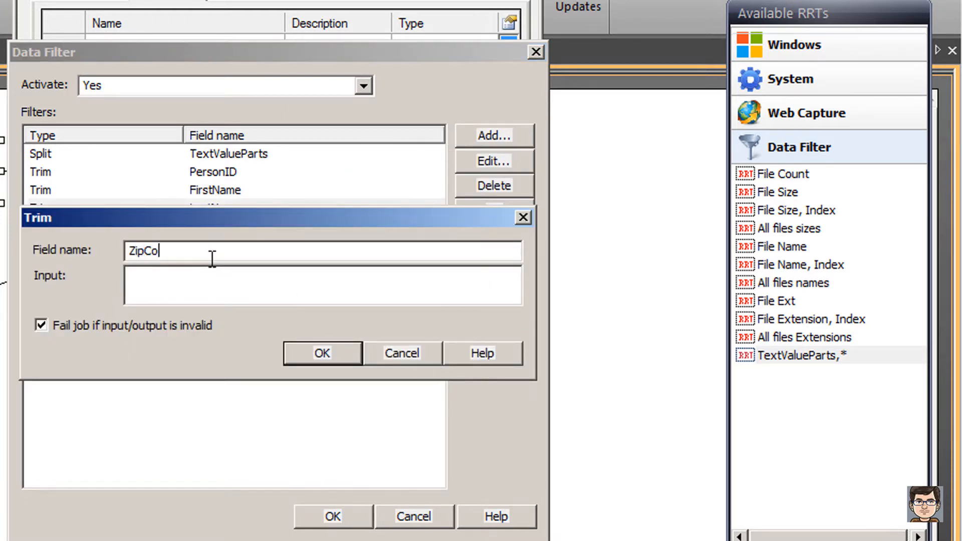
{"action": "type", "text": "de"}
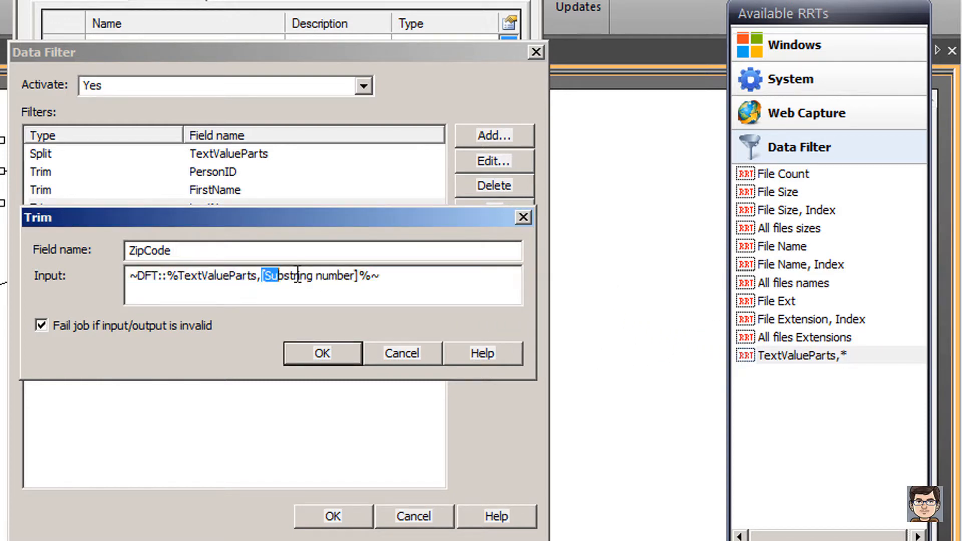
{"action": "left_click_drag", "start_coordinate": [265, 276], "coordinate": [356, 275]}
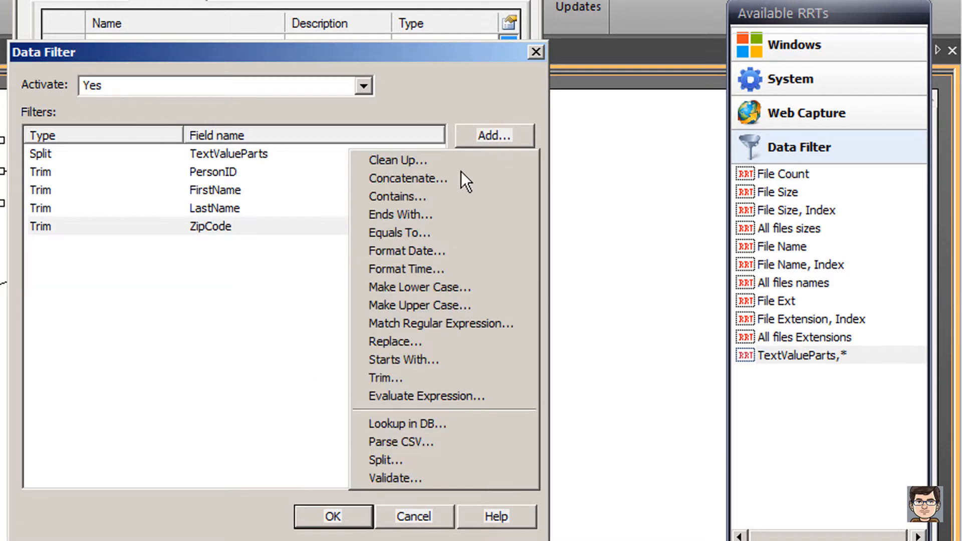
{"action": "left_click", "coordinate": [382, 379]}
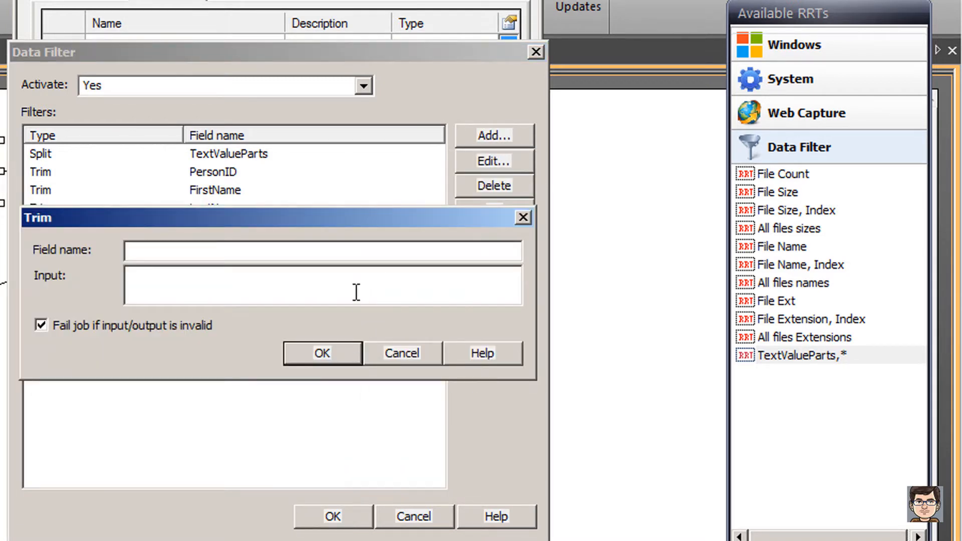
{"action": "type", "text": "BirthDate"}
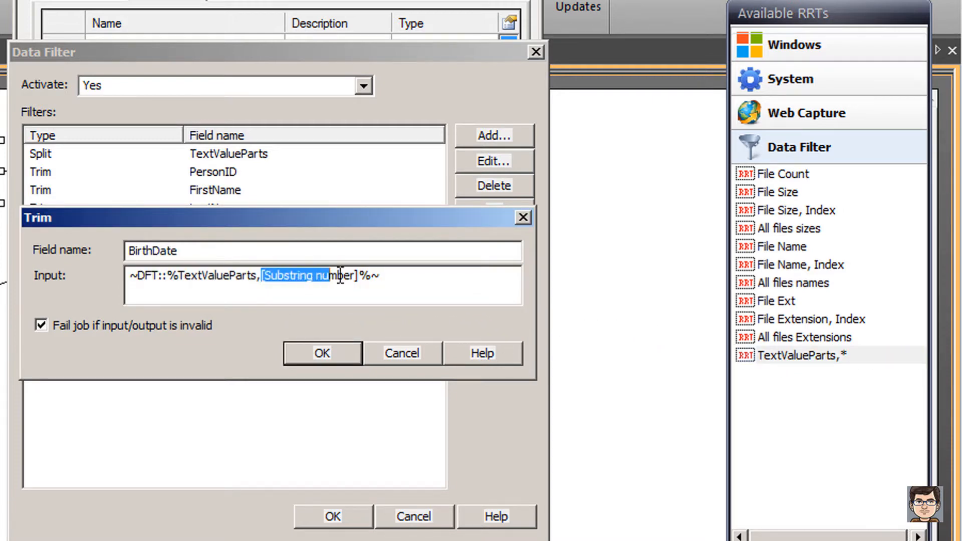
{"action": "type", "text": "5"}
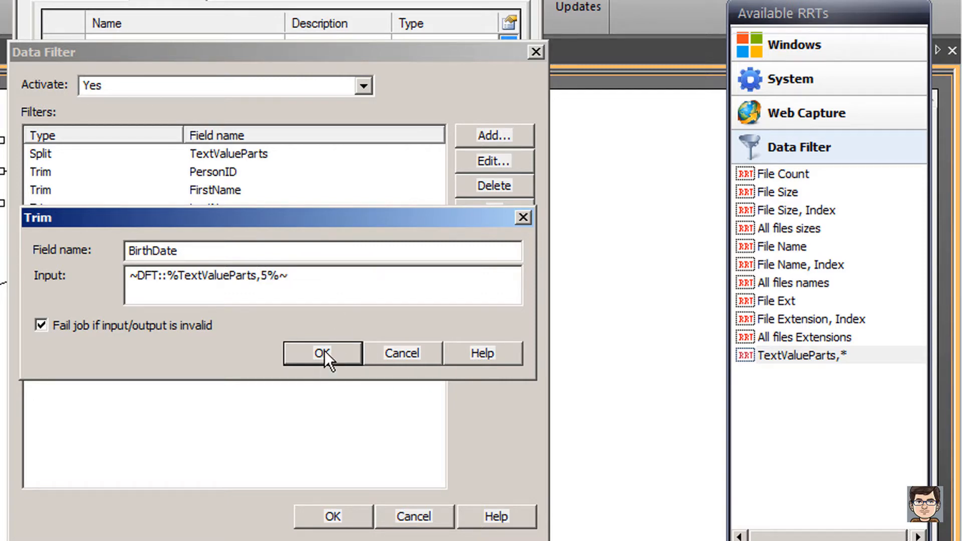
{"action": "left_click", "coordinate": [323, 353]}
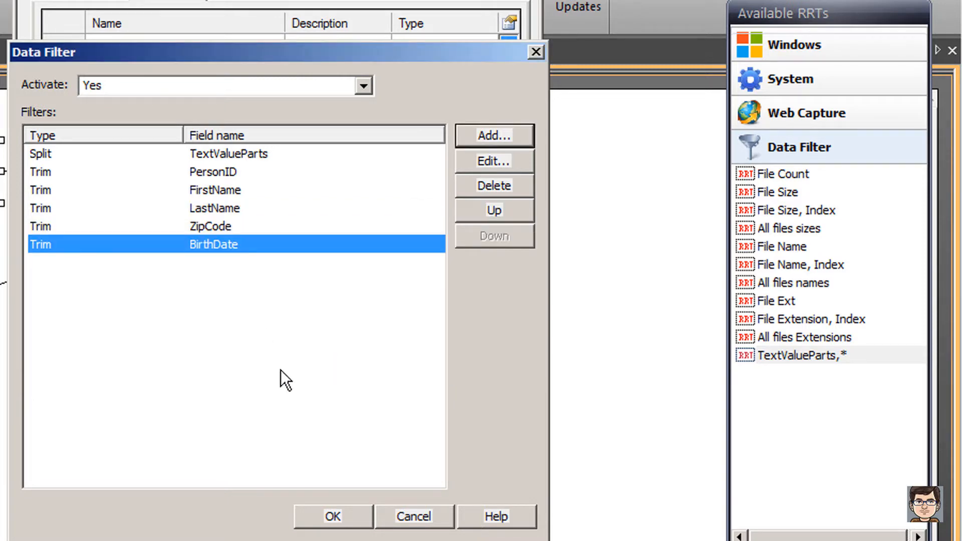
{"action": "mouse_move", "coordinate": [235, 229]}
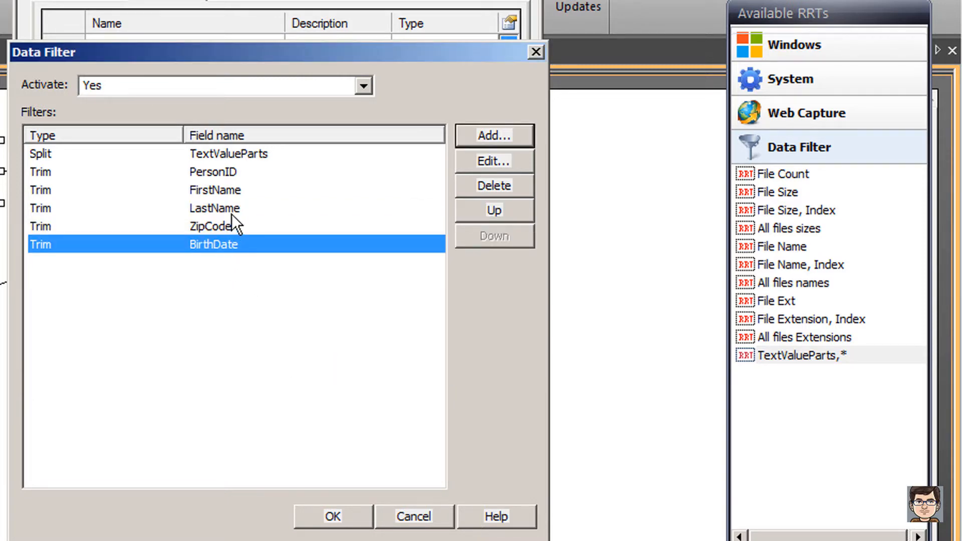
{"action": "mouse_move", "coordinate": [218, 189]}
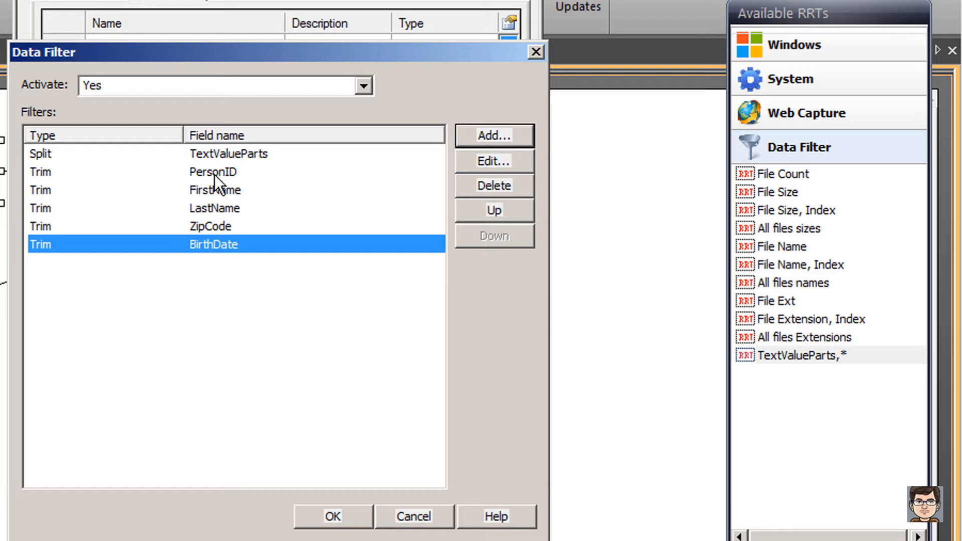
{"action": "mouse_move", "coordinate": [221, 188]}
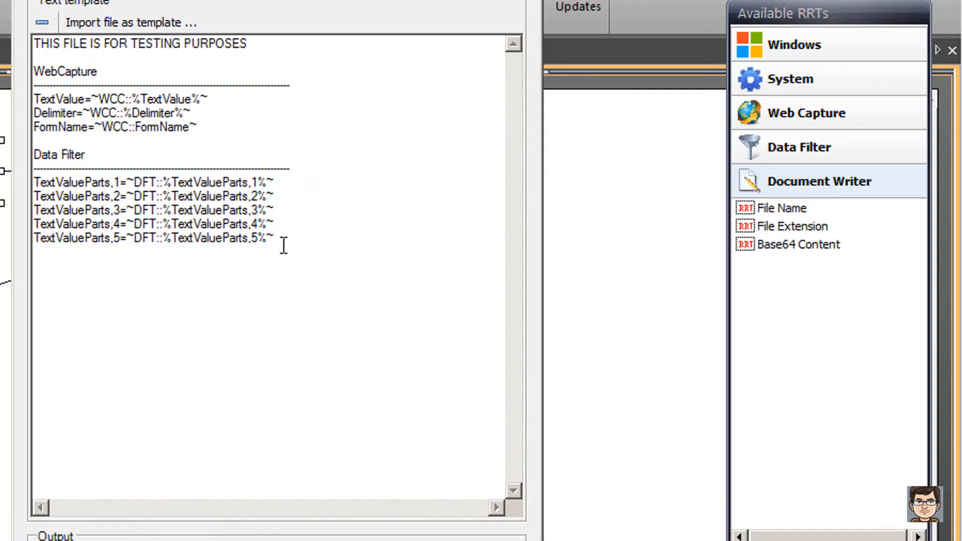
Replace the template's TextValueParts lines with PersonID=, FirstName=, LastName=, ZipCode=, BirthDate=.
{"action": "left_click_drag", "start_coordinate": [35, 181], "coordinate": [274, 238]}
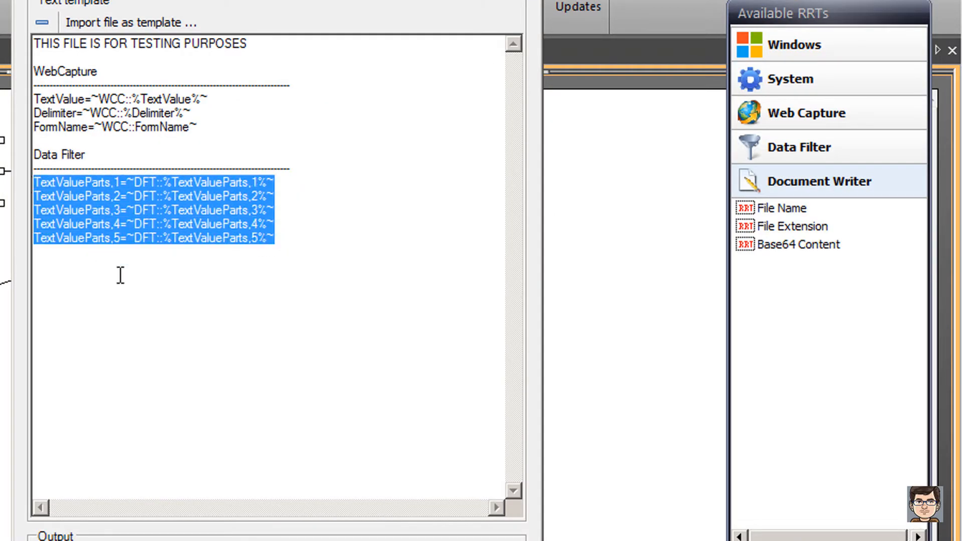
{"action": "type", "text": "Perso"}
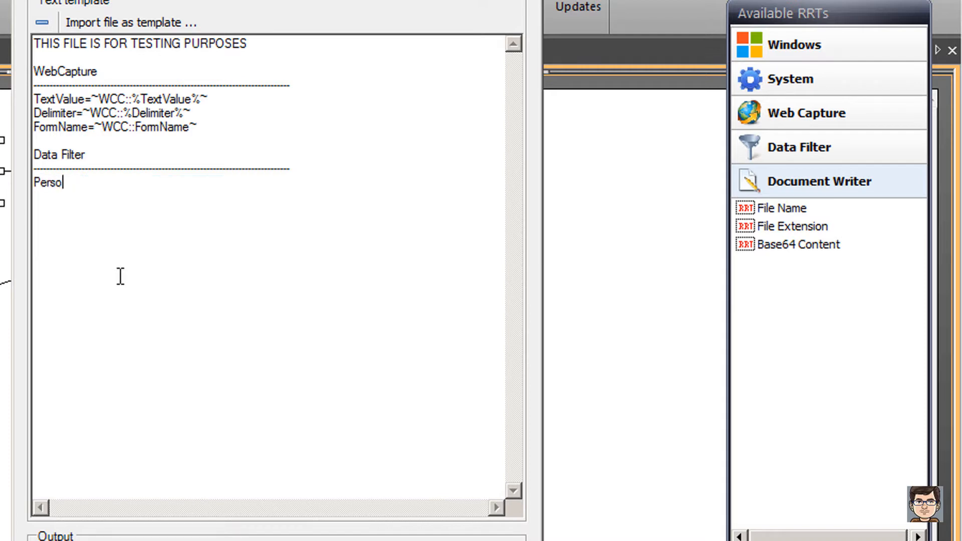
{"action": "type", "text": "nID"}
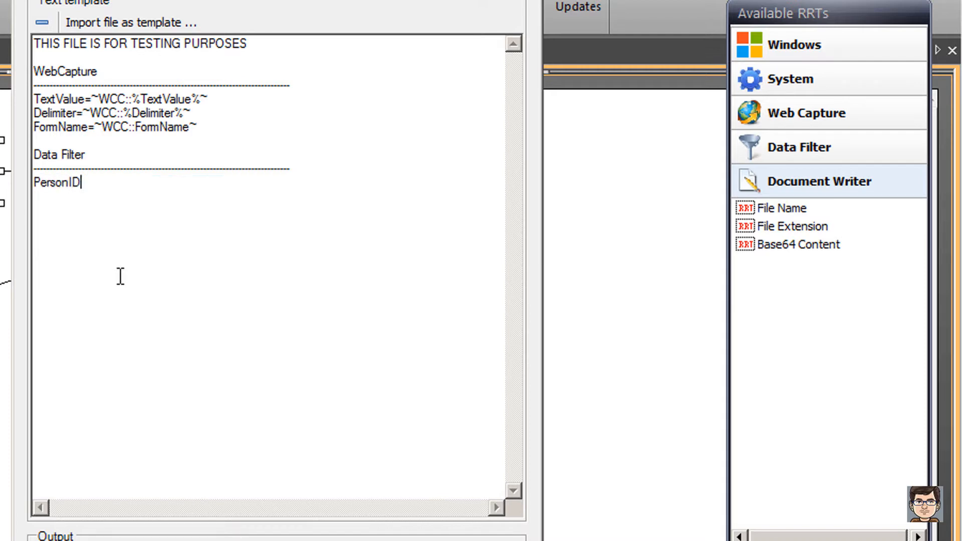
{"action": "type", "text": "="}
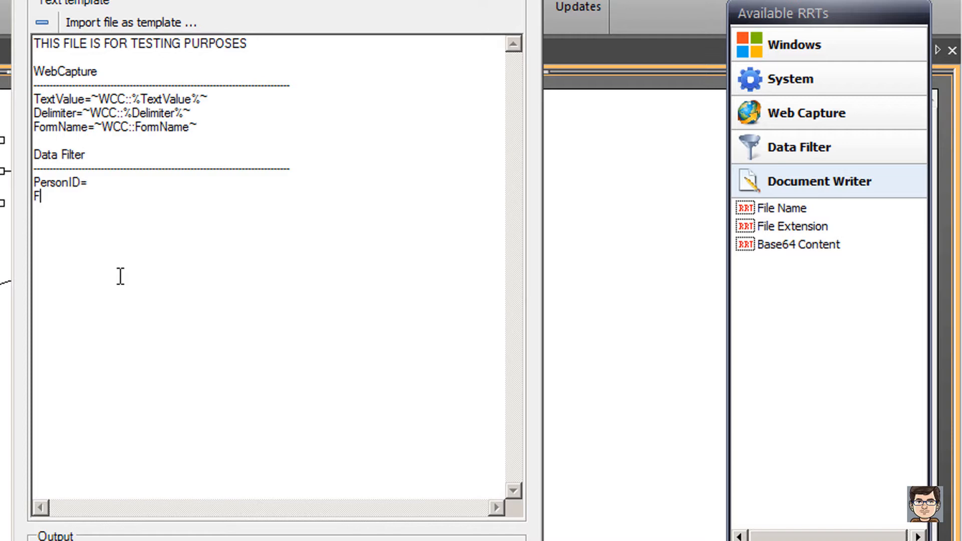
{"action": "type", "text": "irst"}
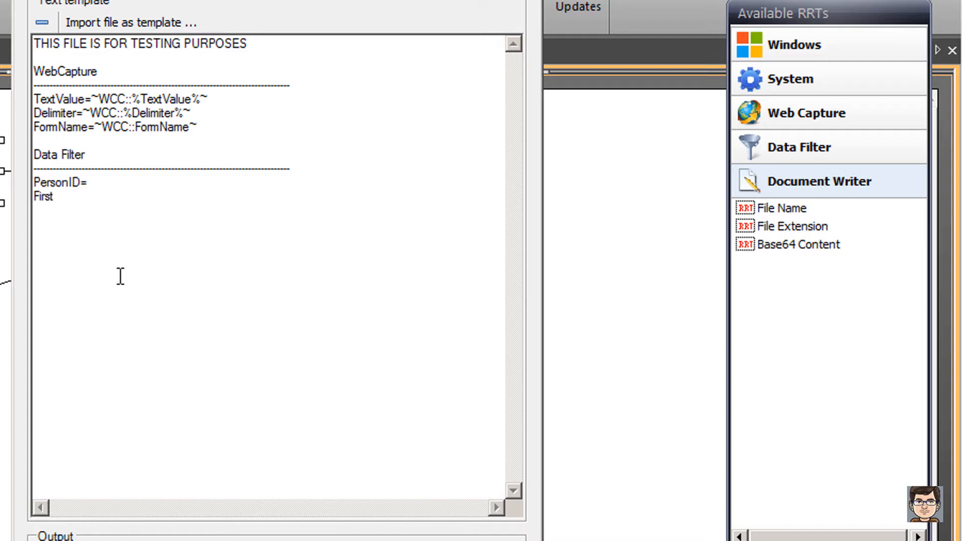
{"action": "type", "text": "Name="}
{"action": "type", "text": "Zip"}
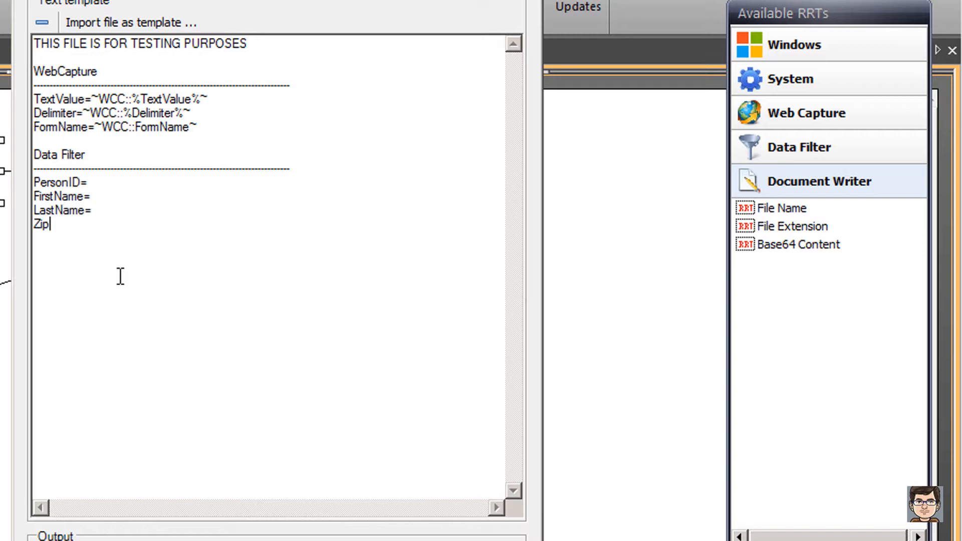
{"action": "type", "text": "Code="}
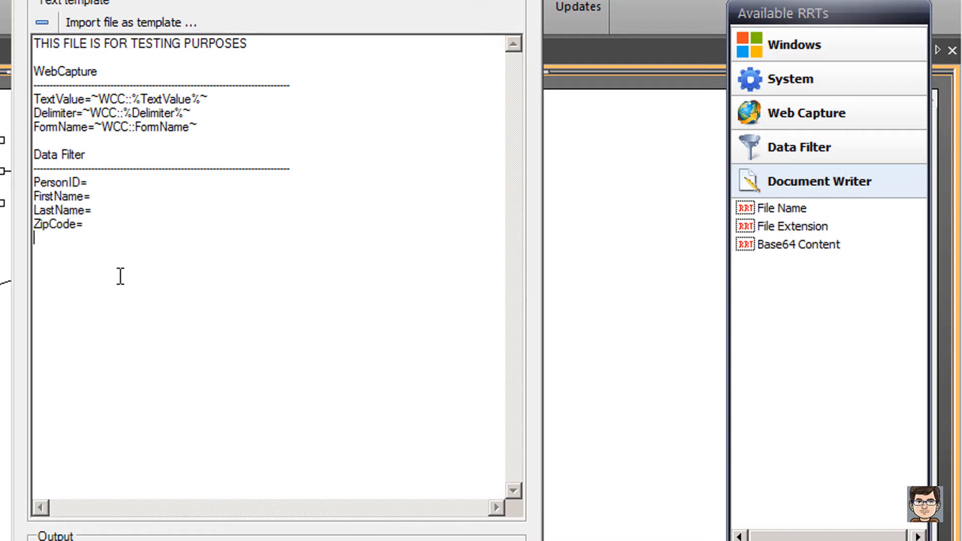
{"action": "type", "text": "BirthDate="}
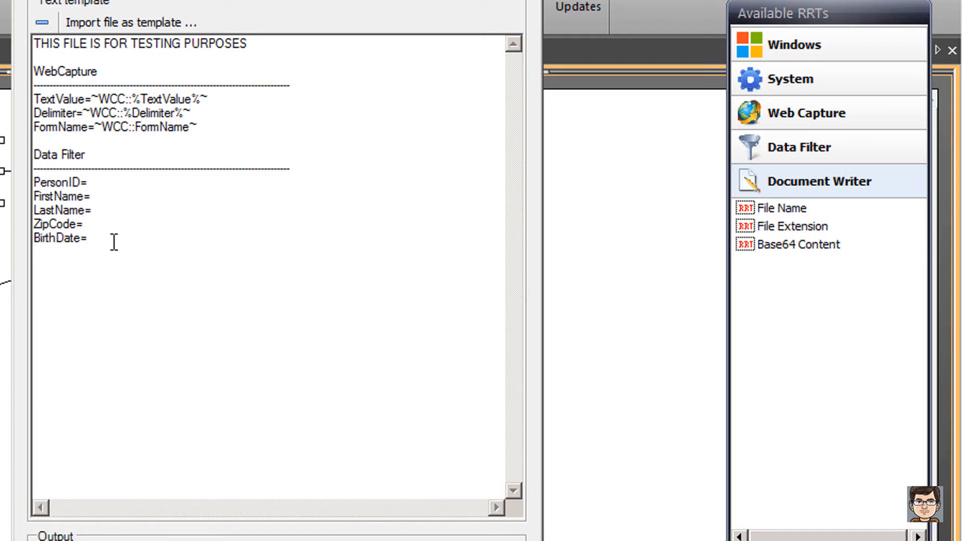
{"action": "left_click", "coordinate": [86, 182]}
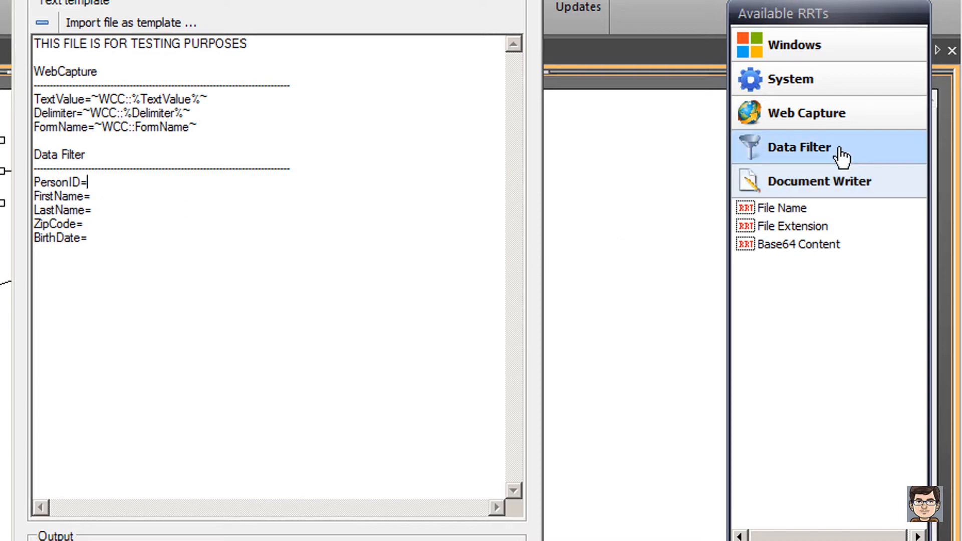
Drag the Data Filter PersonID, FirstName and ZipCode tags onto their matching template lines.
{"action": "left_click", "coordinate": [801, 146]}
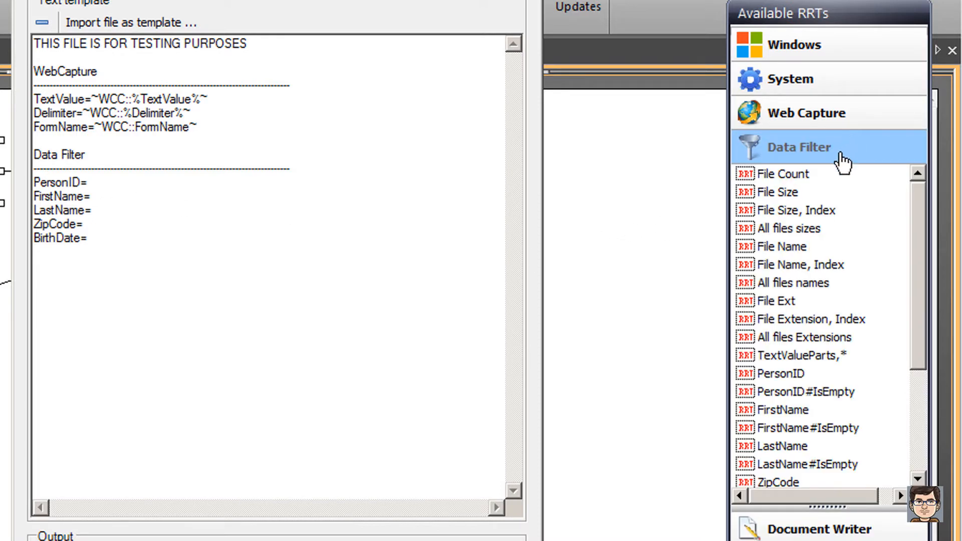
{"action": "scroll", "scroll_direction": "down", "scroll_amount": 3}
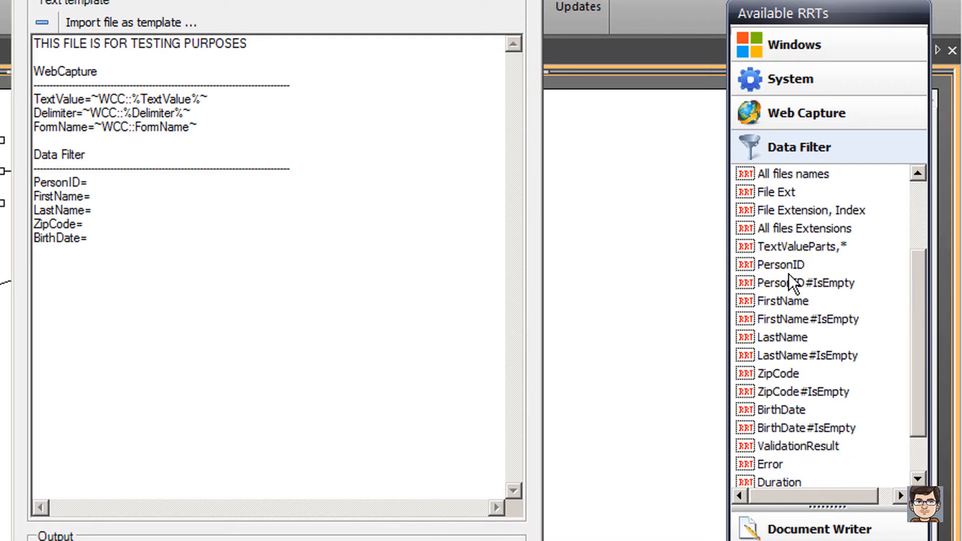
{"action": "left_click_drag", "start_coordinate": [779, 264], "coordinate": [206, 186]}
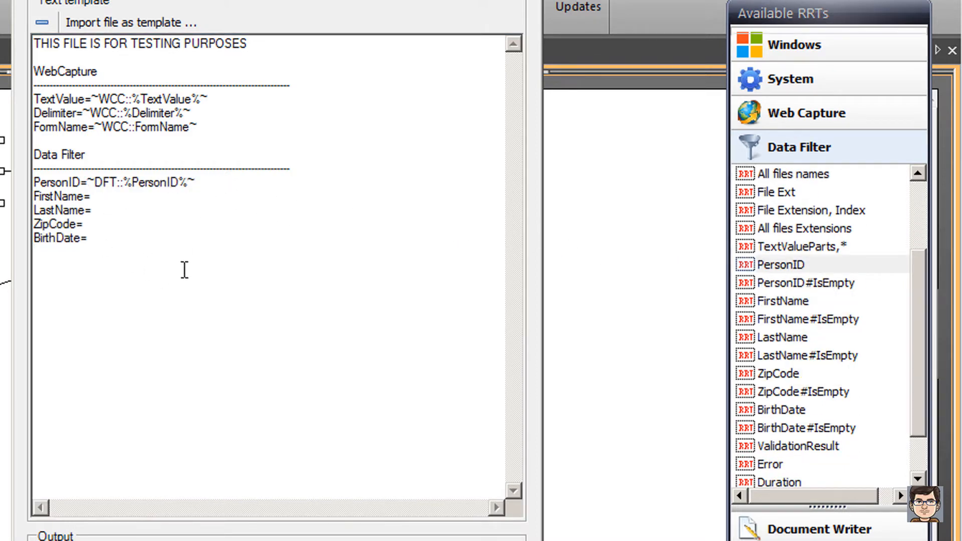
{"action": "left_click_drag", "start_coordinate": [781, 301], "coordinate": [303, 202]}
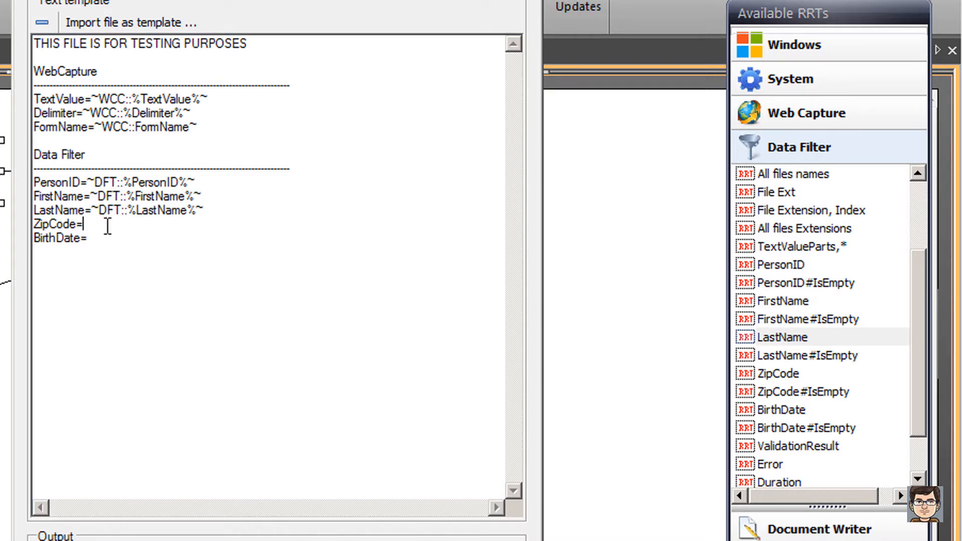
{"action": "left_click_drag", "start_coordinate": [779, 373], "coordinate": [215, 227]}
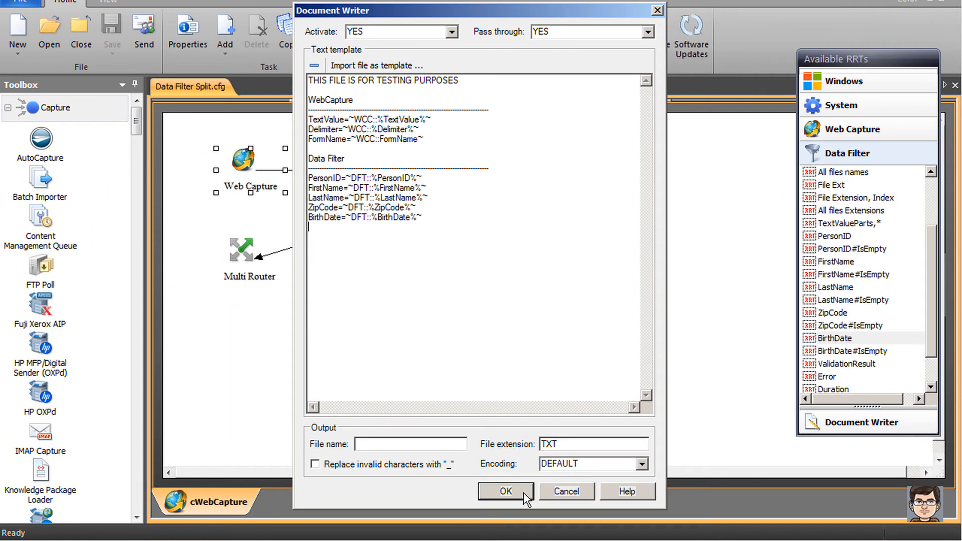
Confirm the Document Writer template and Basic Form Settings with OK, returning to the workflow.
{"action": "left_click", "coordinate": [506, 492]}
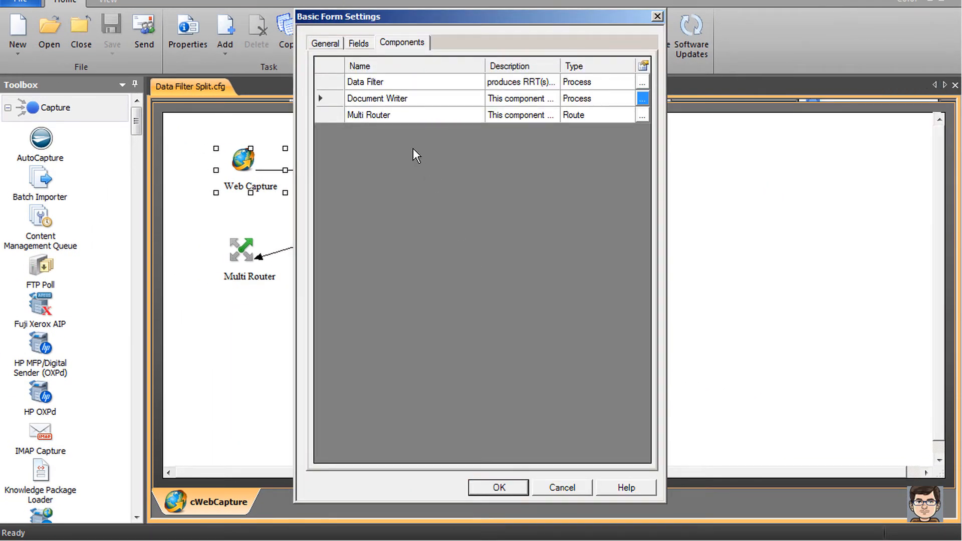
{"action": "mouse_move", "coordinate": [648, 128]}
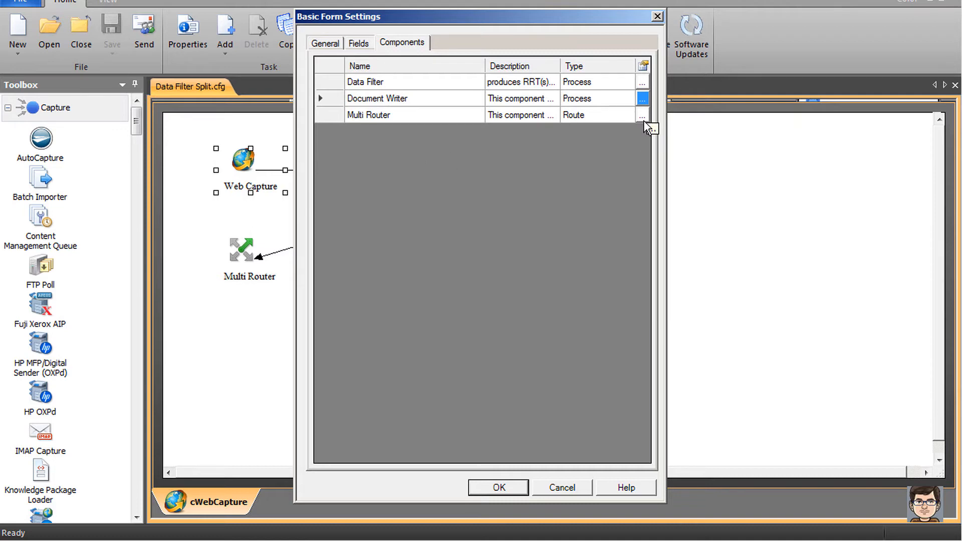
{"action": "mouse_move", "coordinate": [512, 504]}
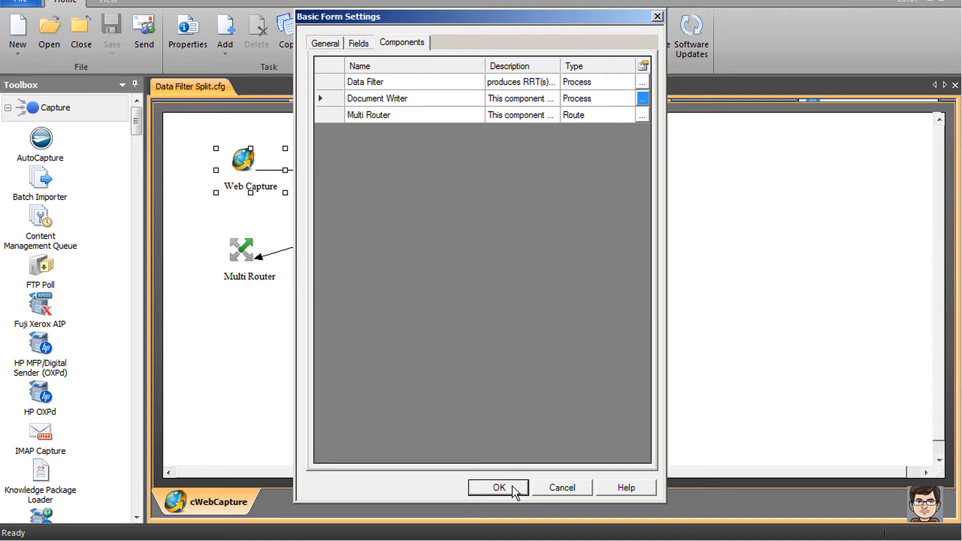
{"action": "left_click", "coordinate": [500, 488]}
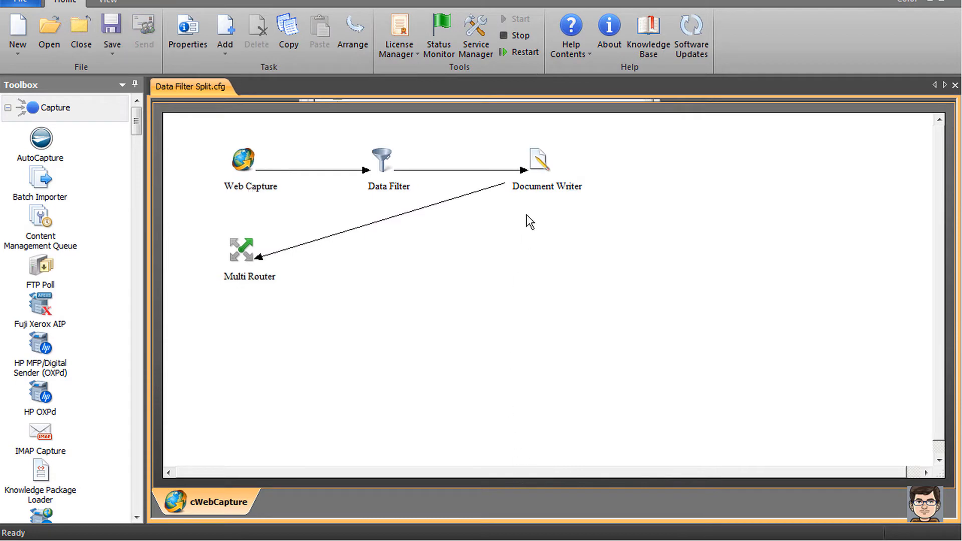
{"action": "left_click", "coordinate": [520, 52]}
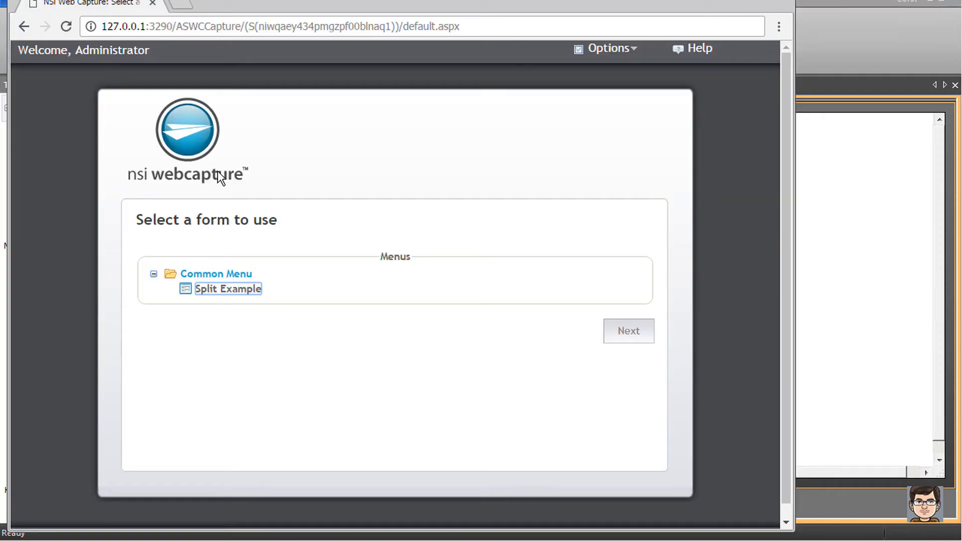
Reload Web Capture, open Split Example with Trim, attach TEST.pdf and send it.
{"action": "left_click", "coordinate": [66, 27]}
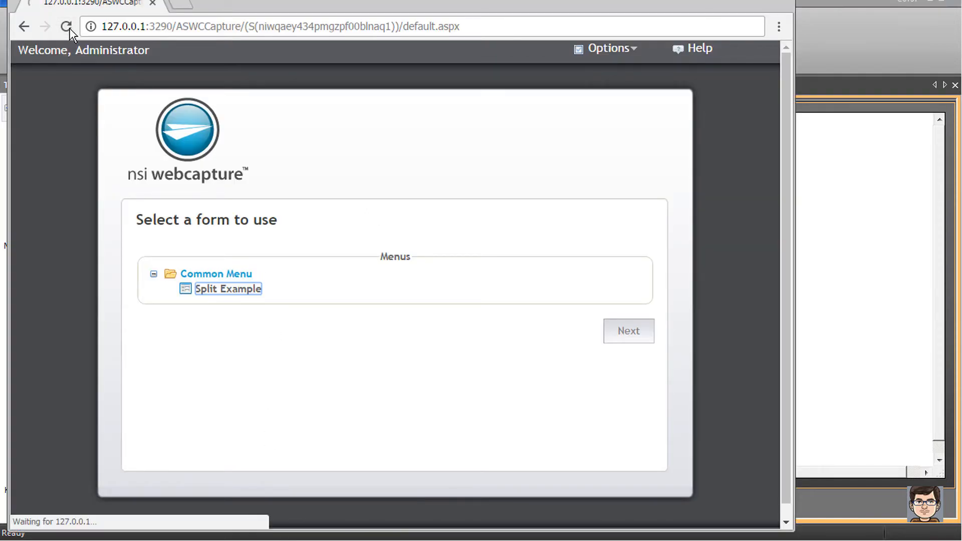
{"action": "left_click", "coordinate": [64, 27]}
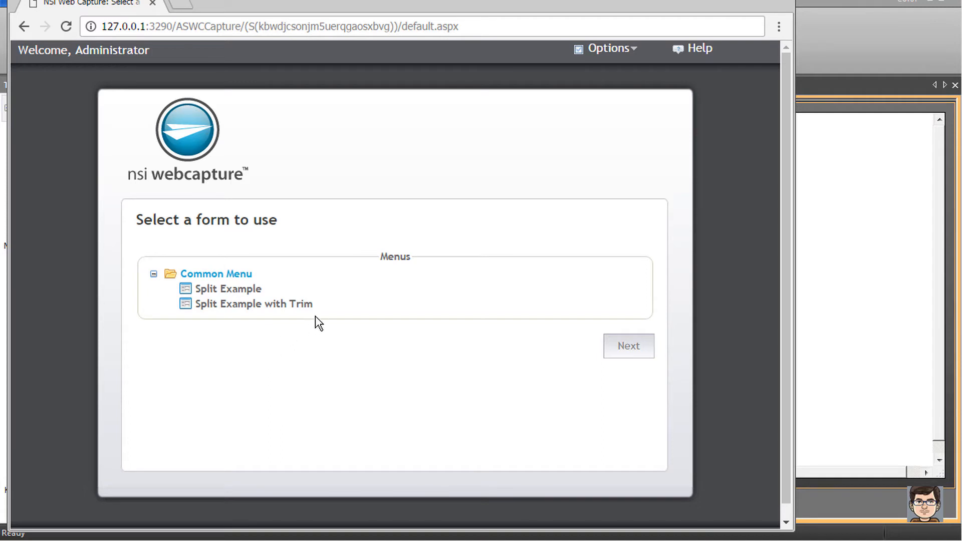
{"action": "left_click", "coordinate": [253, 304]}
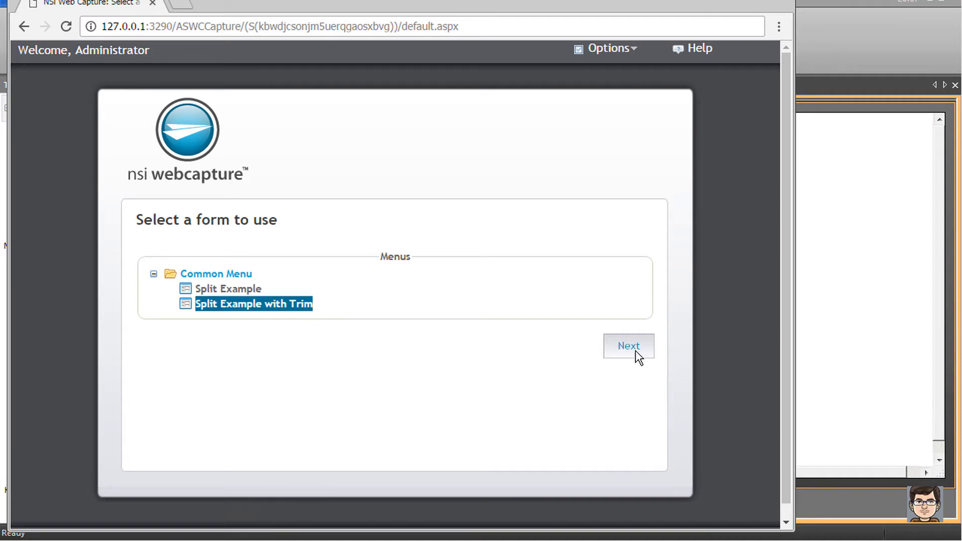
{"action": "left_click", "coordinate": [629, 346]}
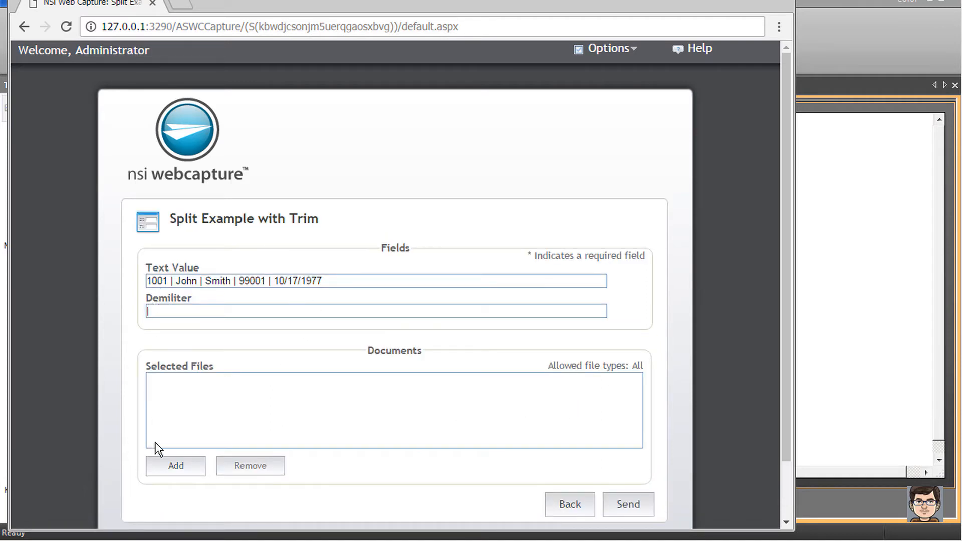
{"action": "left_click", "coordinate": [176, 466]}
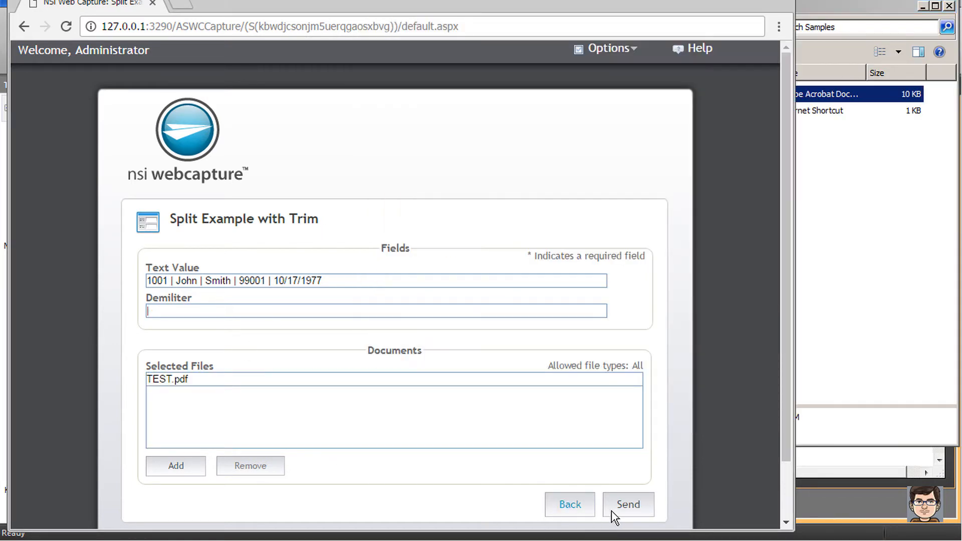
{"action": "left_click", "coordinate": [628, 505]}
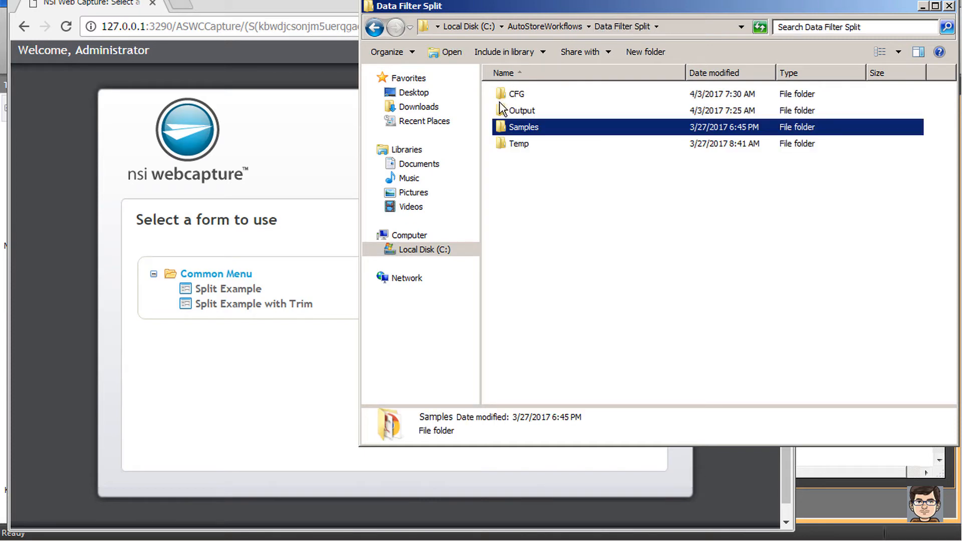
Open TEST_0001.TXT from Output > Split Example with Trim in Notepad++.
{"action": "double_click", "coordinate": [521, 111]}
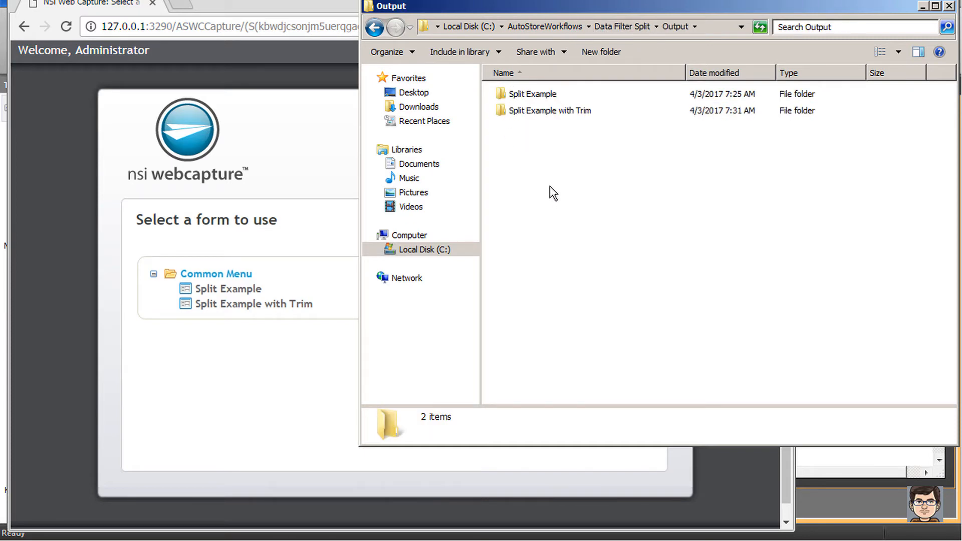
{"action": "double_click", "coordinate": [550, 111]}
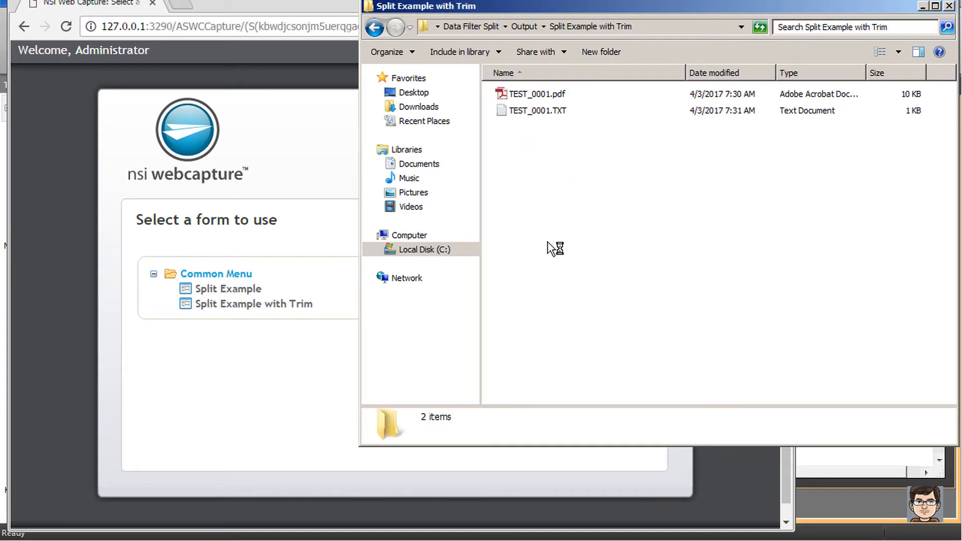
{"action": "left_click", "coordinate": [538, 110]}
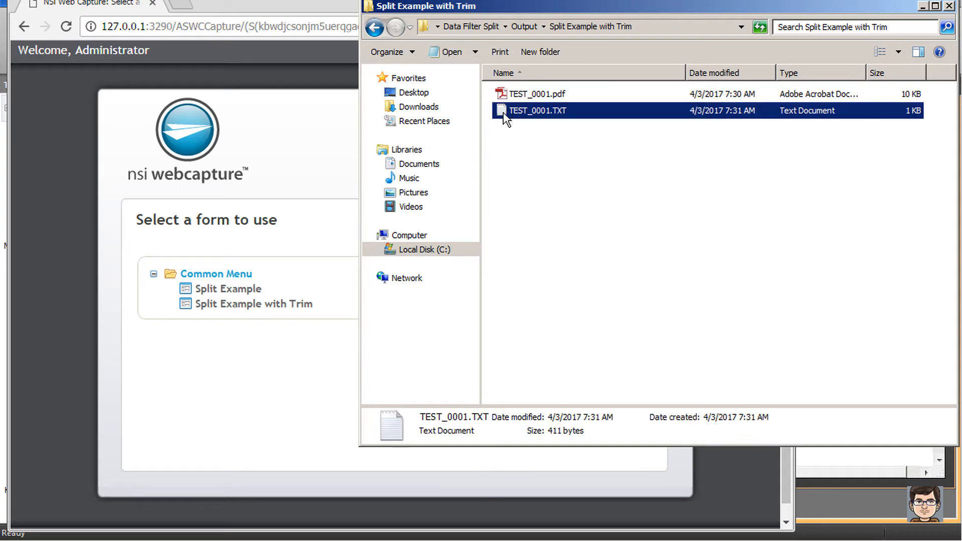
{"action": "double_click", "coordinate": [538, 111]}
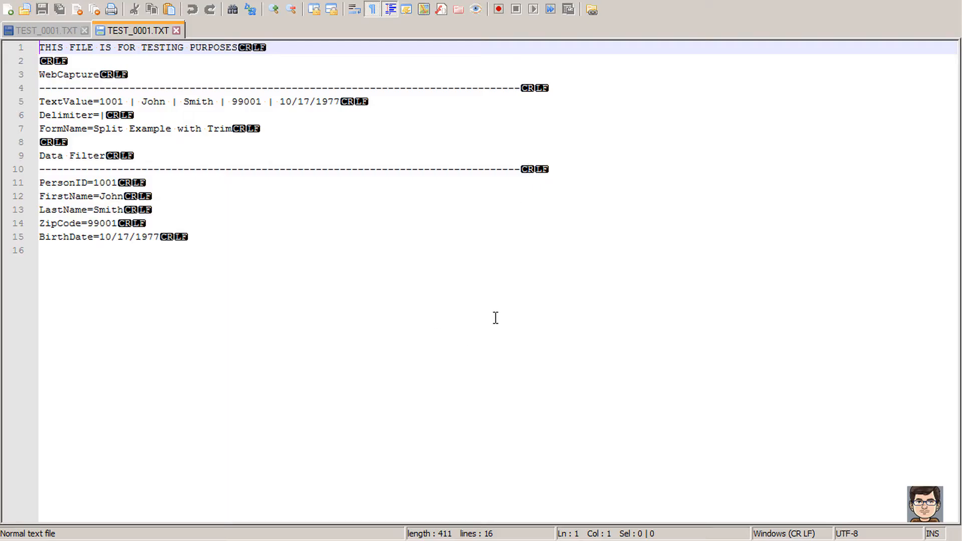
{"action": "mouse_move", "coordinate": [129, 259]}
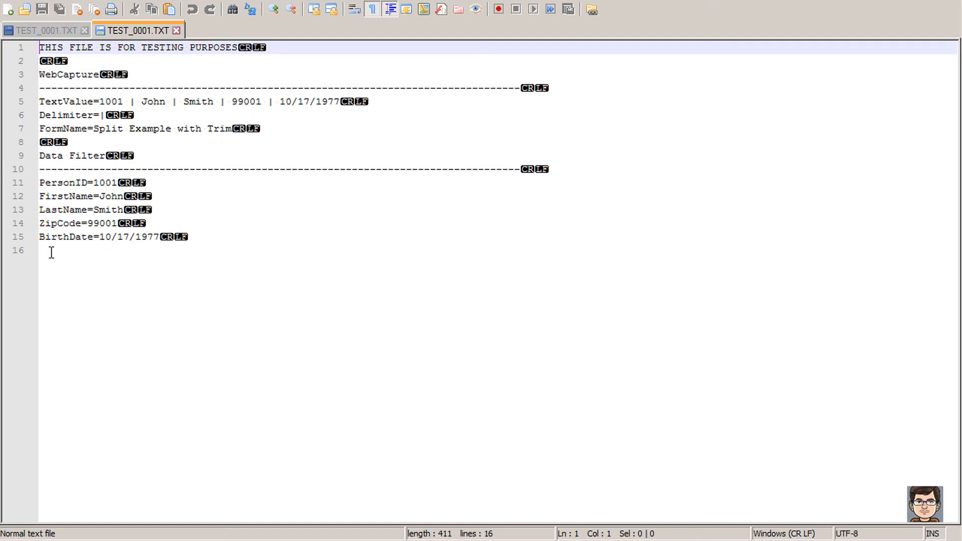
{"action": "mouse_move", "coordinate": [103, 262]}
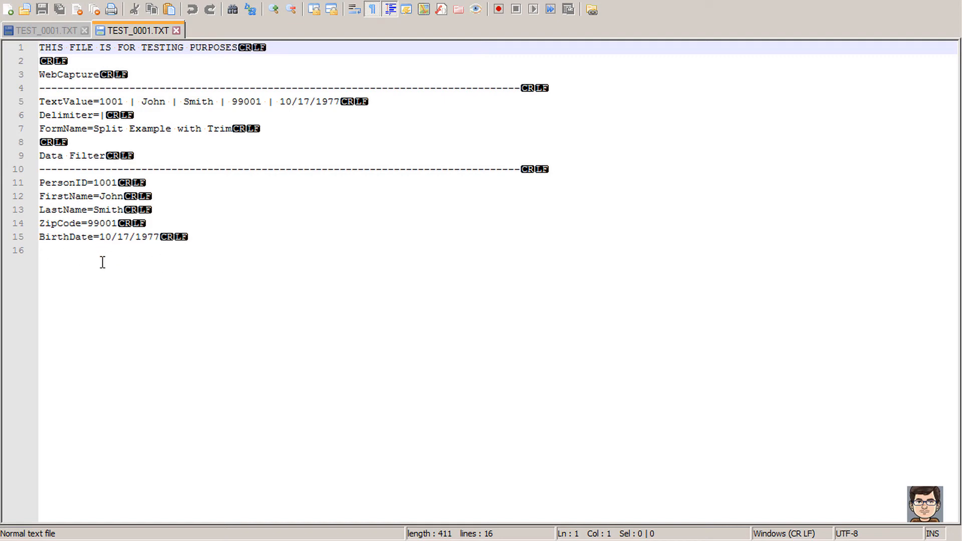